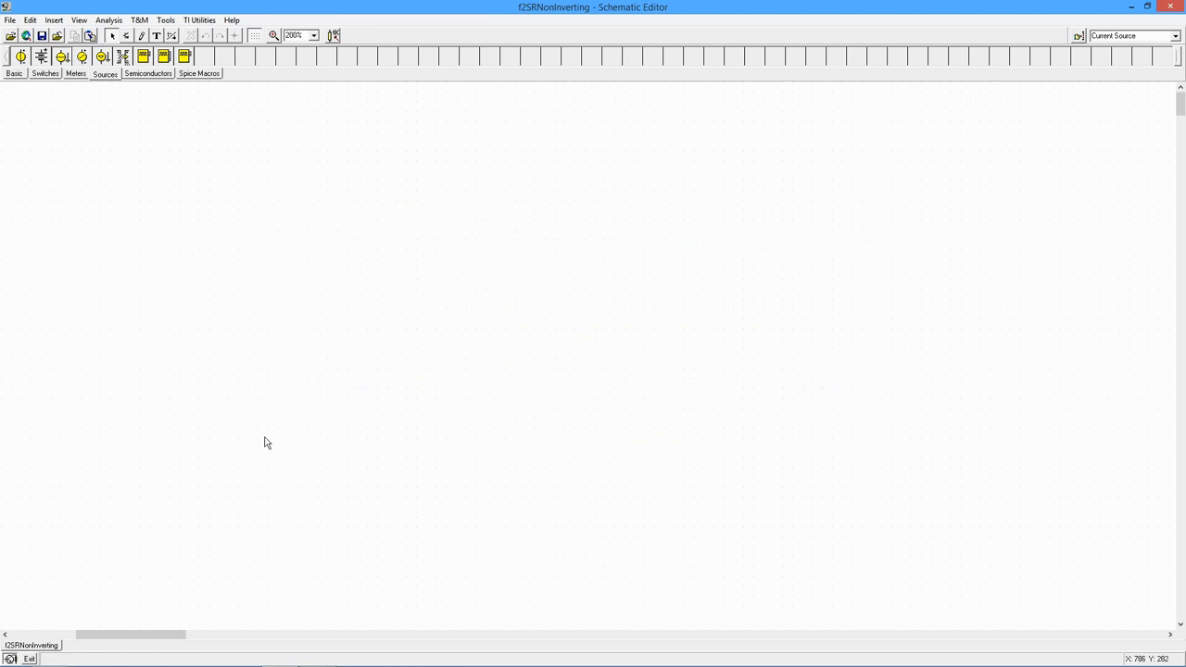
Pan the schematic to show the uA741 circuit with ±15 V supplies, 2k/18k resistors and 33k load
{"action": "left_click_drag", "start_coordinate": [130, 633], "coordinate": [120, 633]}
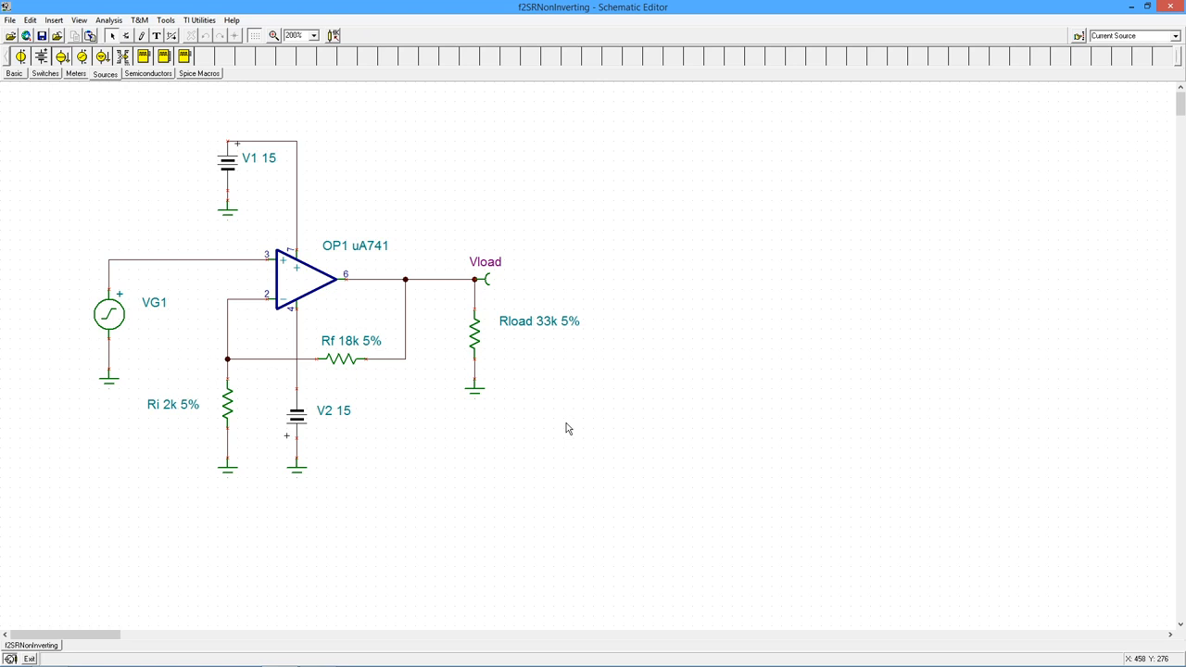
{"action": "mouse_move", "coordinate": [312, 284]}
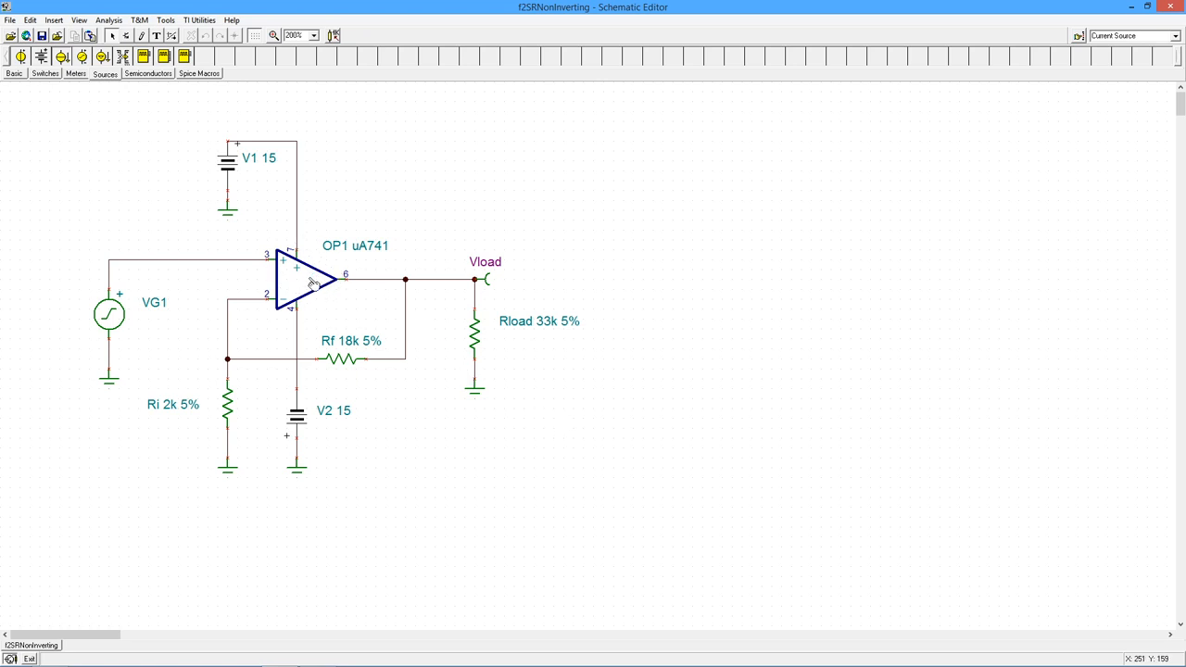
{"action": "mouse_move", "coordinate": [351, 212]}
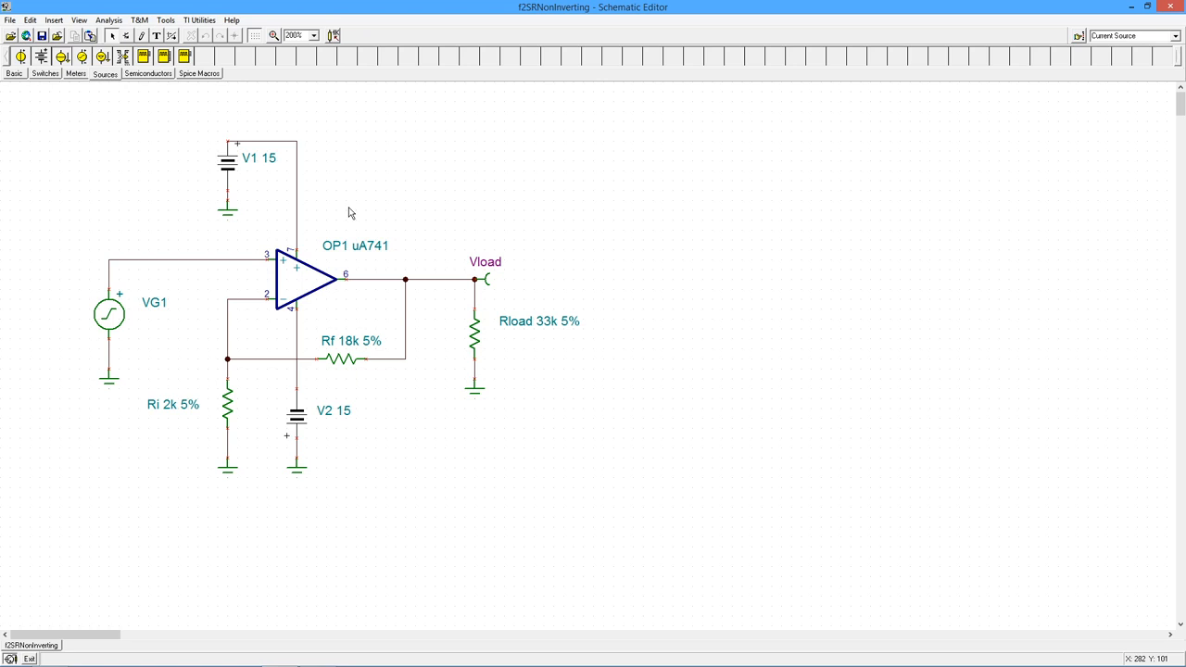
{"action": "mouse_move", "coordinate": [333, 357]}
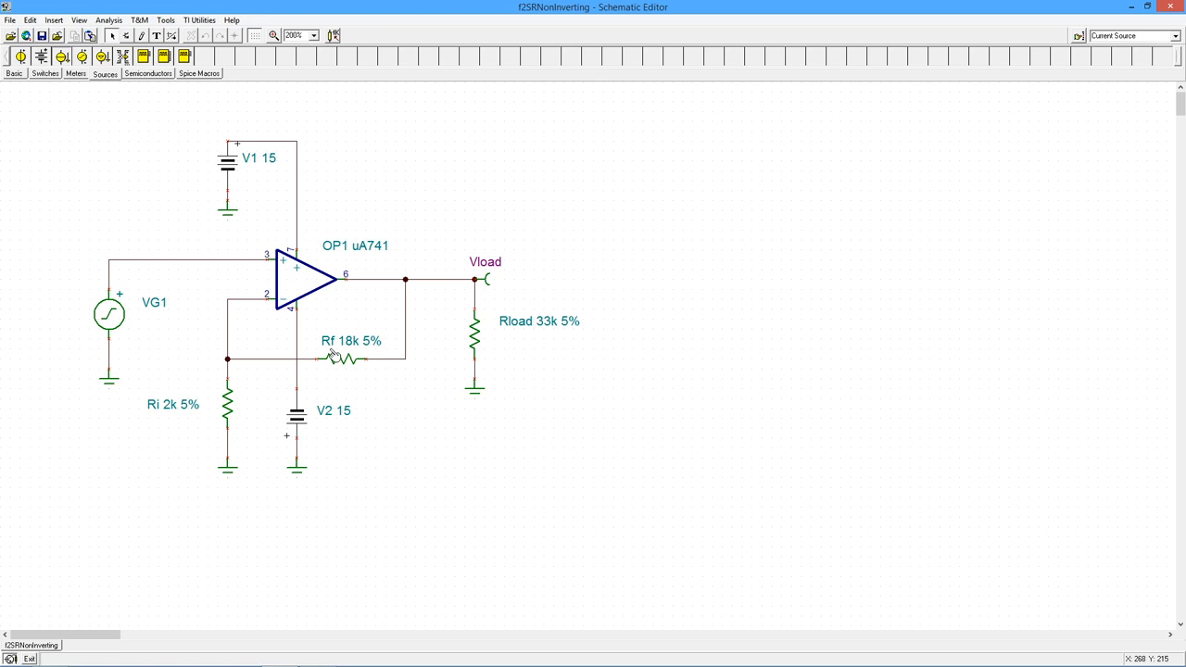
{"action": "mouse_move", "coordinate": [359, 323]}
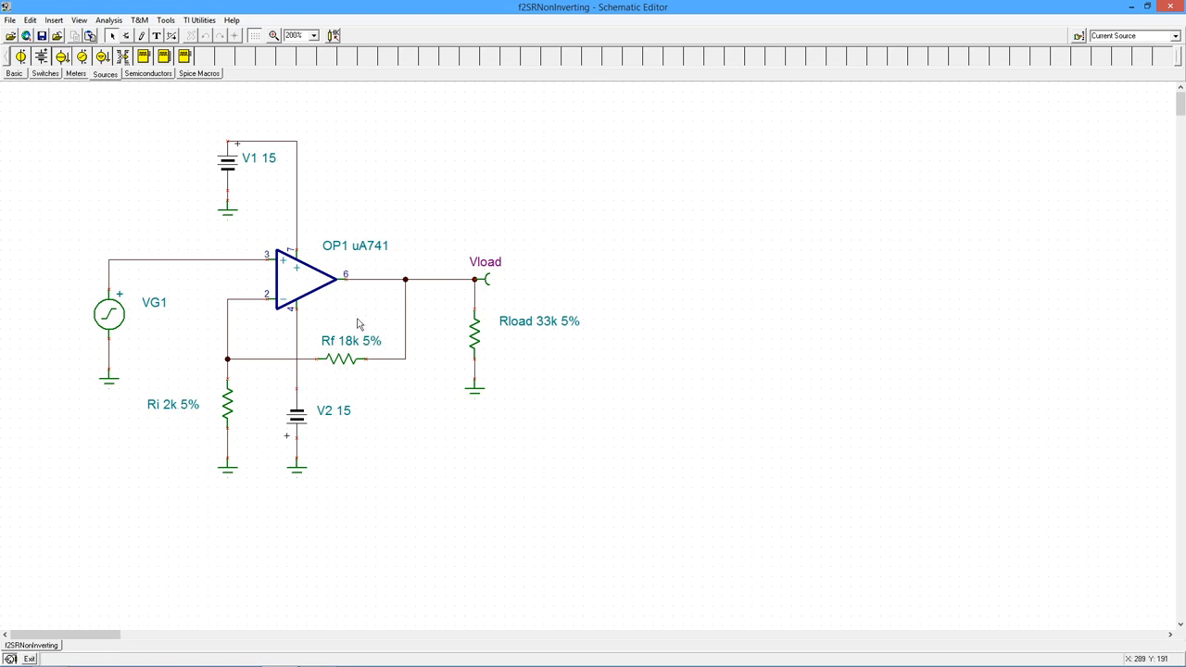
{"action": "mouse_move", "coordinate": [165, 423]}
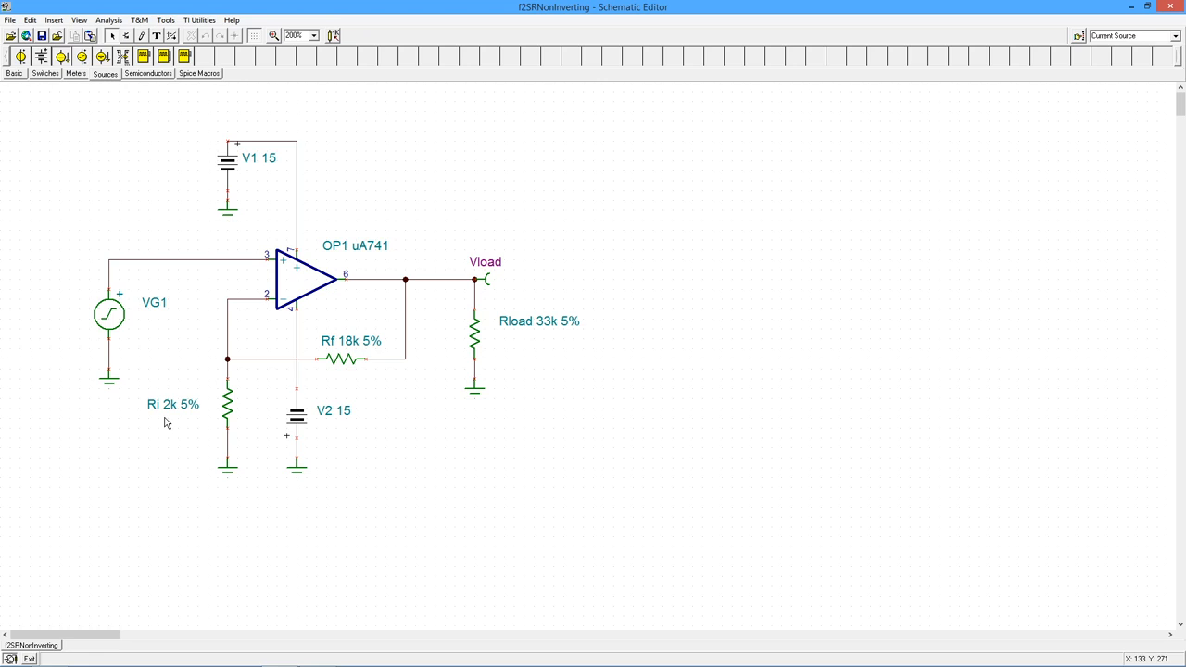
{"action": "mouse_move", "coordinate": [326, 241]}
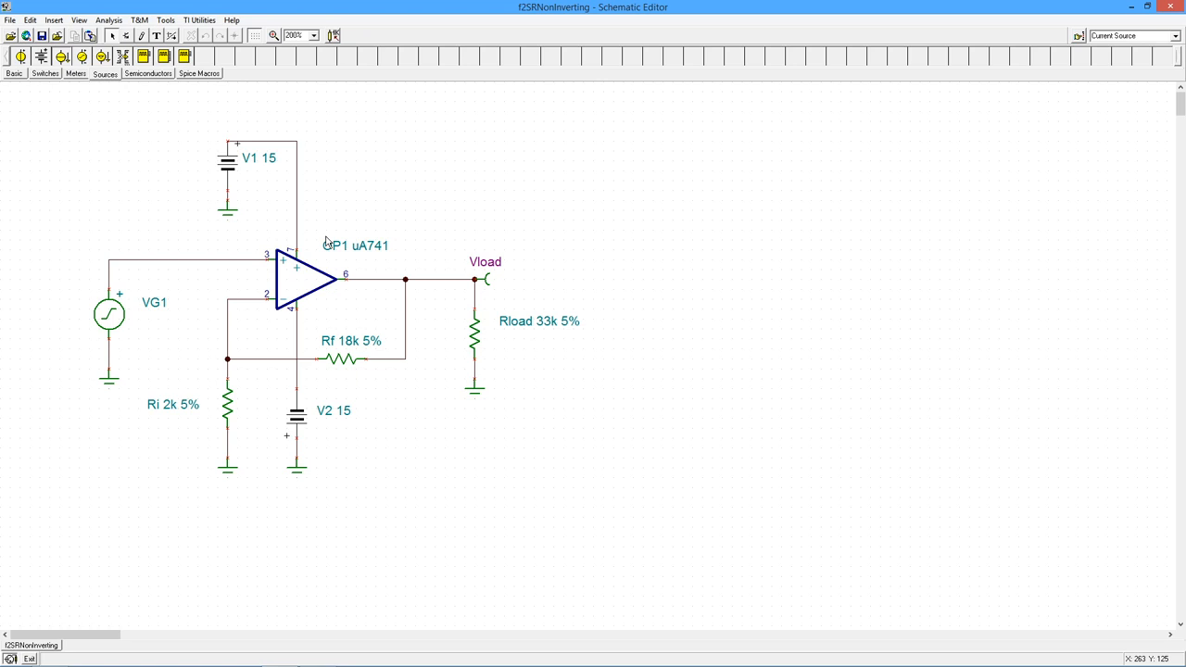
{"action": "mouse_move", "coordinate": [286, 425]}
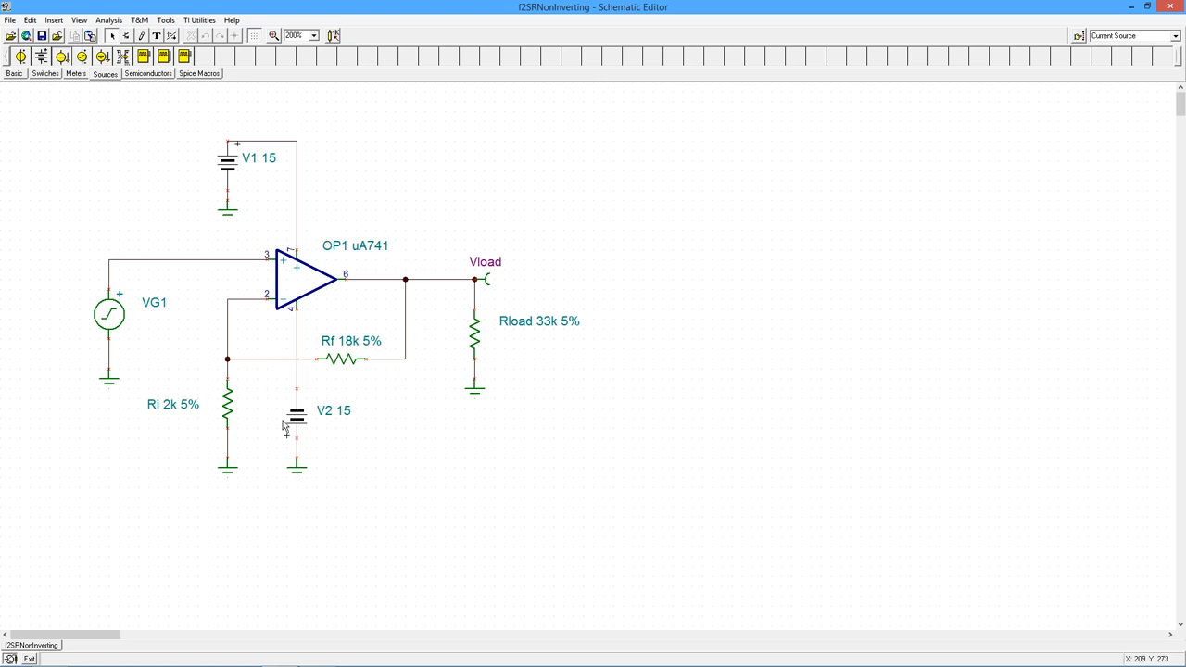
{"action": "mouse_move", "coordinate": [396, 391]}
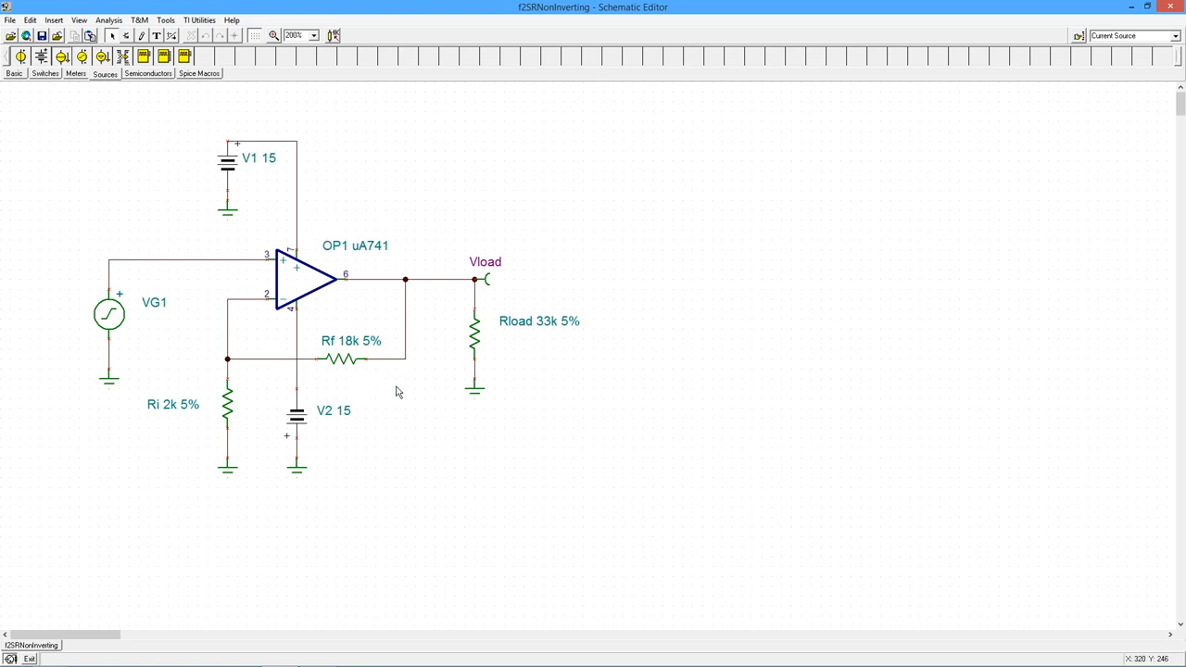
{"action": "mouse_move", "coordinate": [416, 388]}
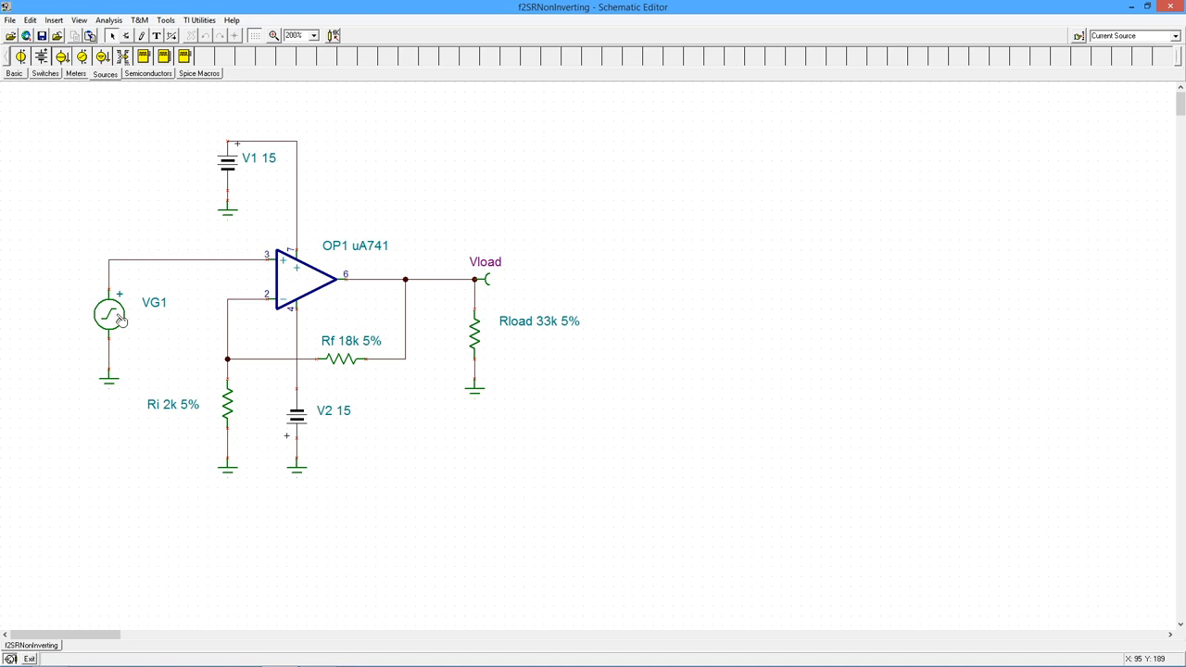
{"action": "mouse_move", "coordinate": [133, 333]}
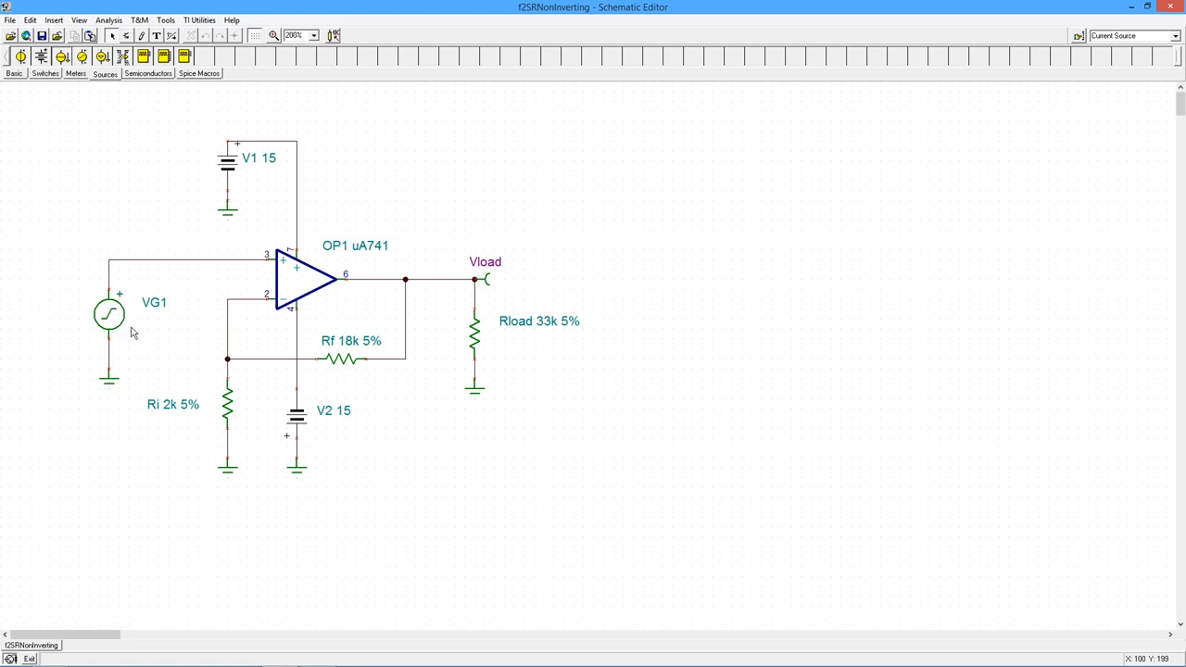
{"action": "mouse_move", "coordinate": [126, 332]}
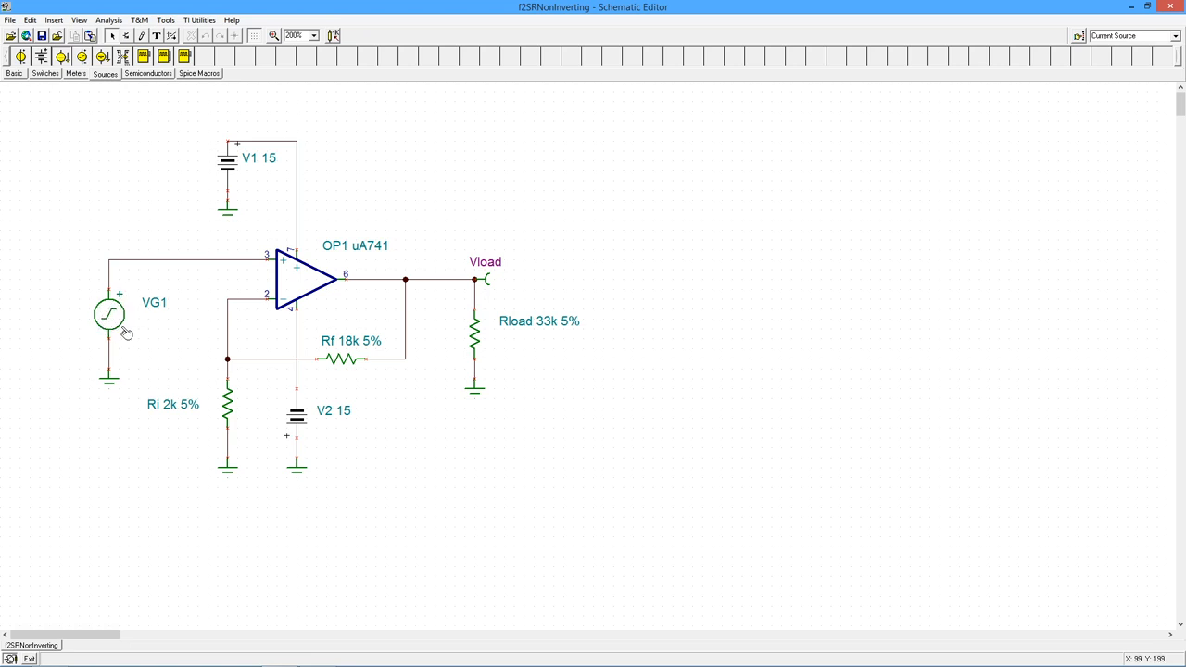
{"action": "mouse_move", "coordinate": [204, 177]}
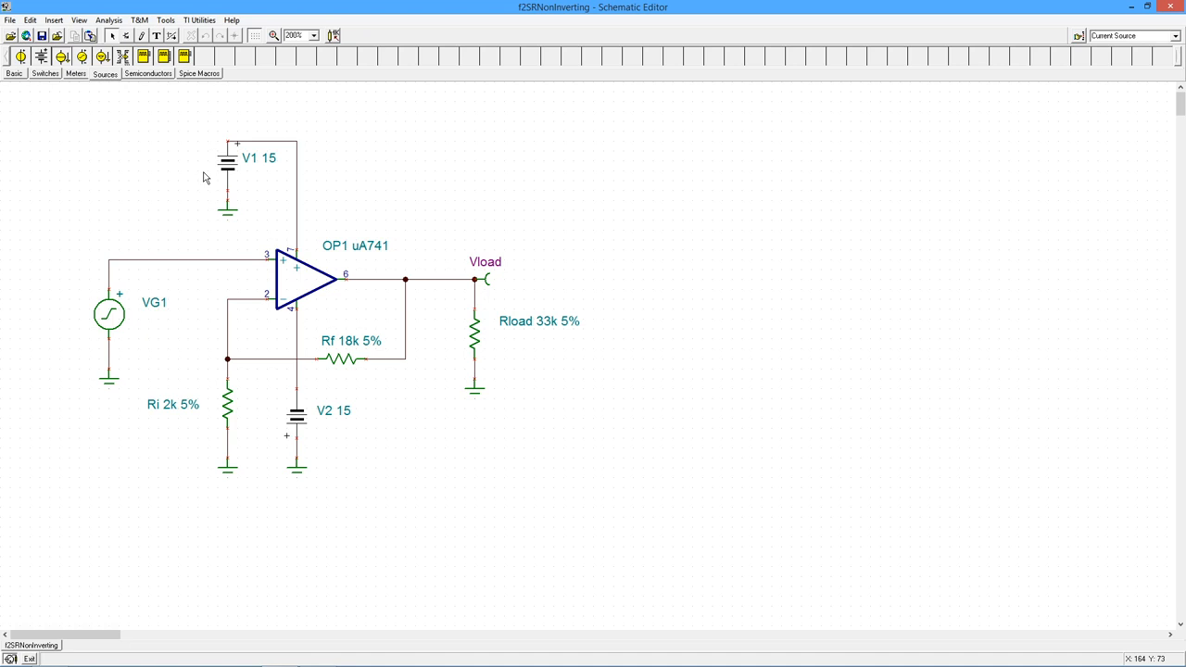
Run an AC Transfer Characteristic analysis from 100 Hz to 10 MEG, plotting amplitude and phase
{"action": "left_click", "coordinate": [108, 19]}
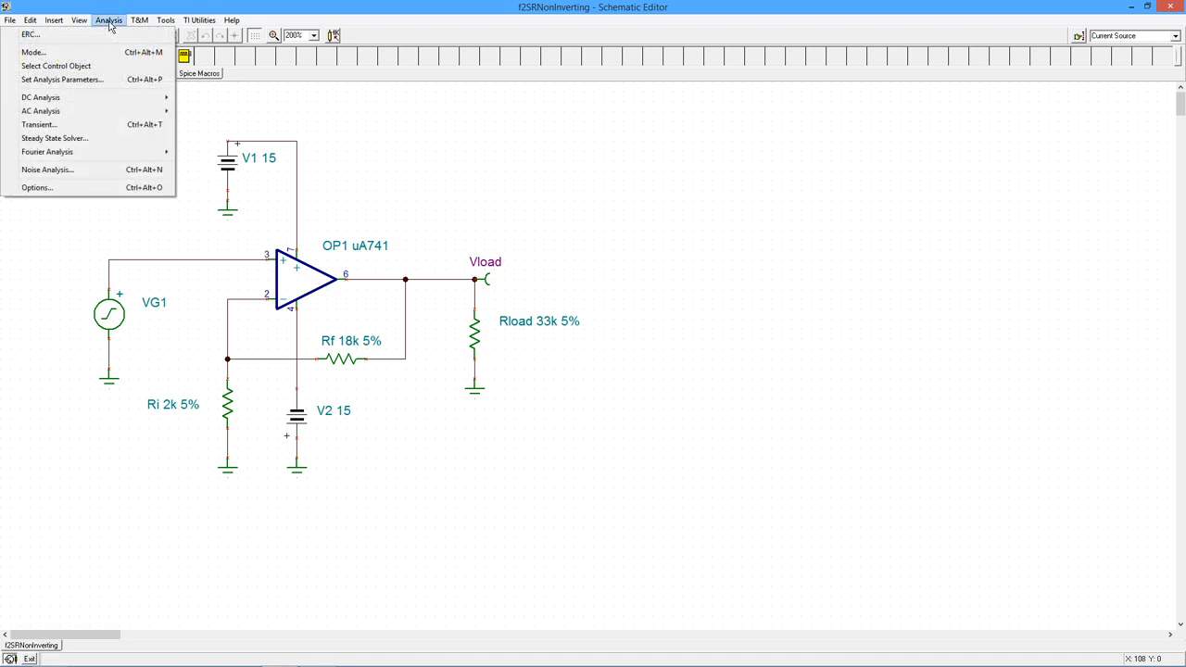
{"action": "mouse_move", "coordinate": [41, 110]}
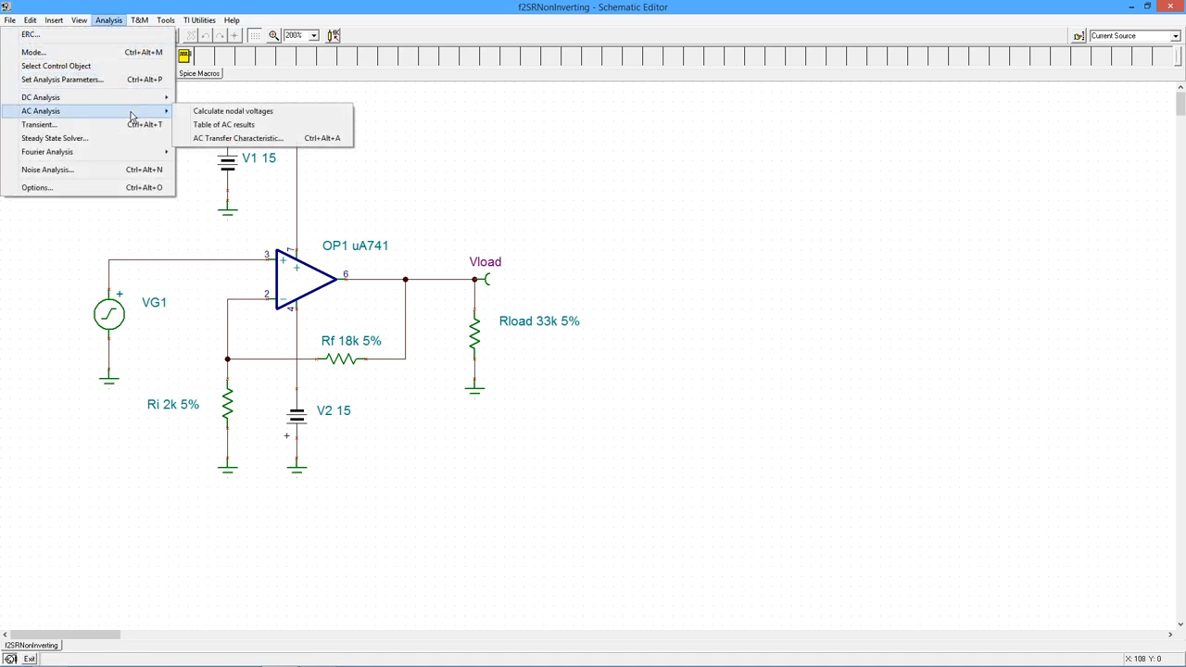
{"action": "left_click", "coordinate": [237, 137]}
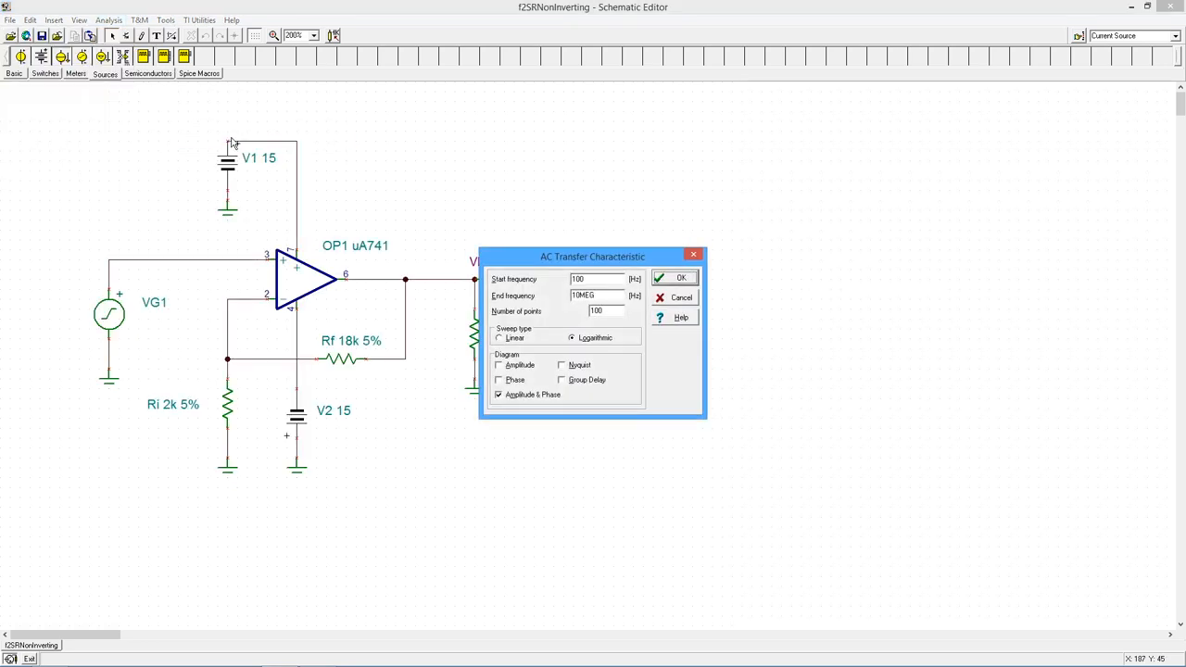
{"action": "left_click", "coordinate": [597, 279]}
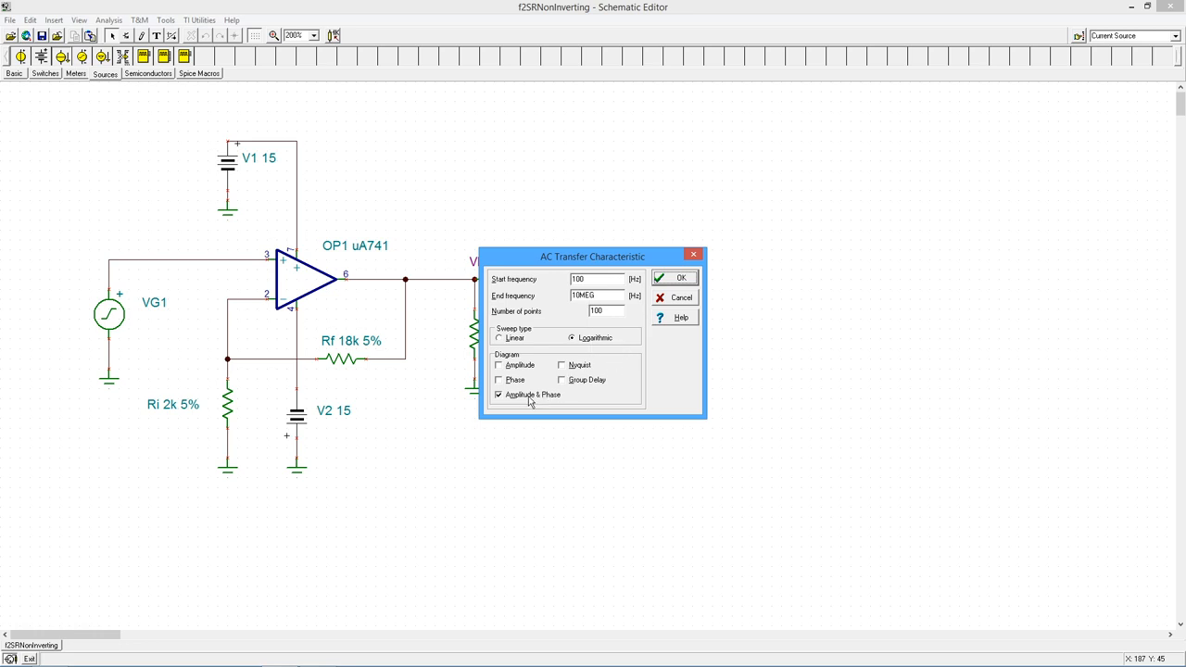
{"action": "left_click", "coordinate": [673, 278]}
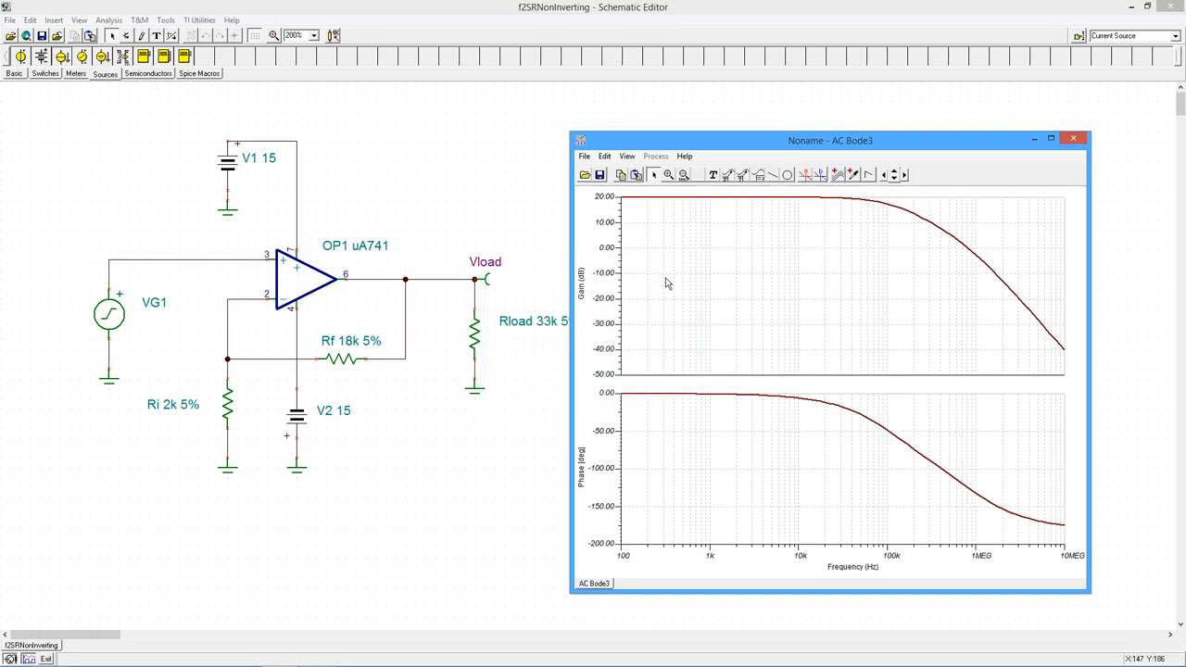
Move the AC Bode3 plot window left so it sits beside the schematic
{"action": "left_click_drag", "start_coordinate": [829, 140], "coordinate": [794, 93]}
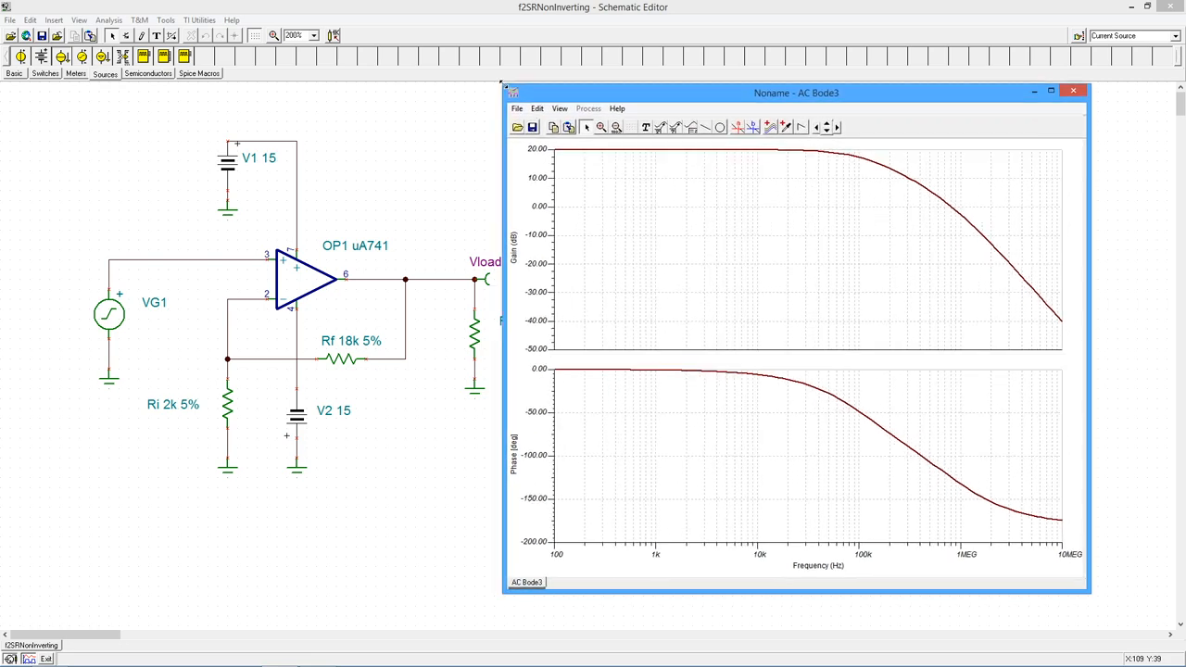
{"action": "left_click_drag", "start_coordinate": [795, 93], "coordinate": [786, 67]}
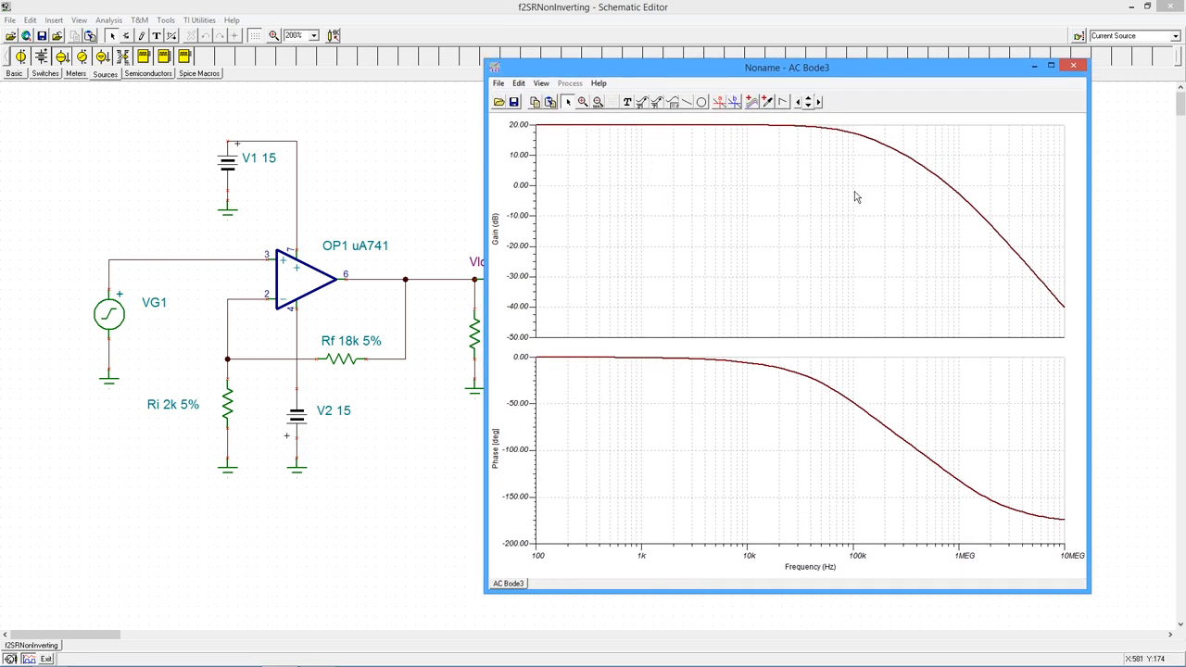
{"action": "mouse_move", "coordinate": [514, 124]}
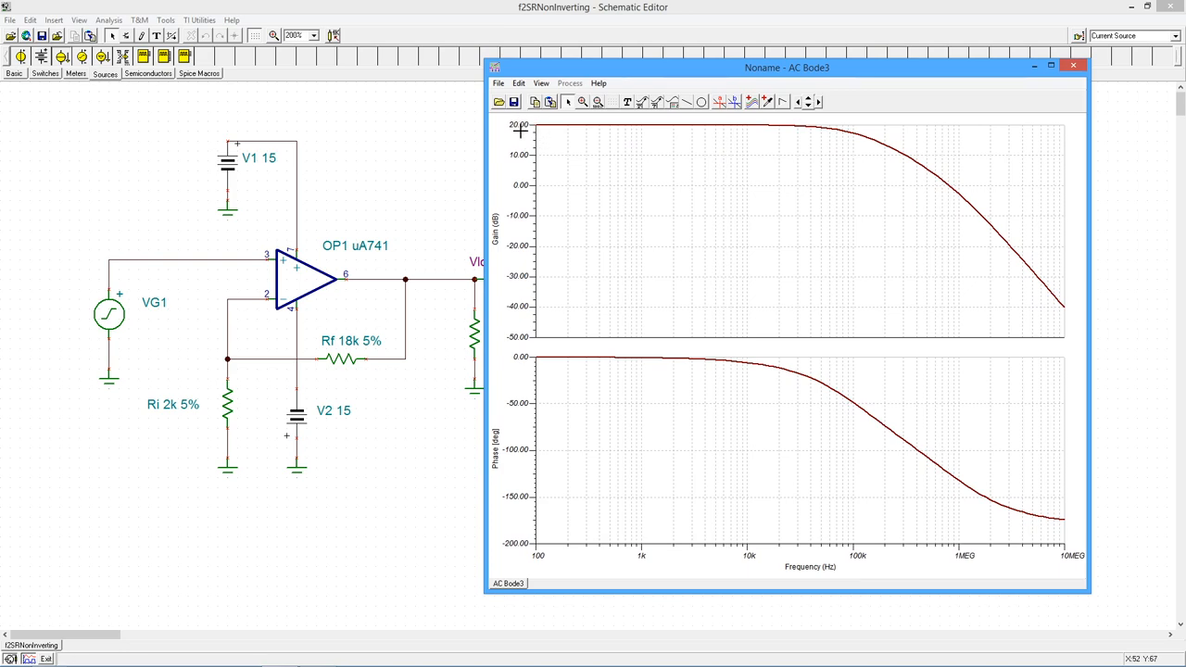
{"action": "mouse_move", "coordinate": [769, 136]}
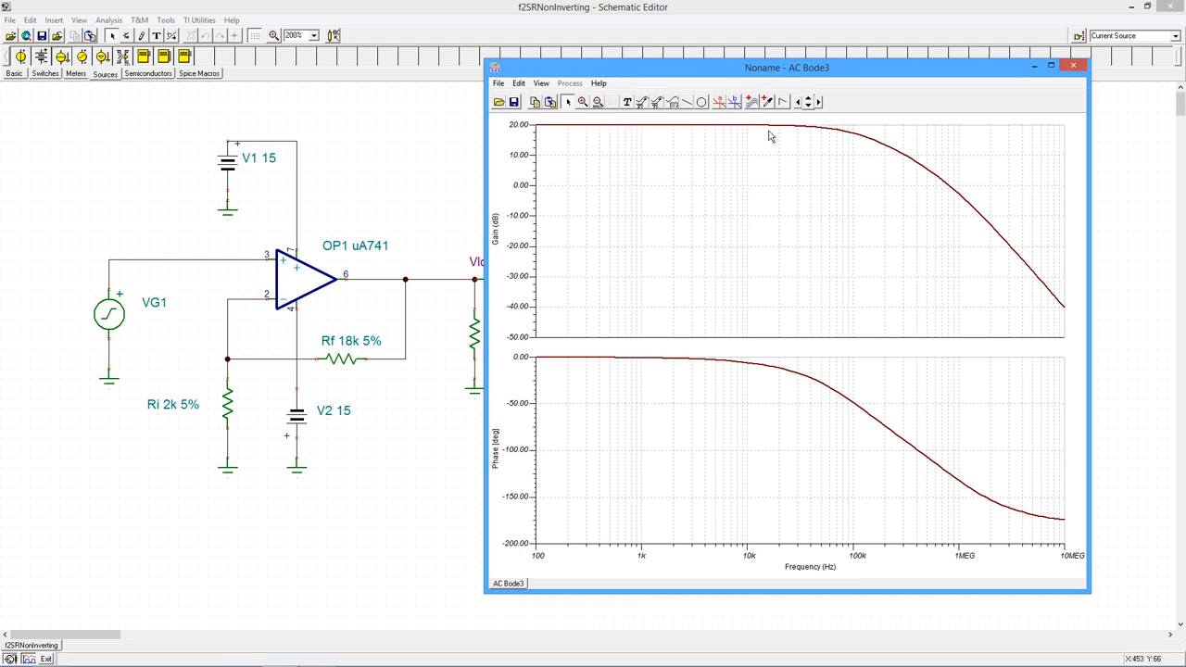
{"action": "mouse_move", "coordinate": [905, 163]}
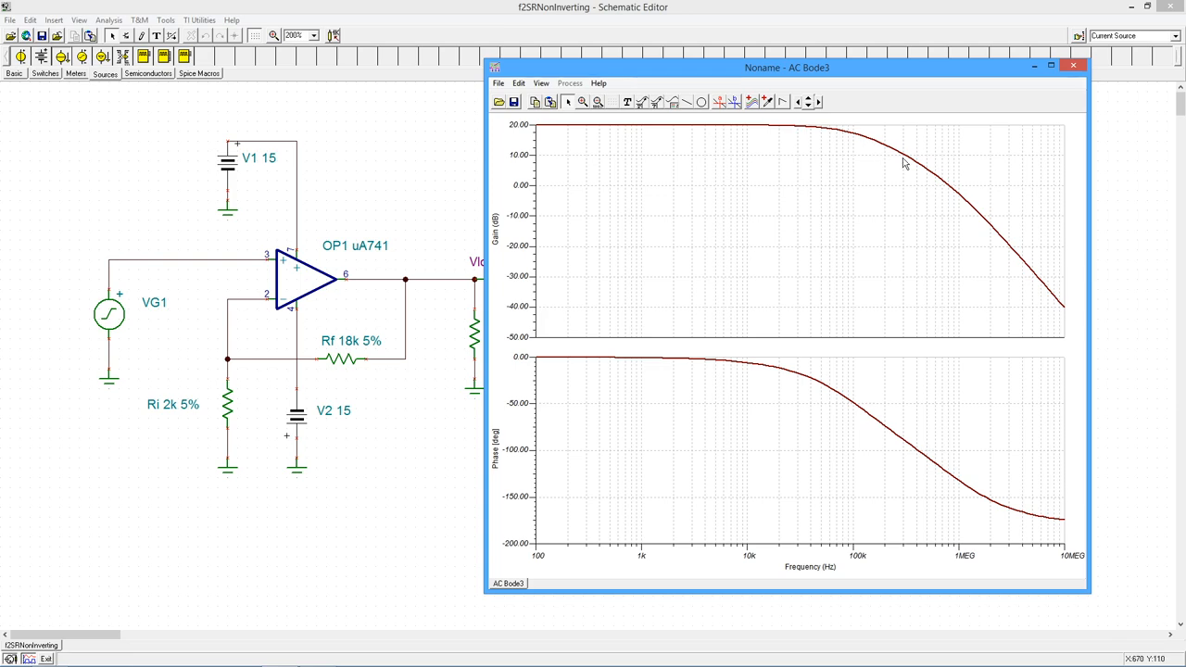
{"action": "mouse_move", "coordinate": [853, 451]}
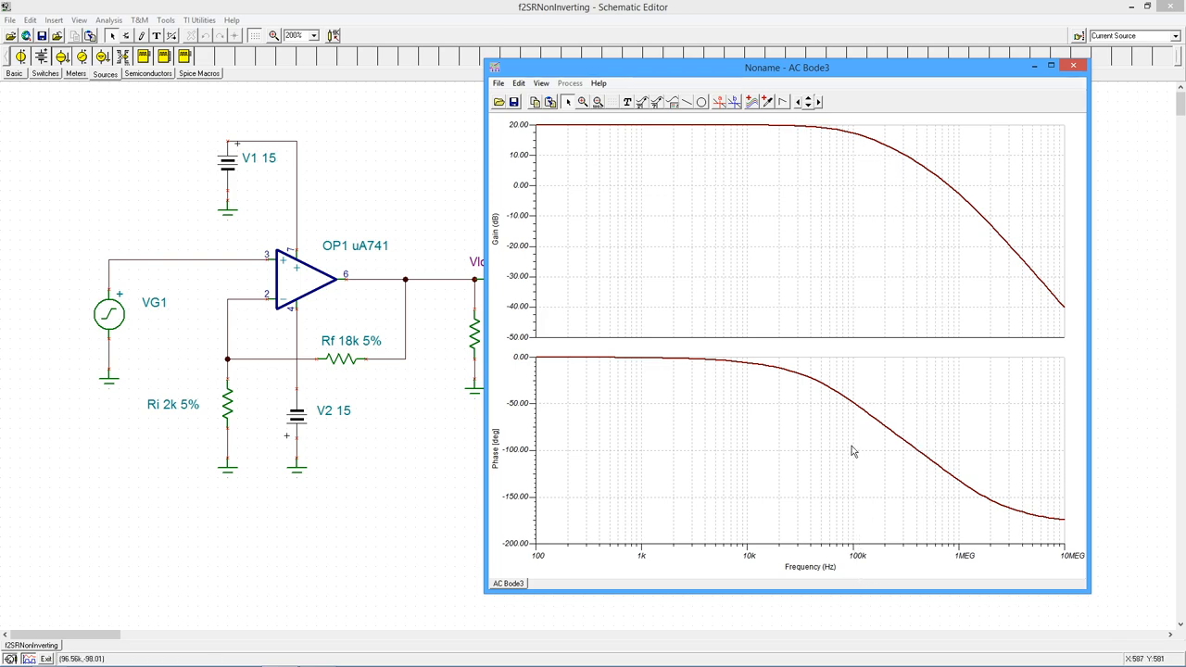
{"action": "mouse_move", "coordinate": [850, 132]}
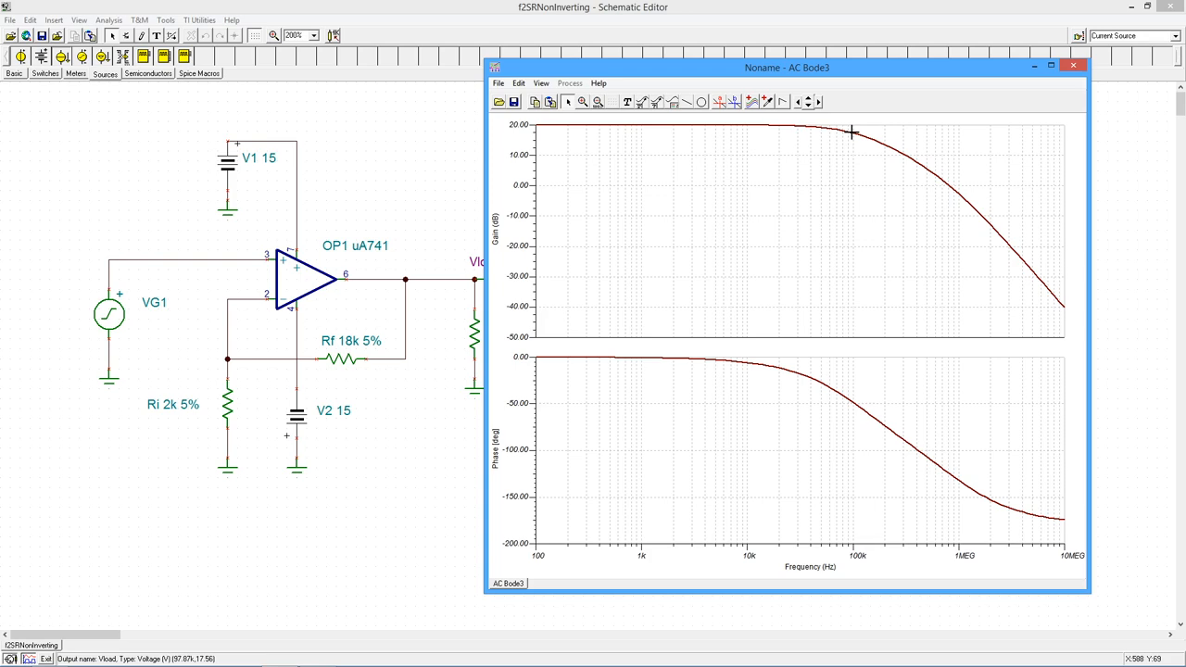
{"action": "mouse_move", "coordinate": [834, 164]}
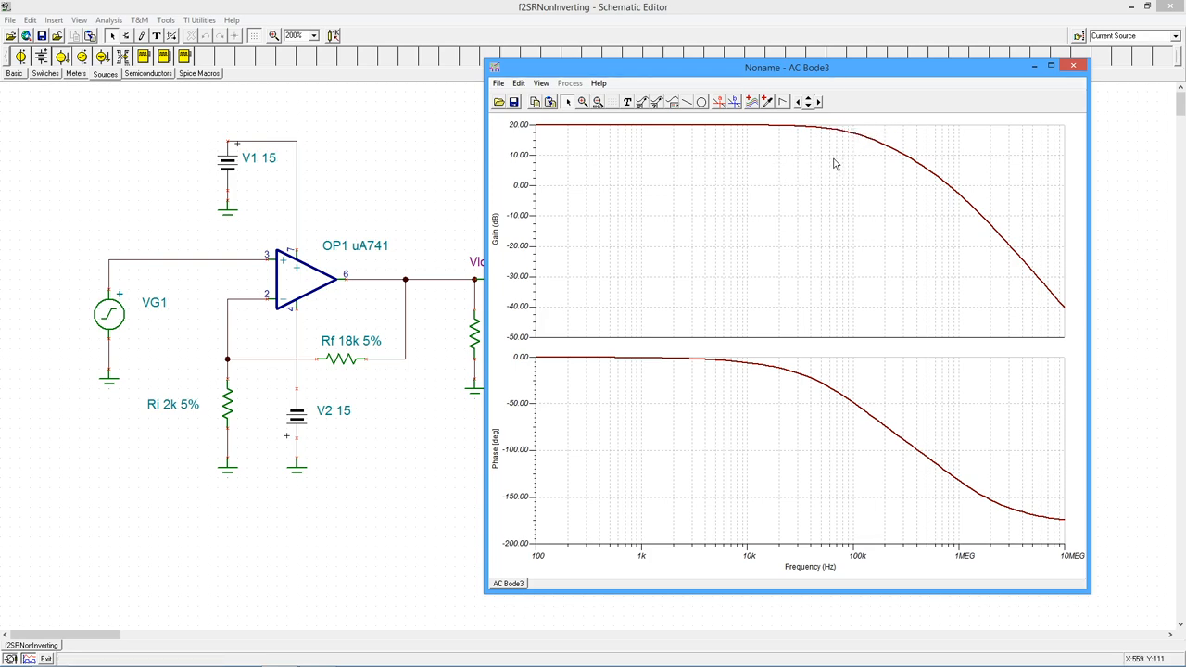
{"action": "mouse_move", "coordinate": [848, 132]}
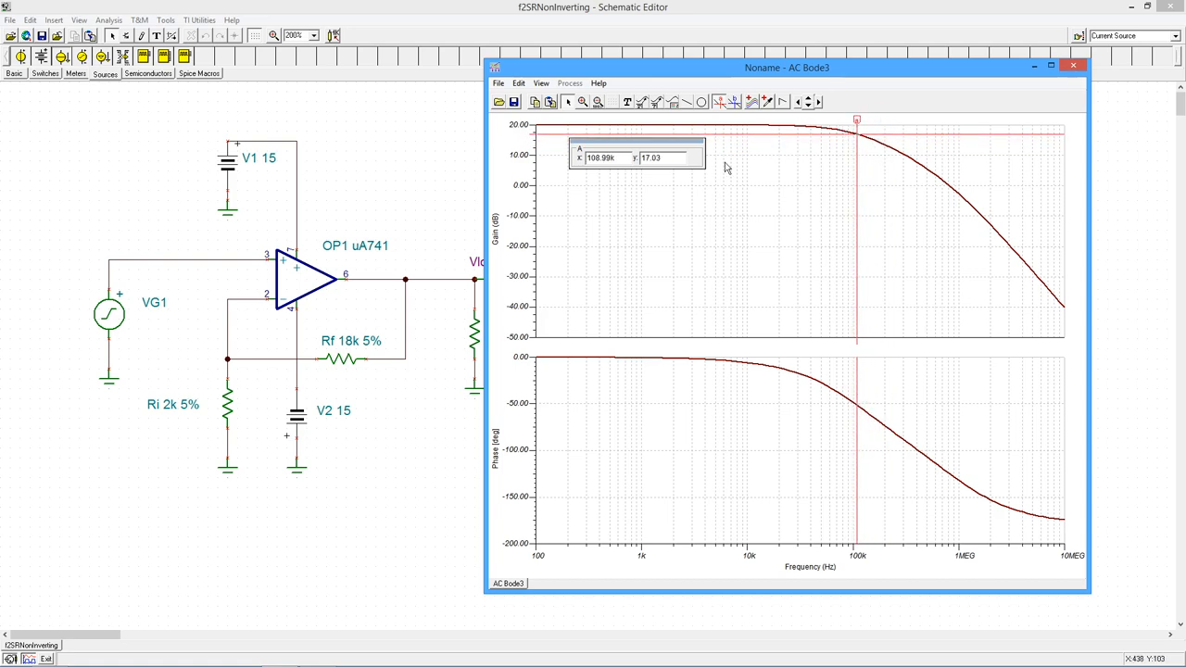
{"action": "mouse_move", "coordinate": [618, 185]}
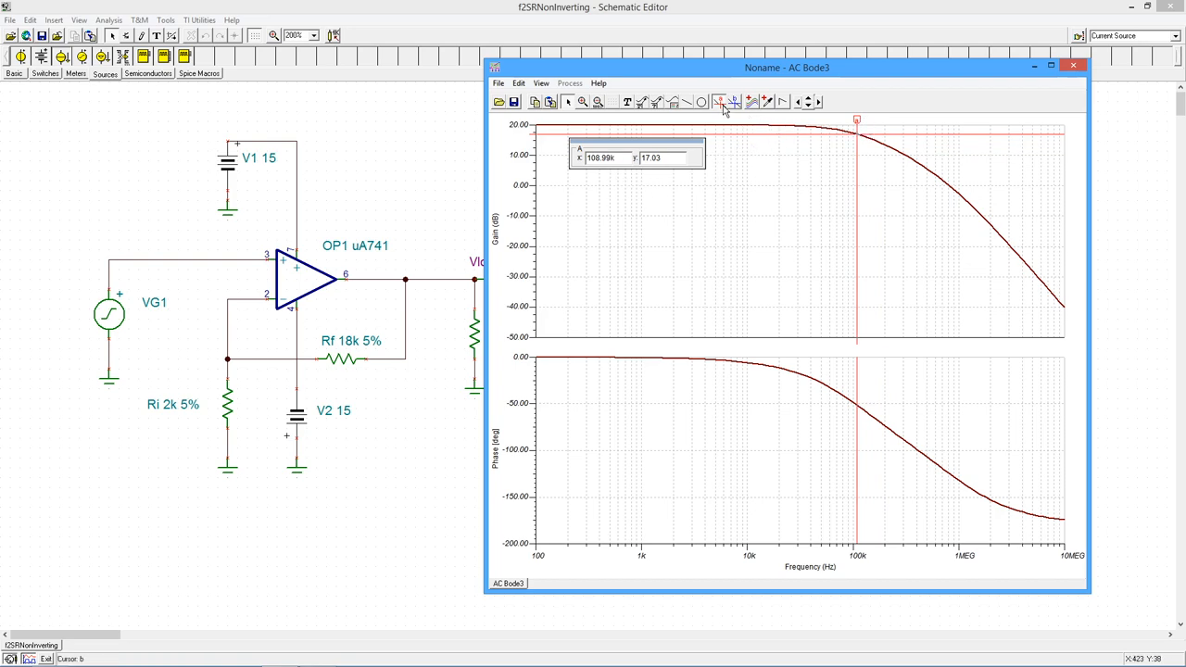
{"action": "left_click", "coordinate": [720, 101]}
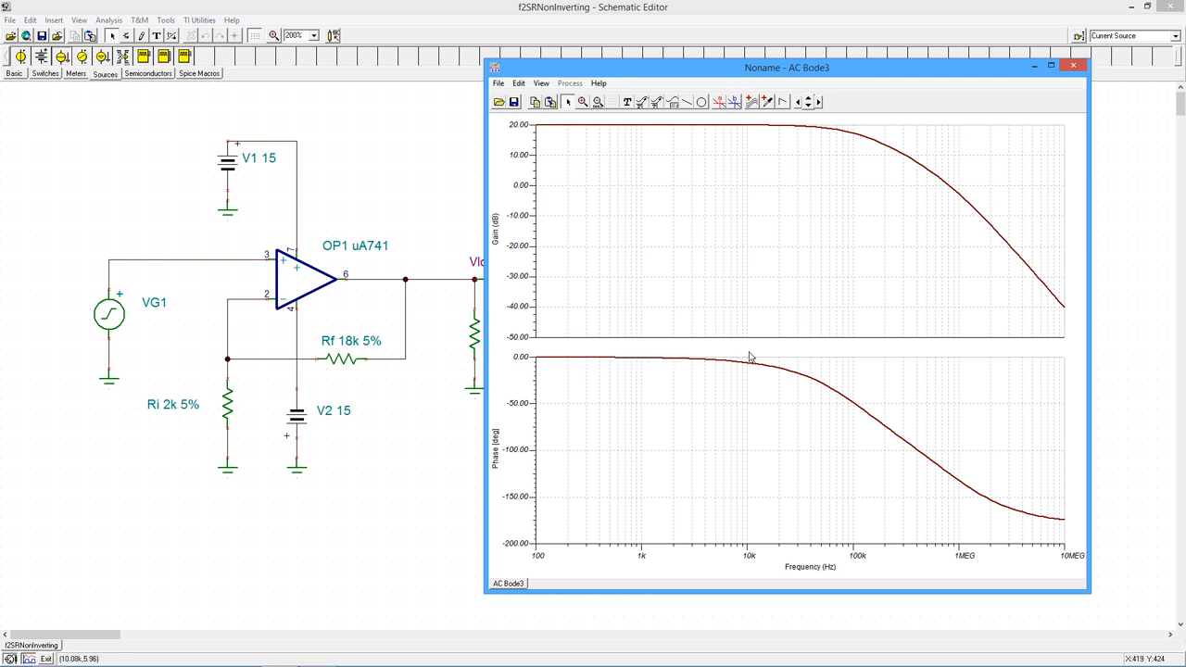
{"action": "mouse_move", "coordinate": [982, 497]}
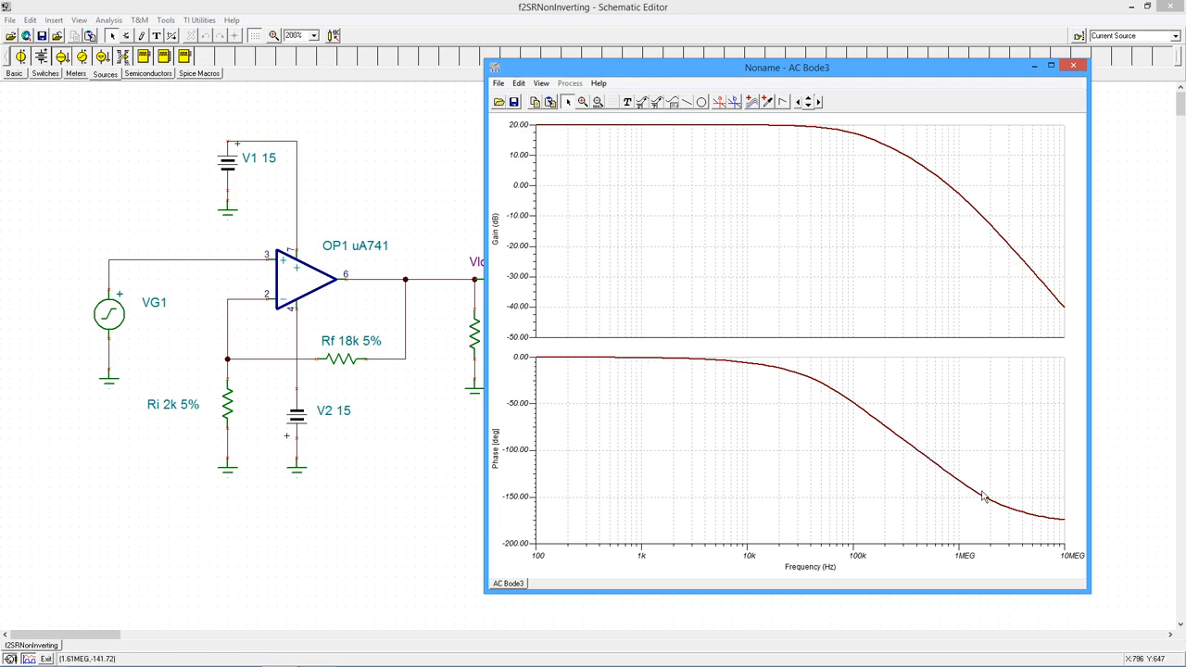
{"action": "mouse_move", "coordinate": [869, 441]}
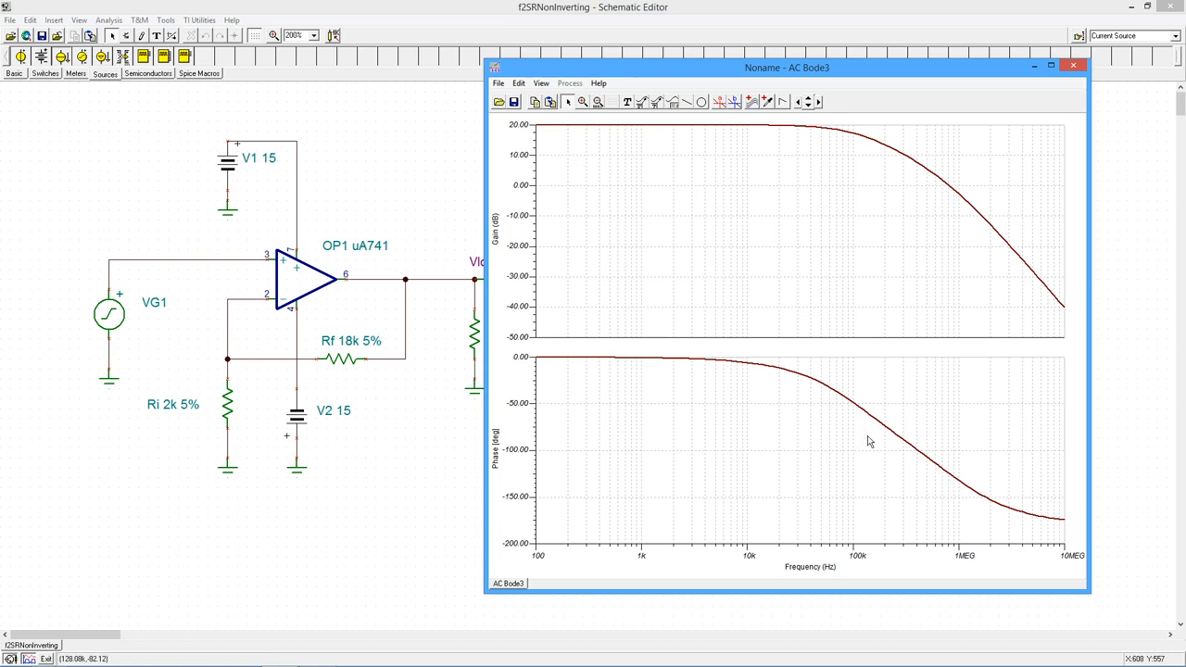
{"action": "mouse_move", "coordinate": [1018, 510]}
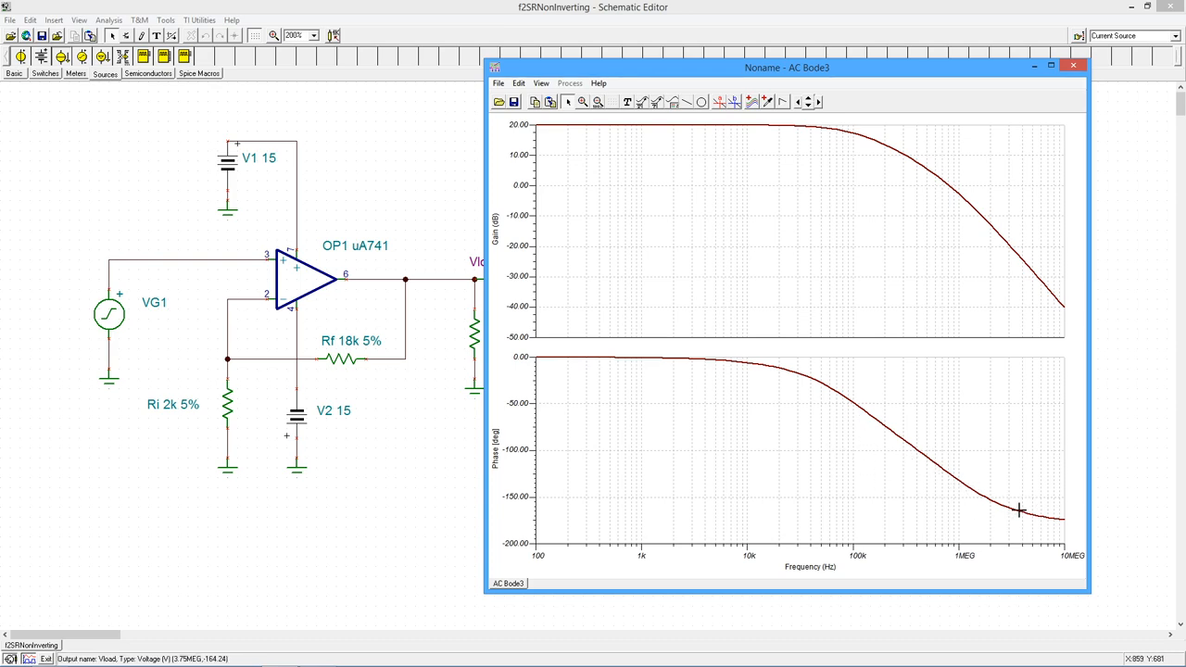
{"action": "mouse_move", "coordinate": [1078, 120]}
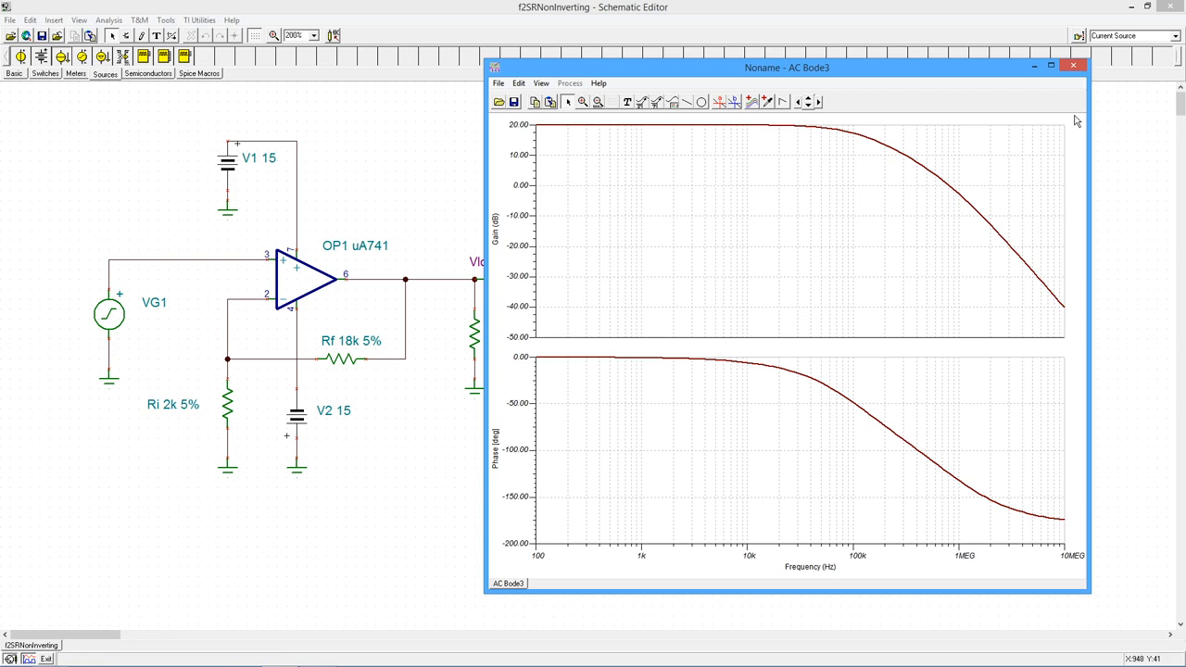
Close the AC Bode3 Diagram window
{"action": "left_click", "coordinate": [1074, 65]}
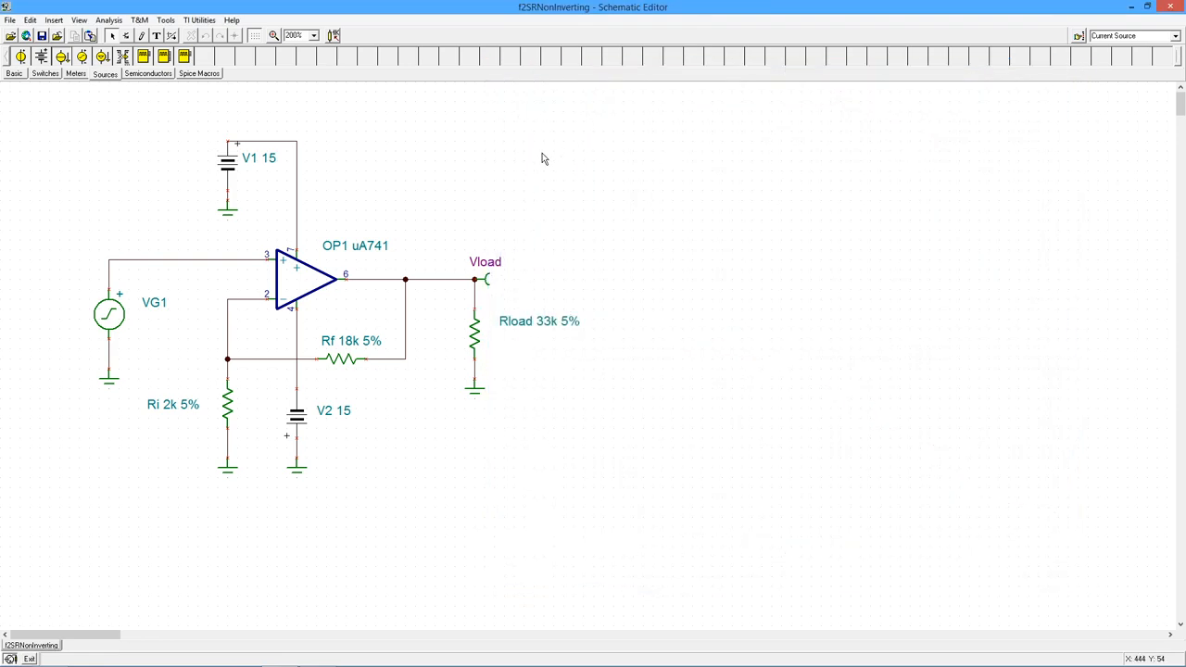
{"action": "mouse_move", "coordinate": [532, 164]}
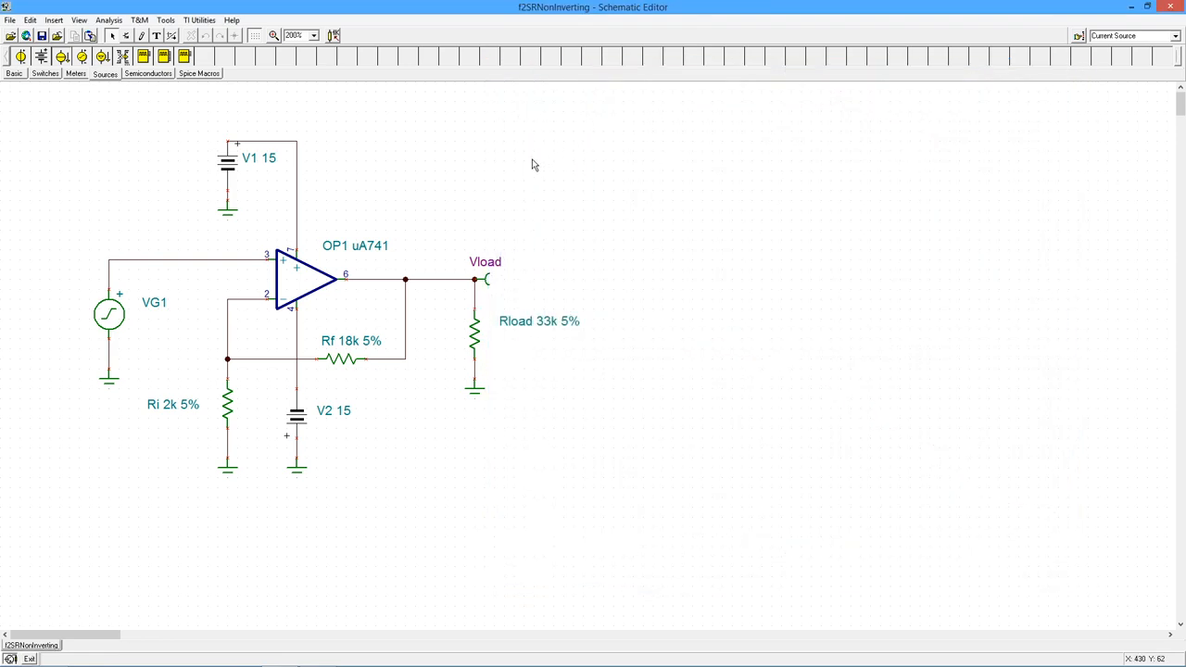
{"action": "mouse_move", "coordinate": [393, 355]}
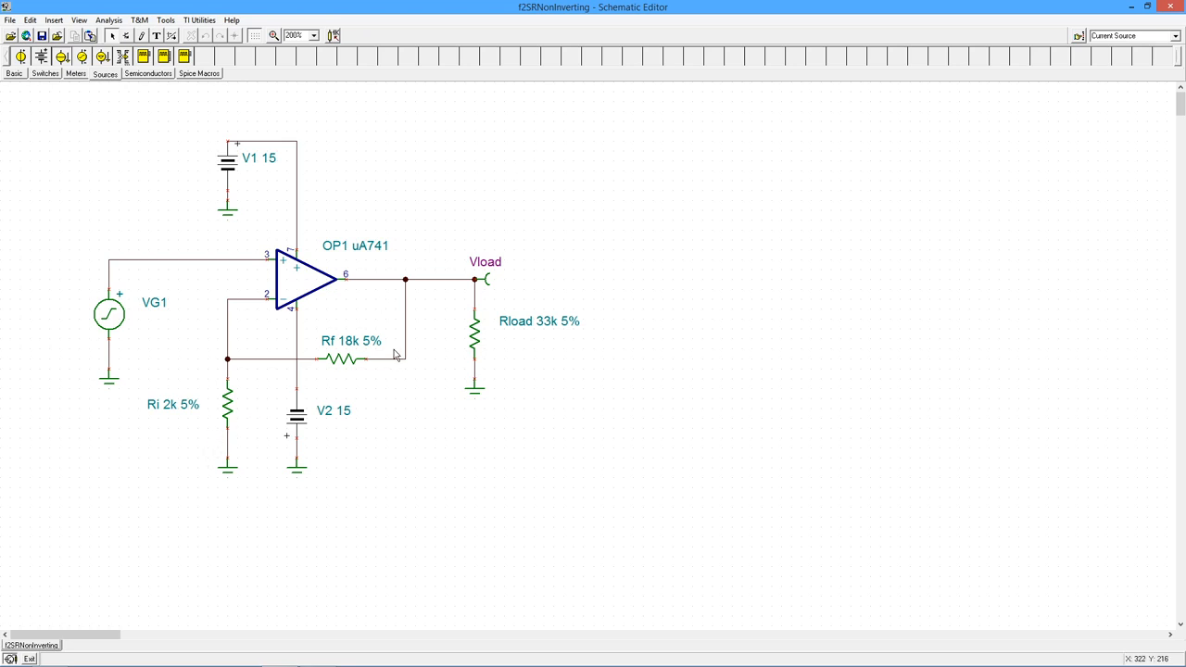
{"action": "mouse_move", "coordinate": [370, 339]}
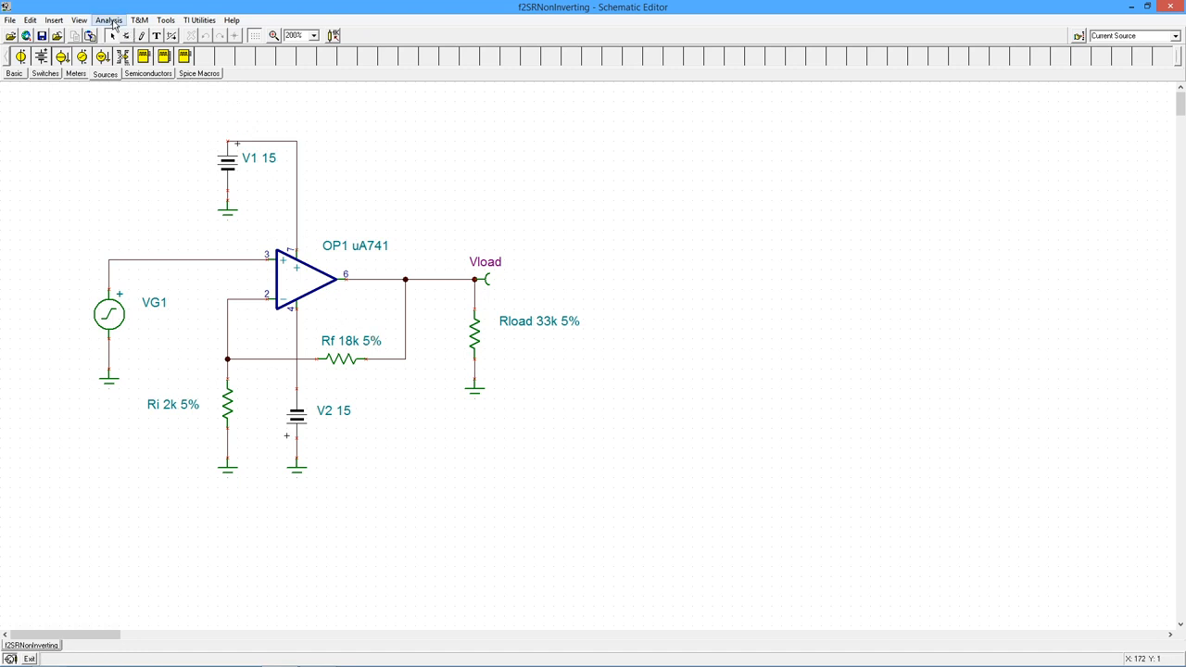
Open Transient Analysis settings (display 1 ms to 3 ms) and move the dialog right of the schematic
{"action": "left_click", "coordinate": [109, 20]}
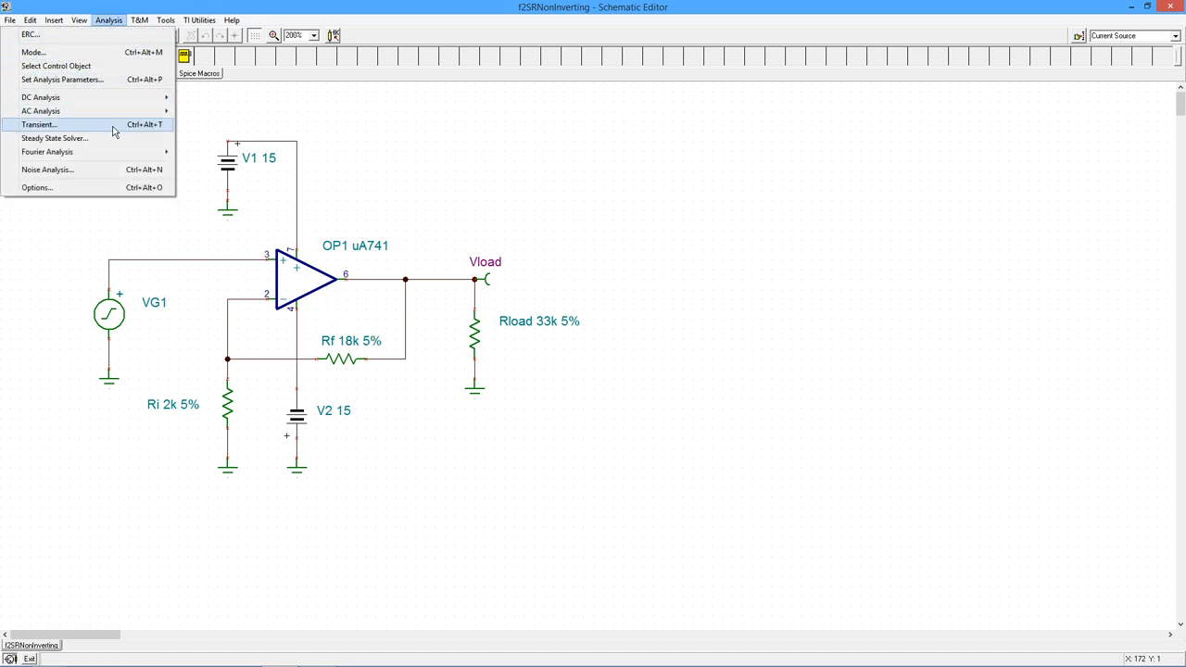
{"action": "left_click", "coordinate": [39, 124]}
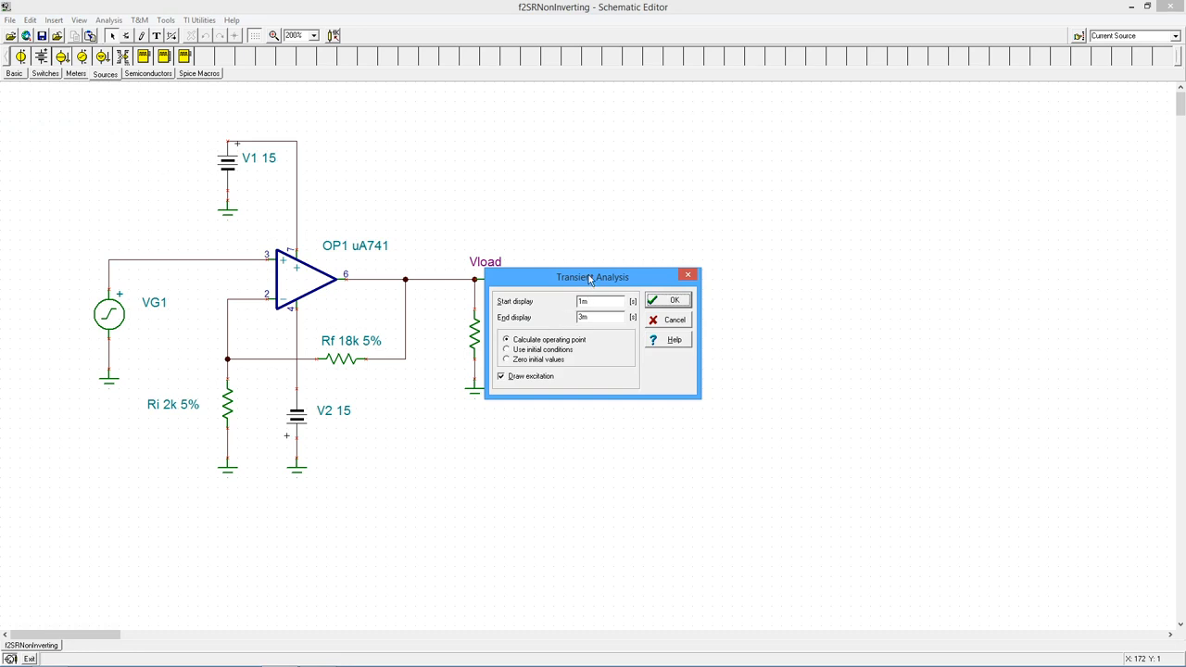
{"action": "left_click_drag", "start_coordinate": [593, 276], "coordinate": [727, 203]}
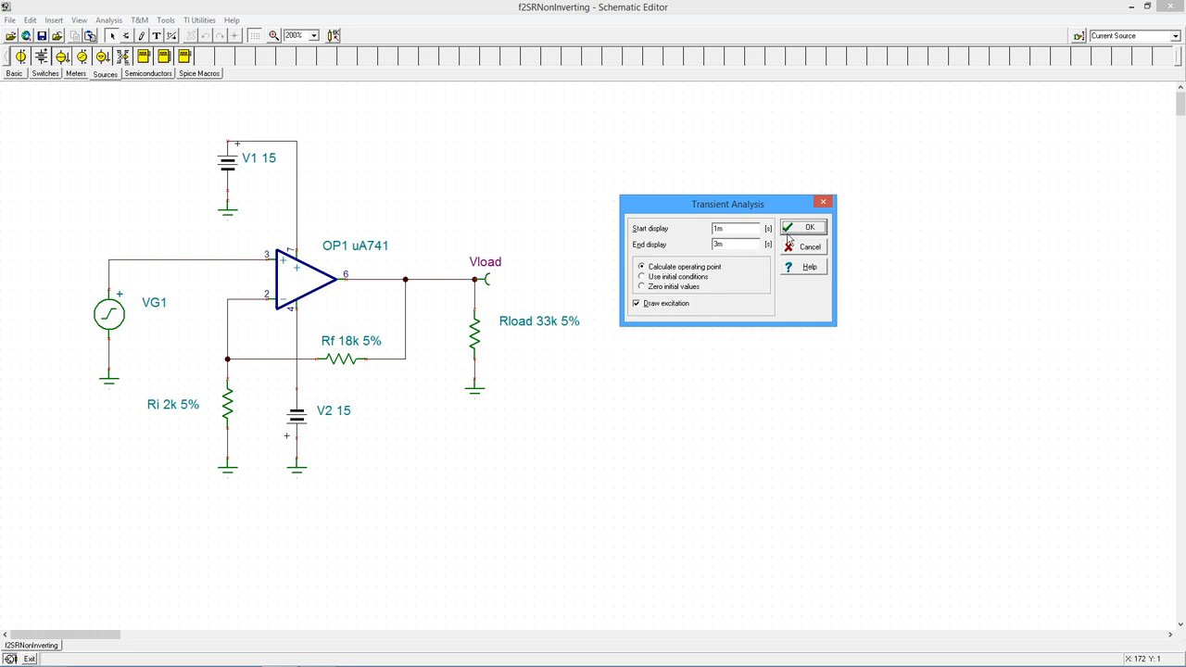
Run the 1–3 ms transient simulation and add a legend naming VG1 and Vload
{"action": "left_click", "coordinate": [802, 227]}
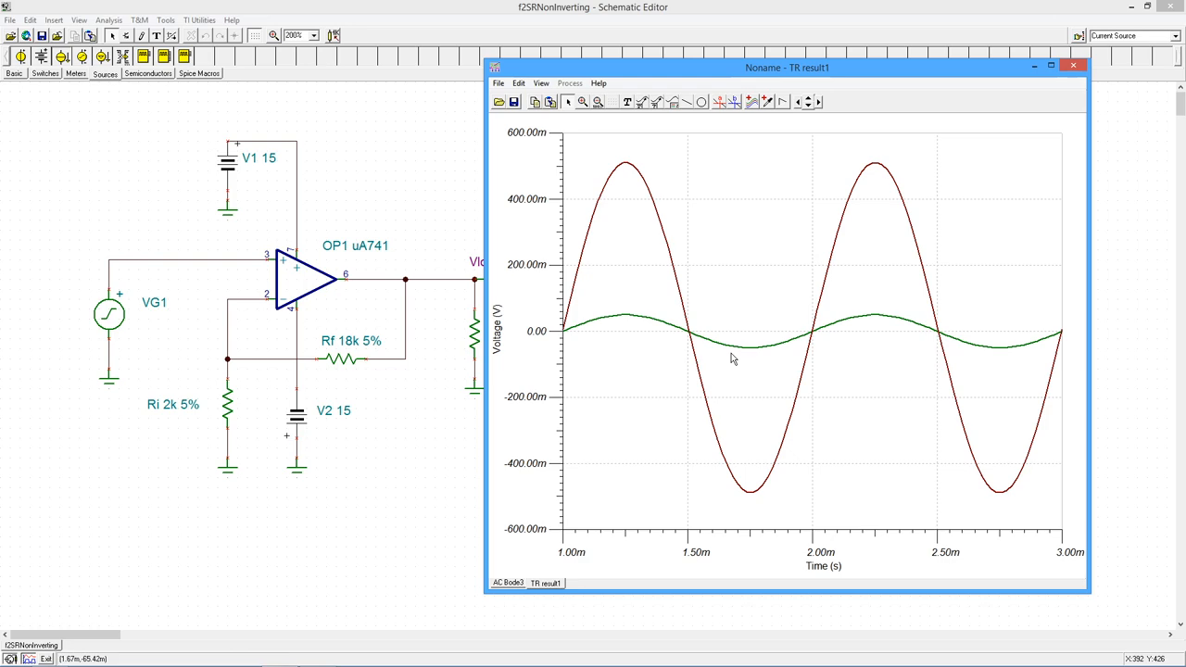
{"action": "mouse_move", "coordinate": [646, 122]}
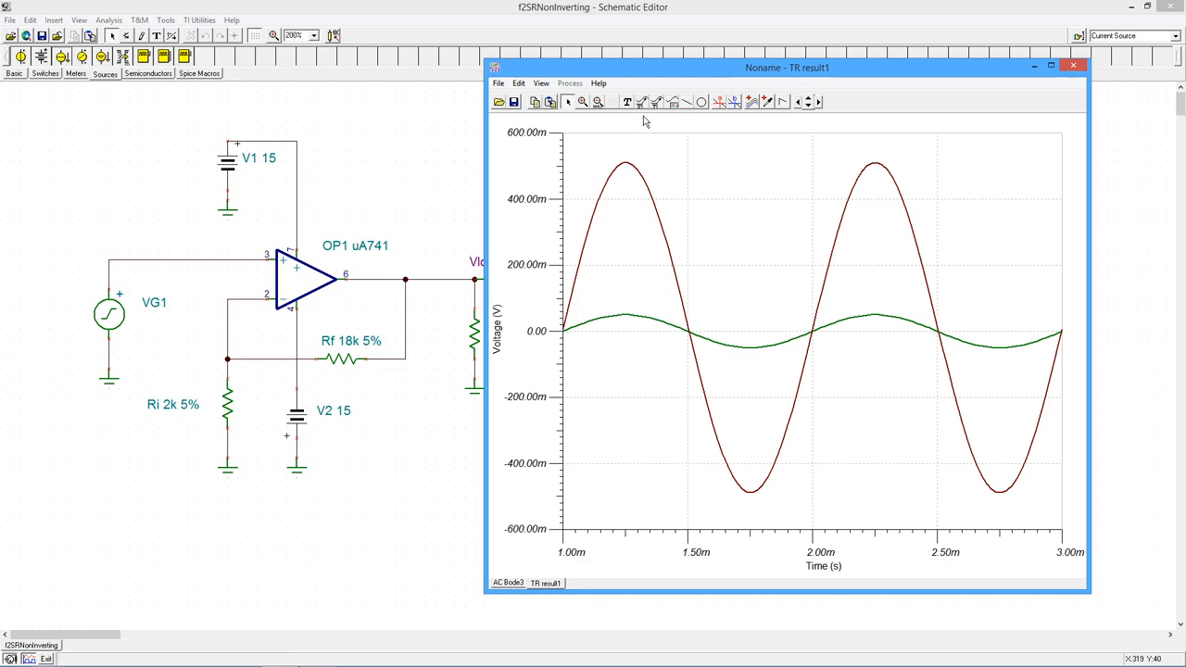
{"action": "left_click", "coordinate": [626, 101]}
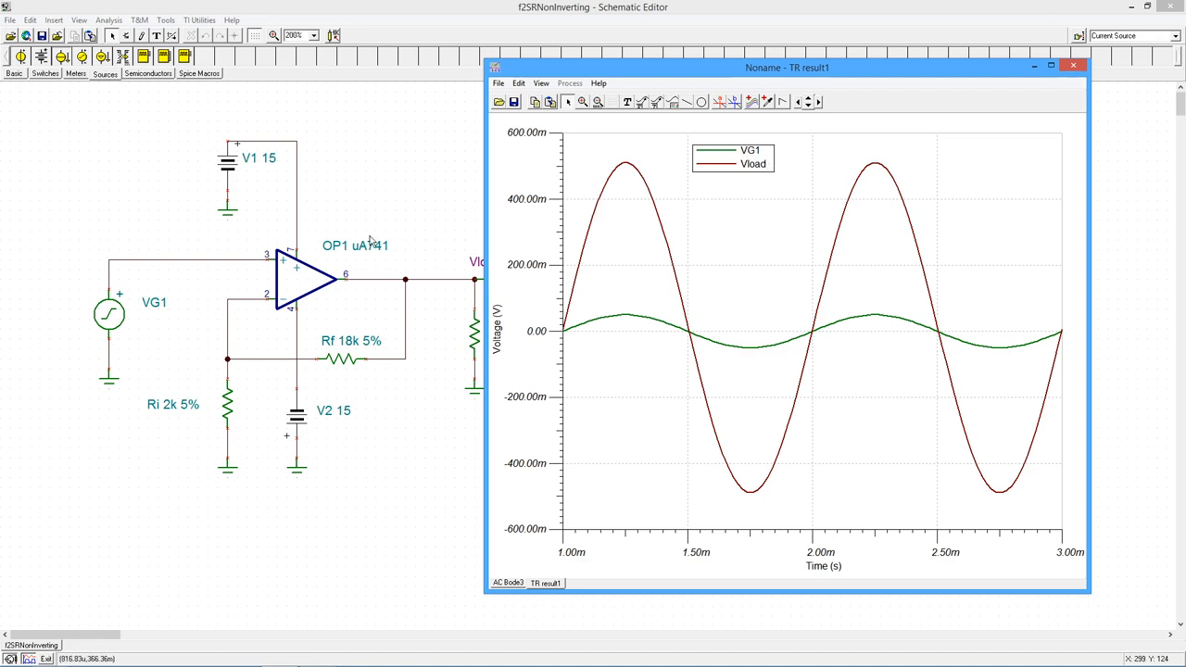
{"action": "mouse_move", "coordinate": [630, 270]}
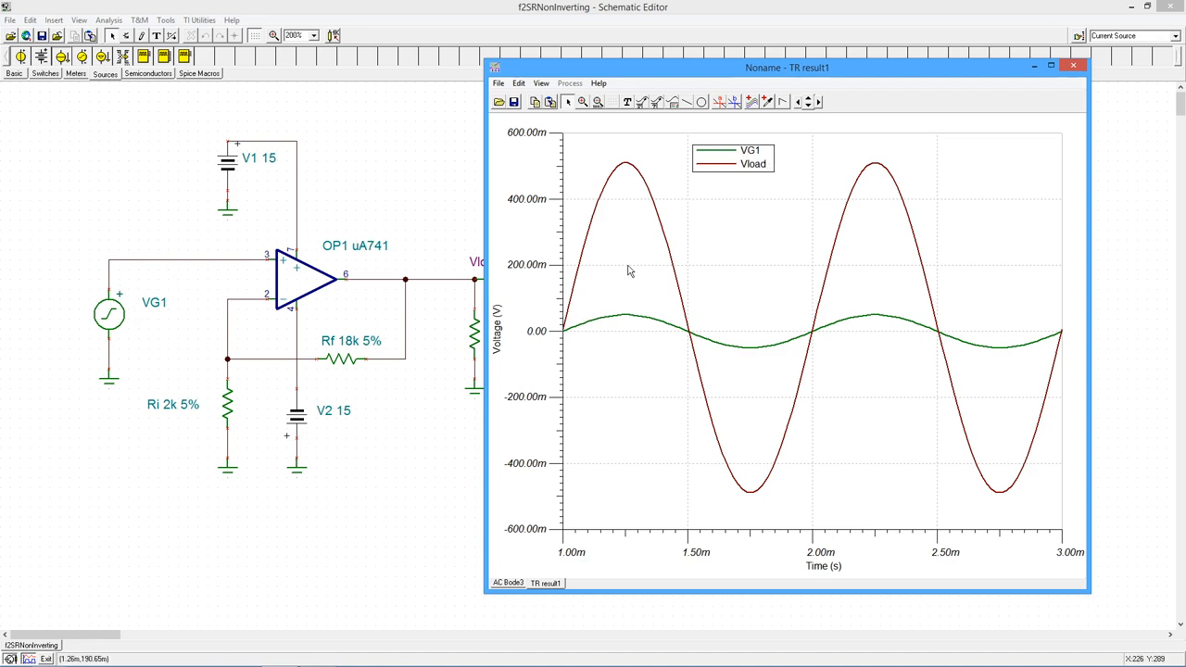
{"action": "mouse_move", "coordinate": [714, 254]}
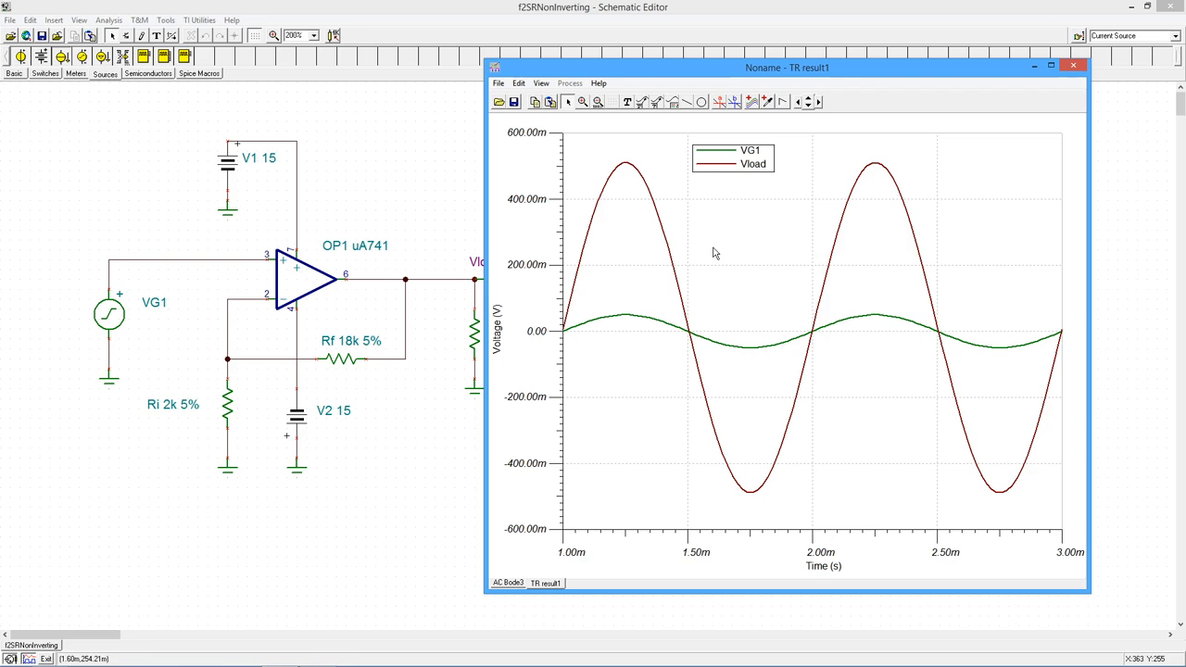
{"action": "mouse_move", "coordinate": [623, 165]}
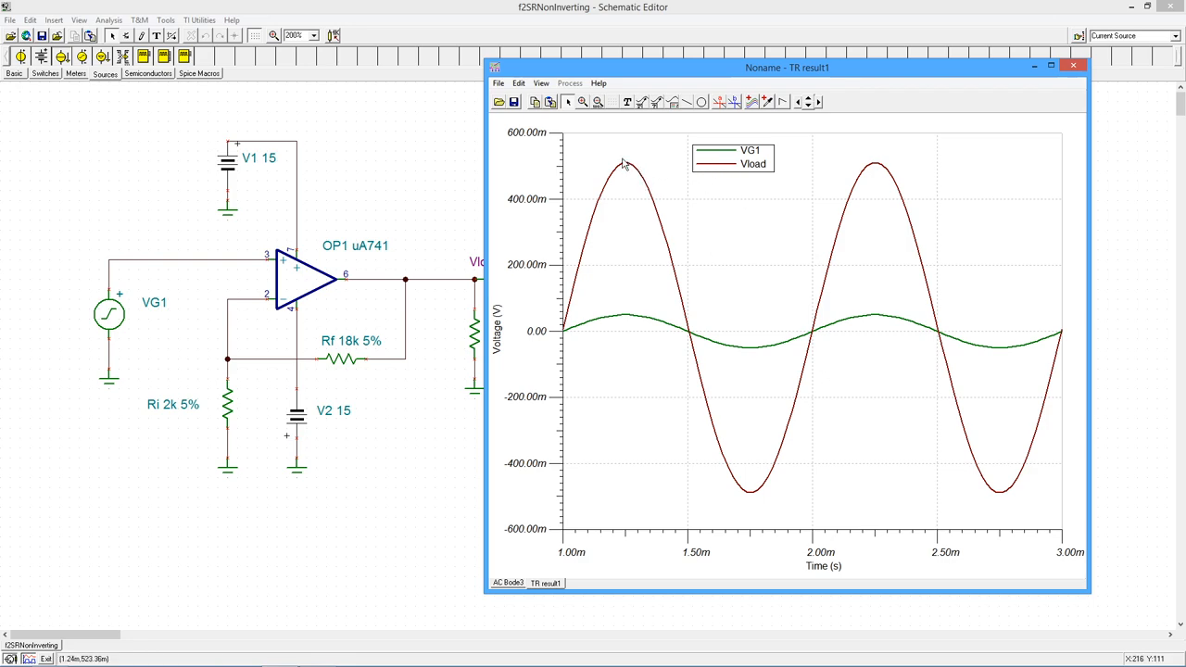
{"action": "mouse_move", "coordinate": [568, 174]}
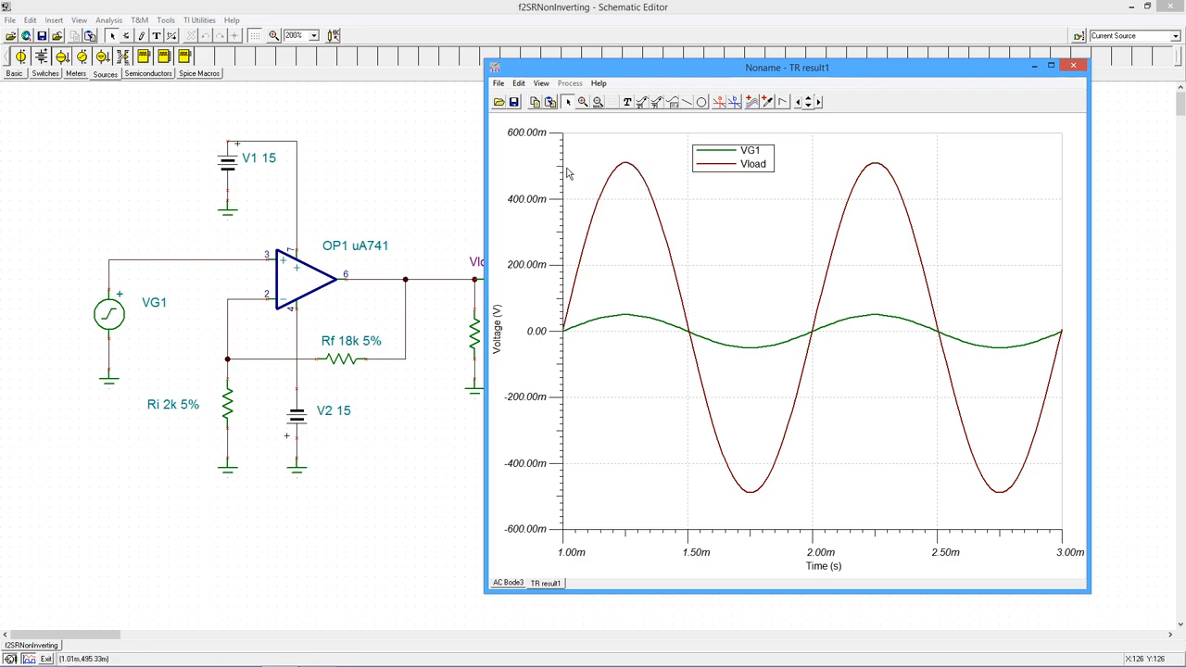
{"action": "mouse_move", "coordinate": [863, 242]}
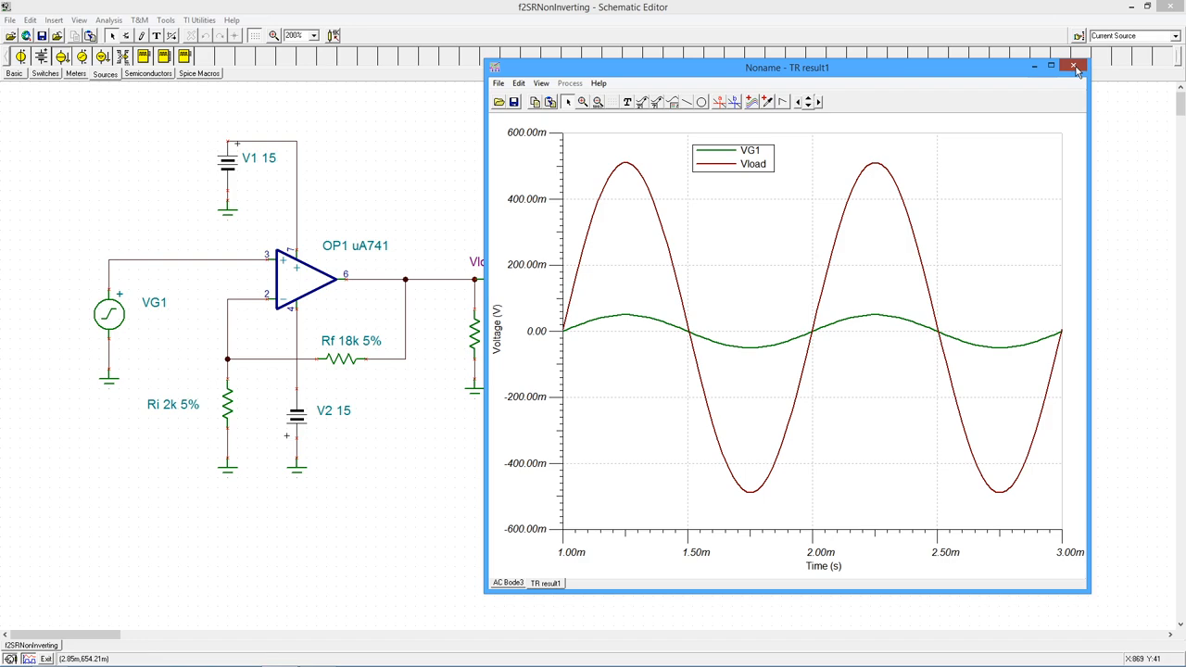
Close the TR result1 Diagram window
{"action": "left_click", "coordinate": [1074, 67]}
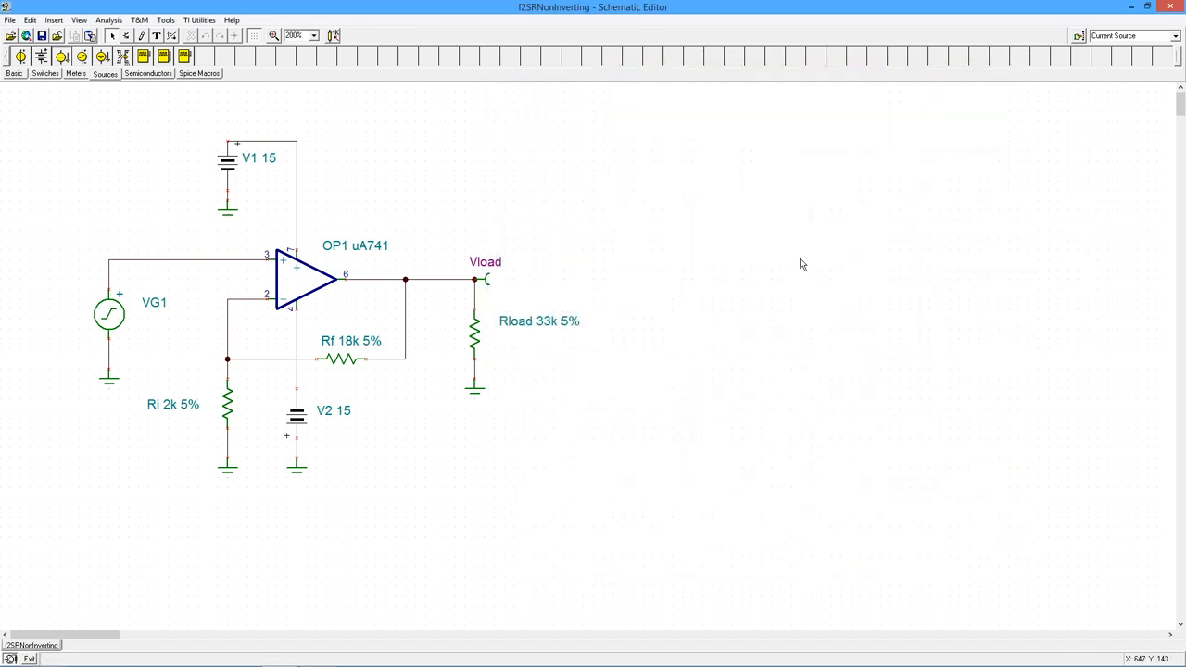
{"action": "mouse_move", "coordinate": [340, 289]}
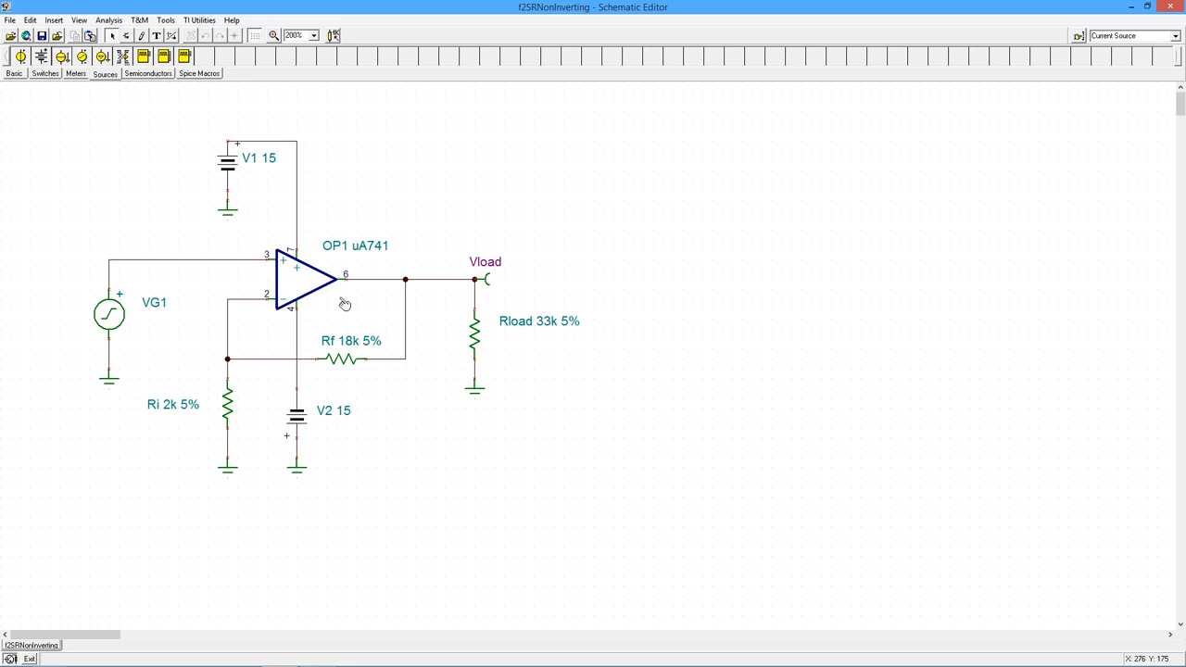
{"action": "mouse_move", "coordinate": [345, 303]}
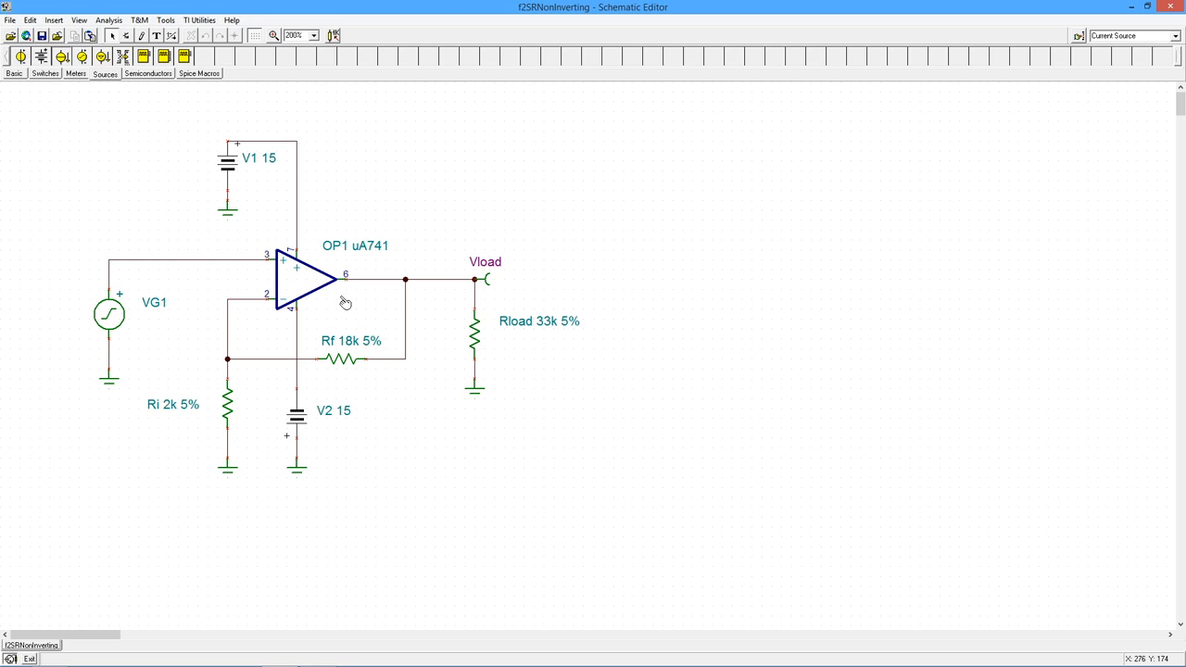
{"action": "mouse_move", "coordinate": [346, 299]}
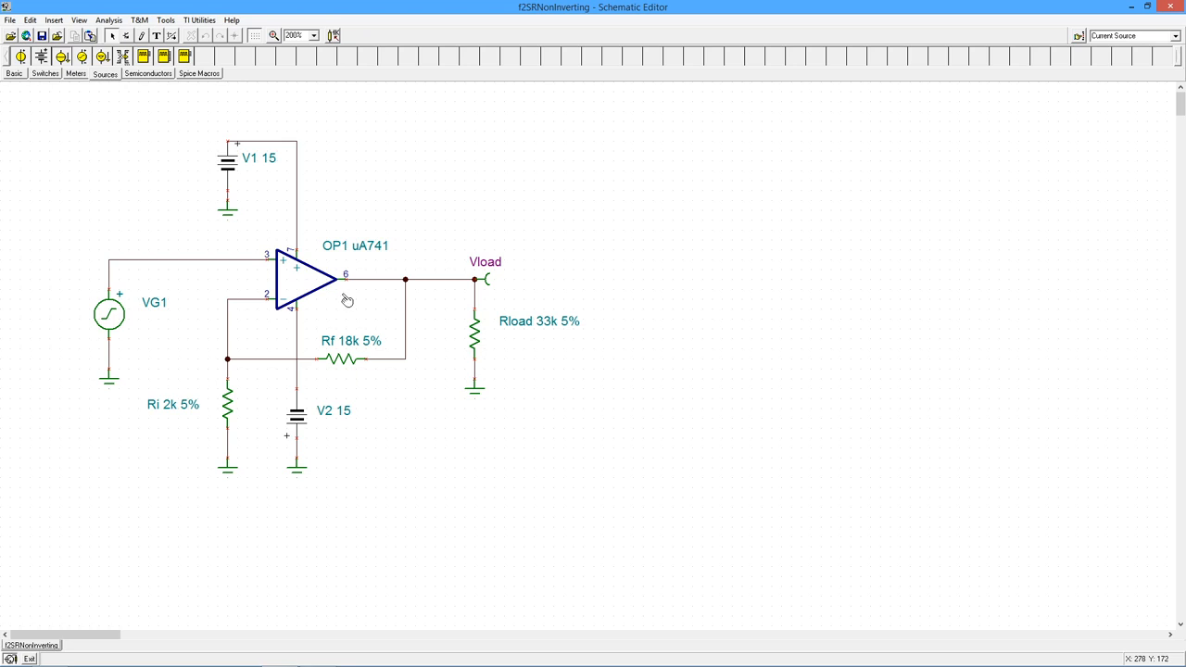
{"action": "mouse_move", "coordinate": [364, 282]}
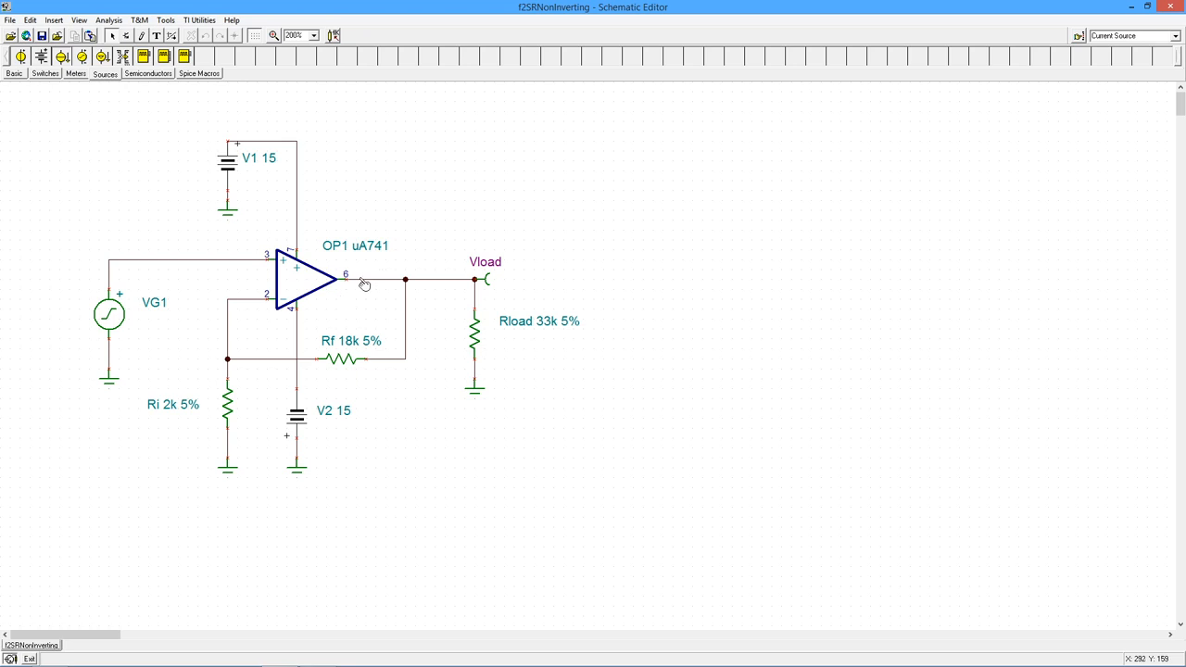
{"action": "mouse_move", "coordinate": [359, 284]}
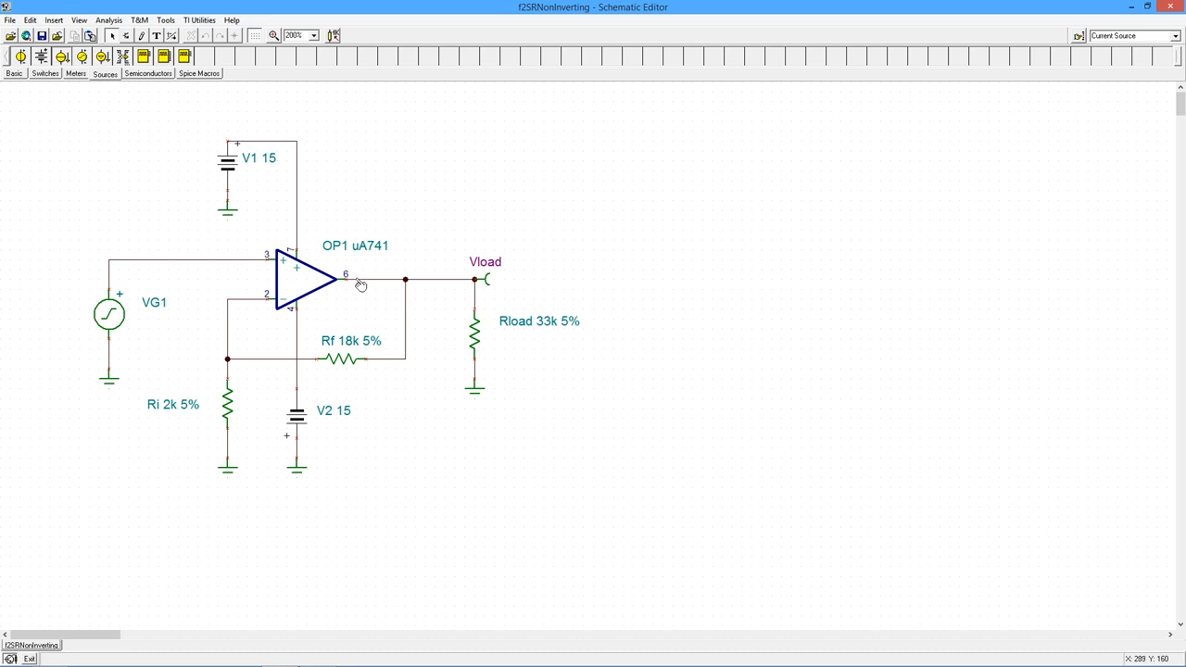
Set VG1's sine signal to 1 V amplitude and 10 kHz frequency, confirming both dialogs
{"action": "double_click", "coordinate": [108, 315]}
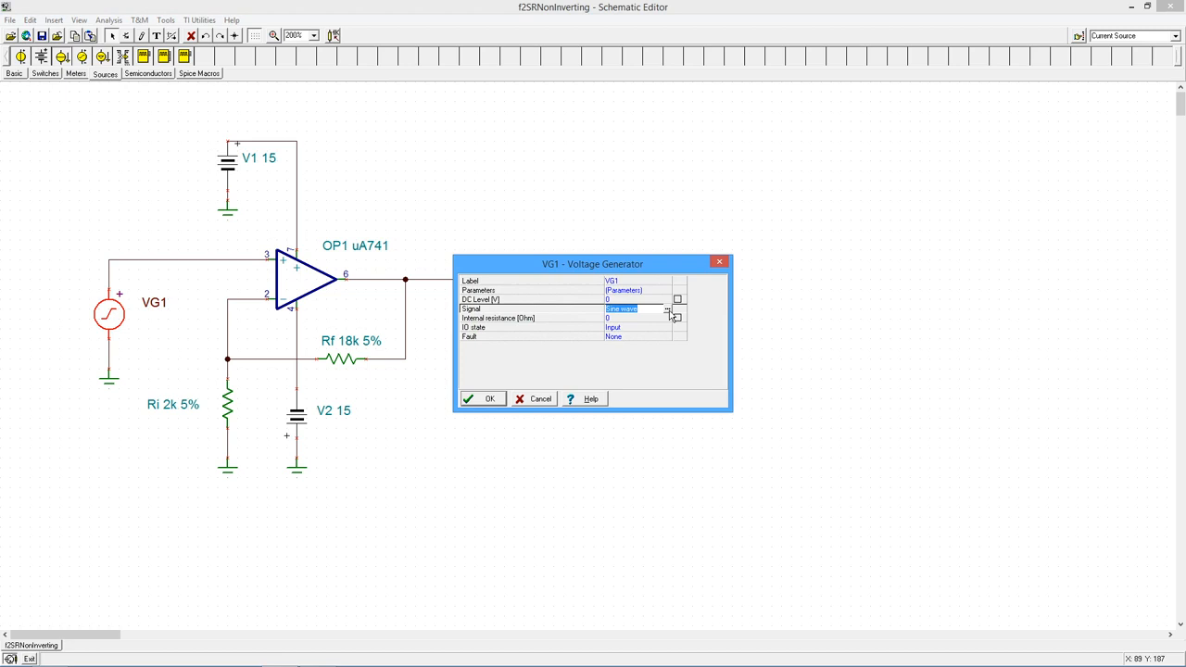
{"action": "left_click", "coordinate": [676, 308]}
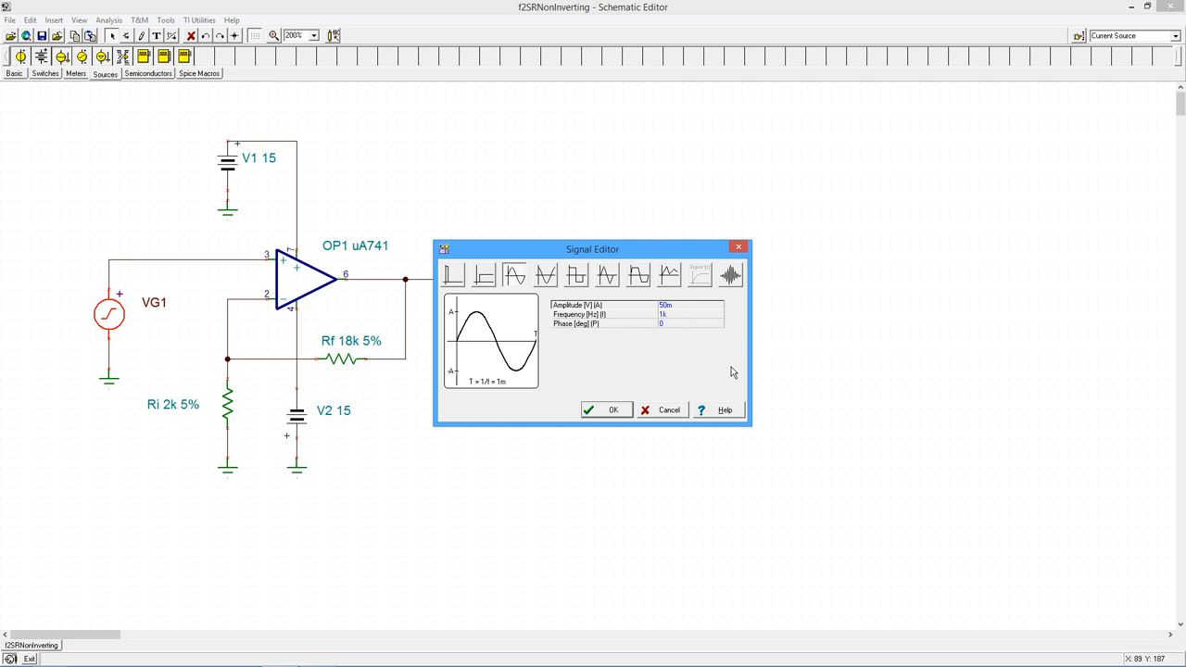
{"action": "mouse_move", "coordinate": [695, 326]}
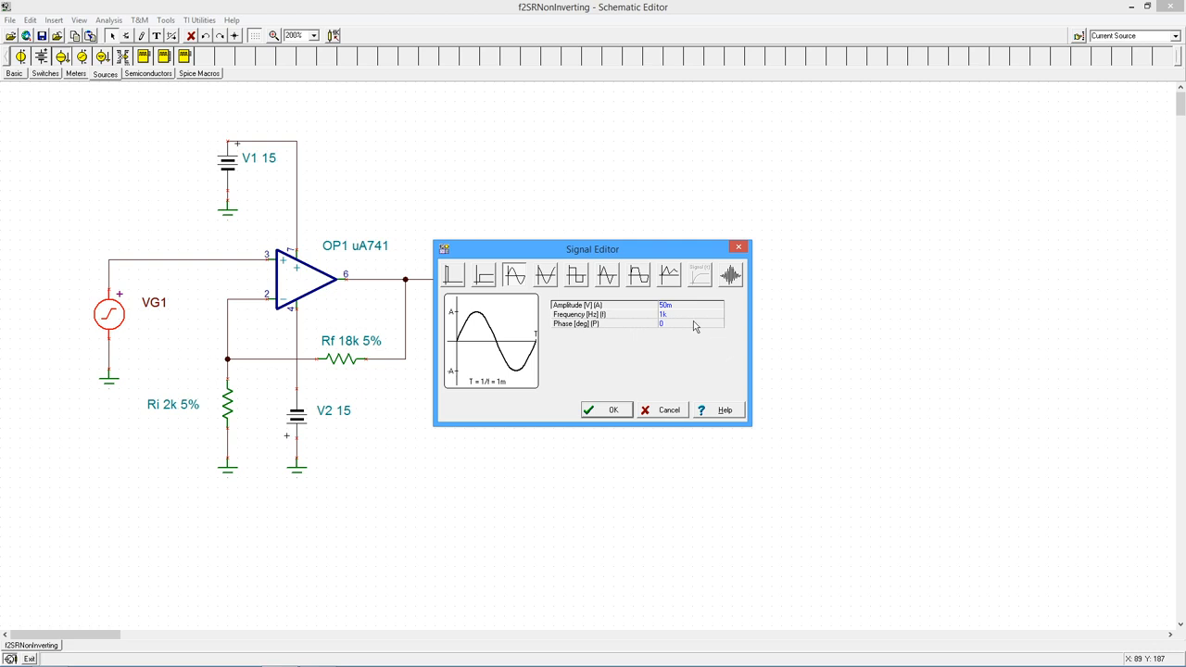
{"action": "triple_click", "coordinate": [690, 305]}
{"action": "type", "text": "1"}
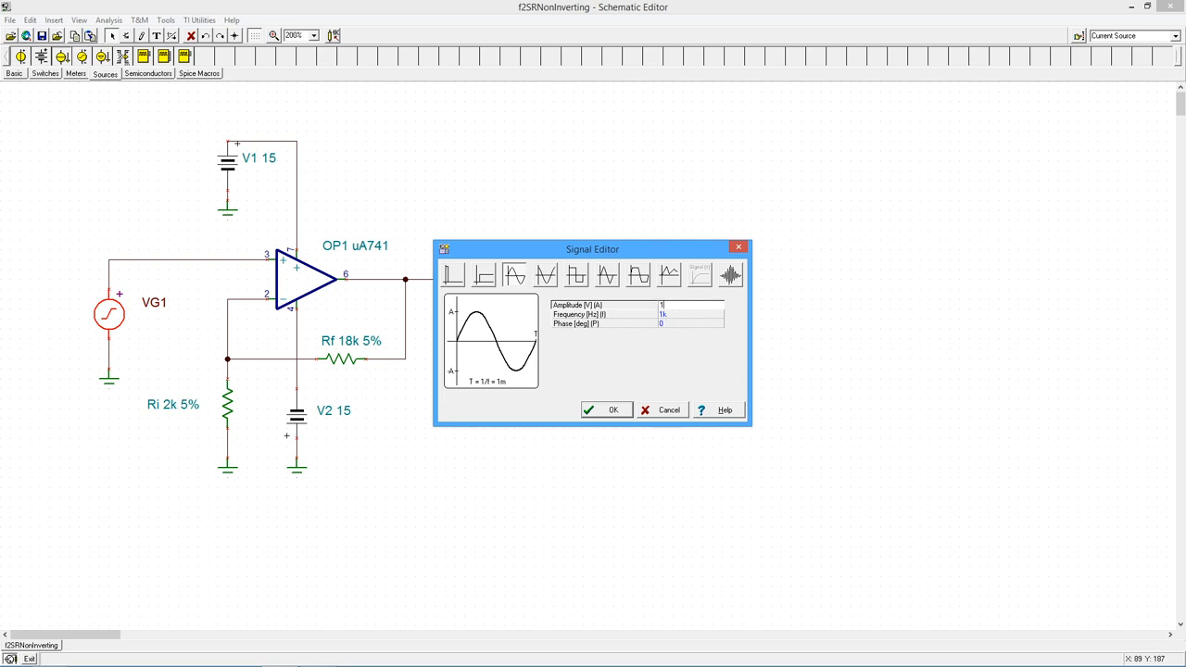
{"action": "mouse_move", "coordinate": [644, 405]}
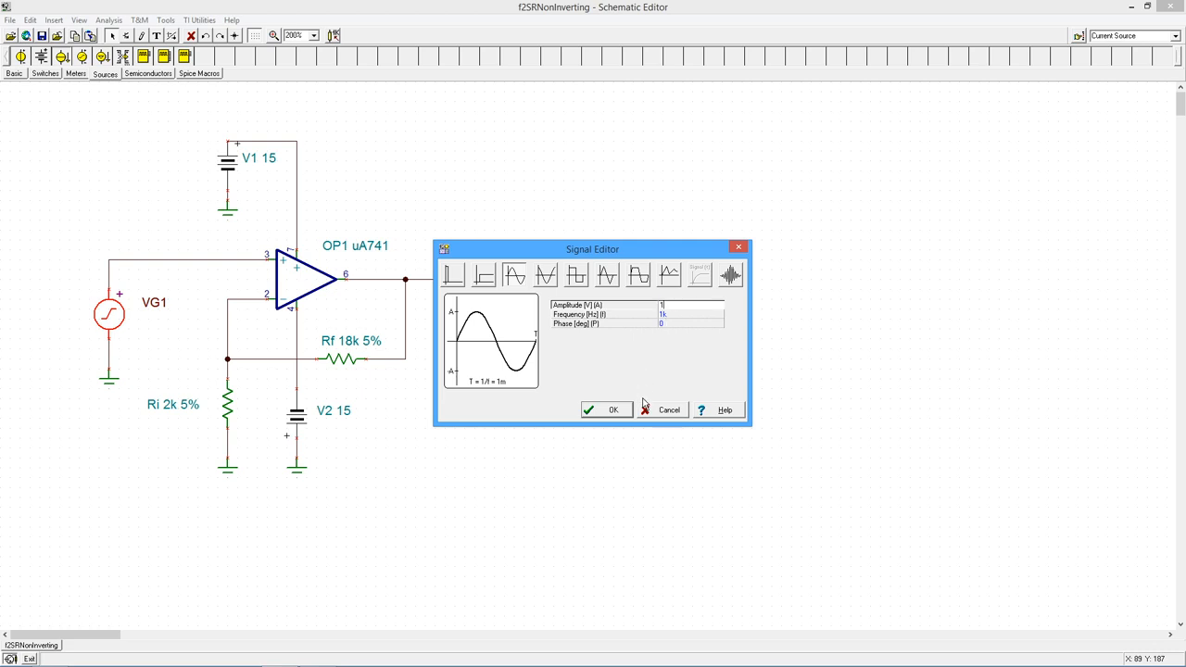
{"action": "mouse_move", "coordinate": [678, 318]}
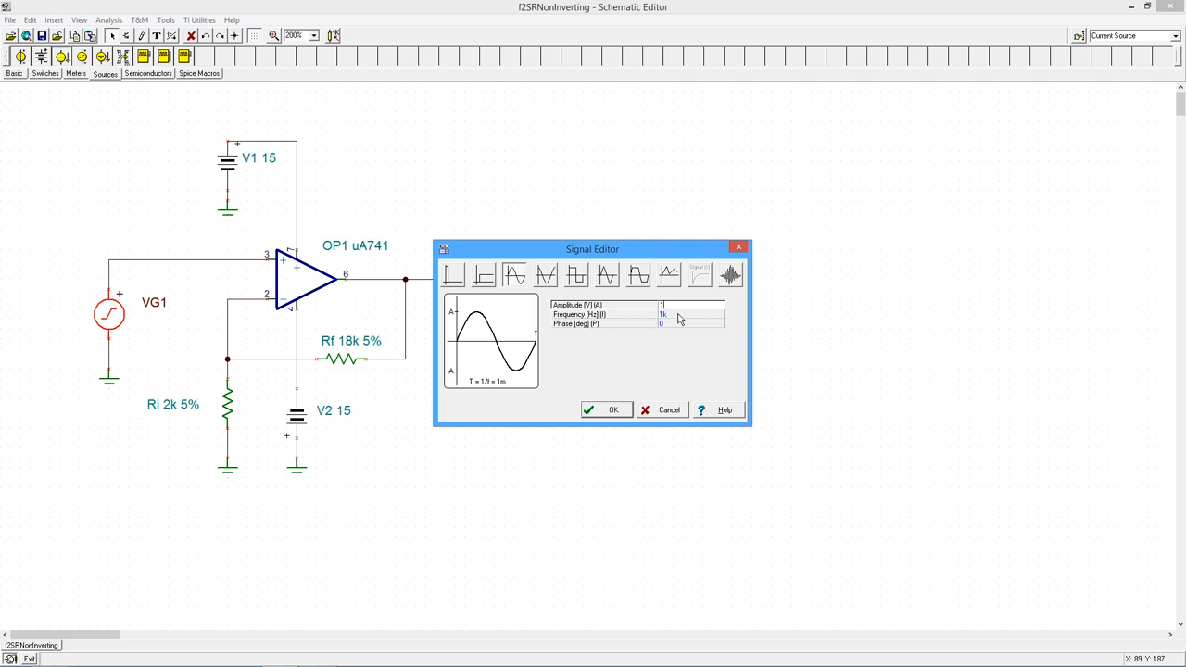
{"action": "left_click", "coordinate": [690, 314]}
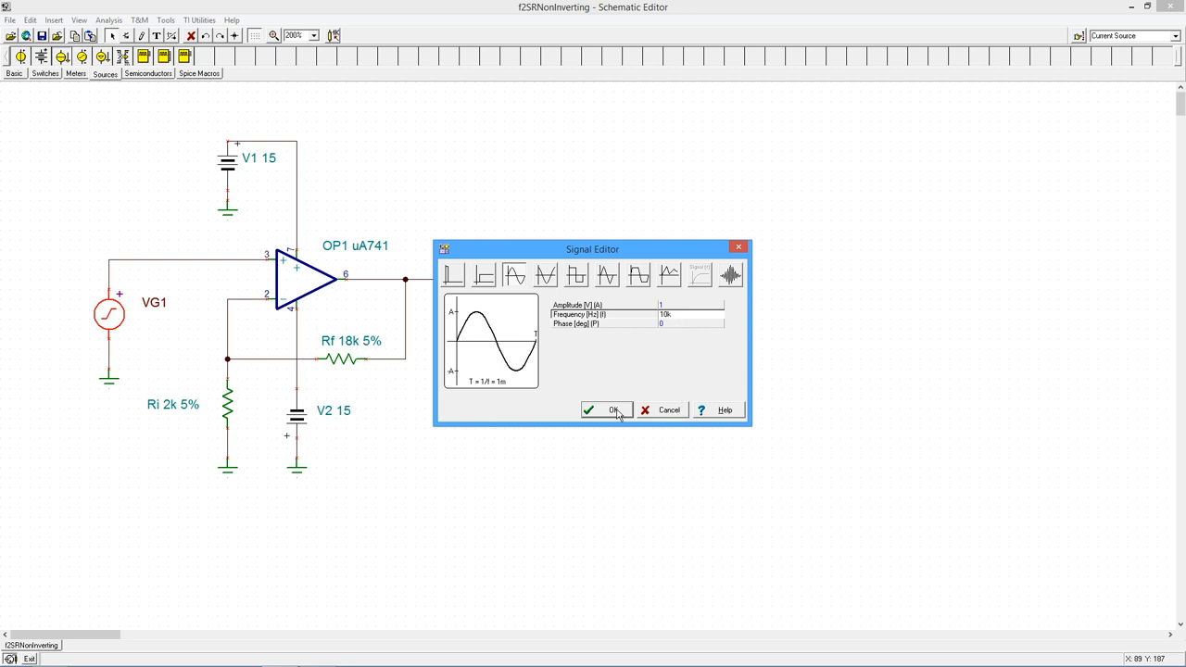
{"action": "left_click", "coordinate": [601, 409]}
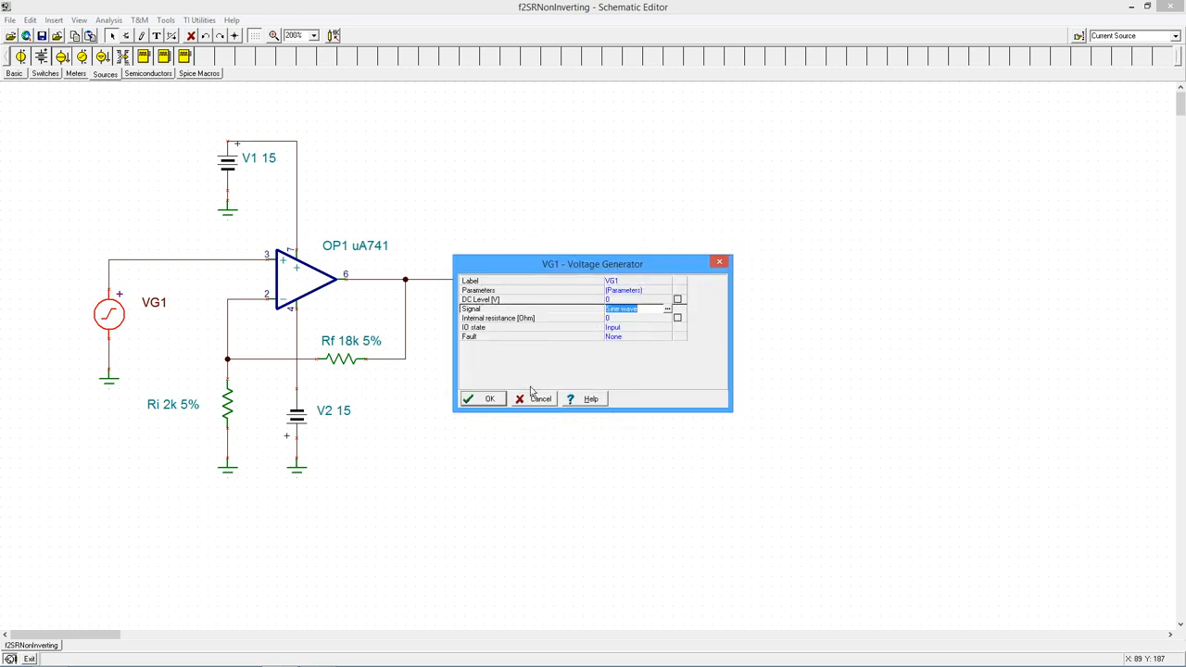
{"action": "mouse_move", "coordinate": [577, 453]}
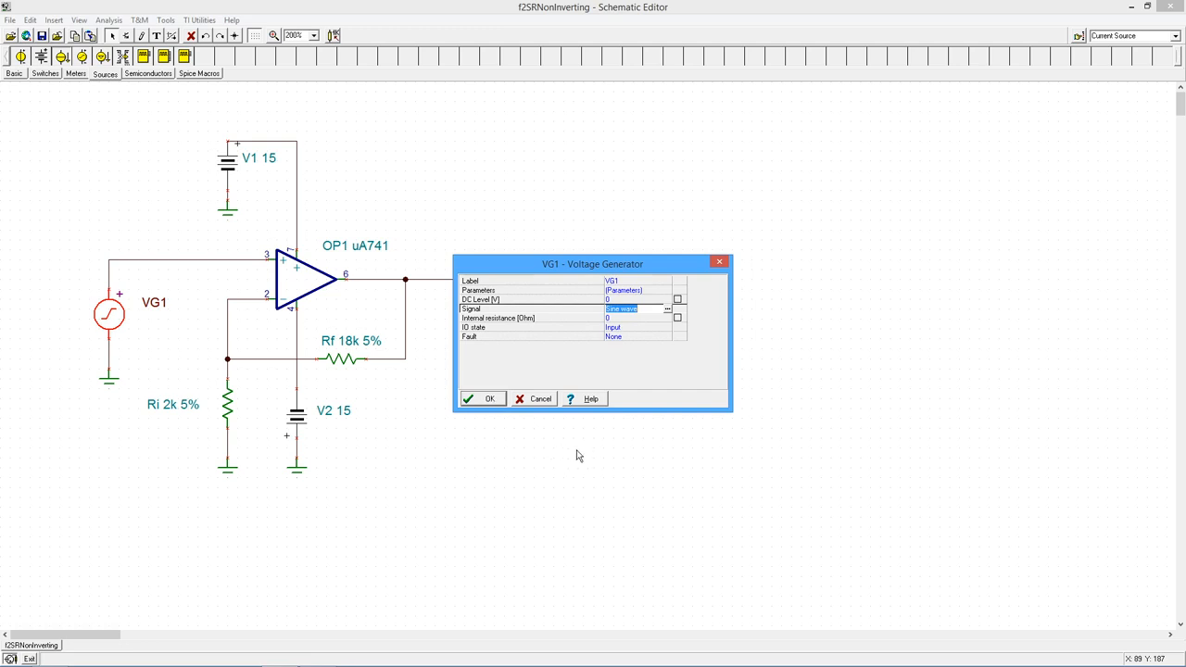
{"action": "left_click", "coordinate": [482, 398]}
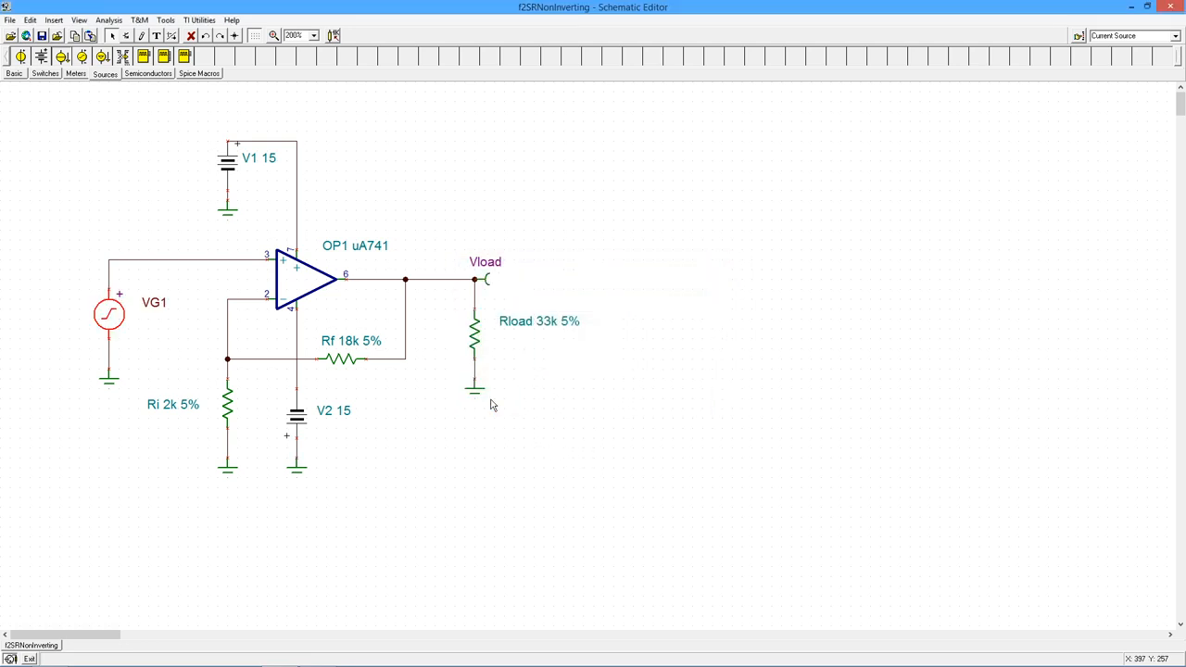
{"action": "mouse_move", "coordinate": [626, 347]}
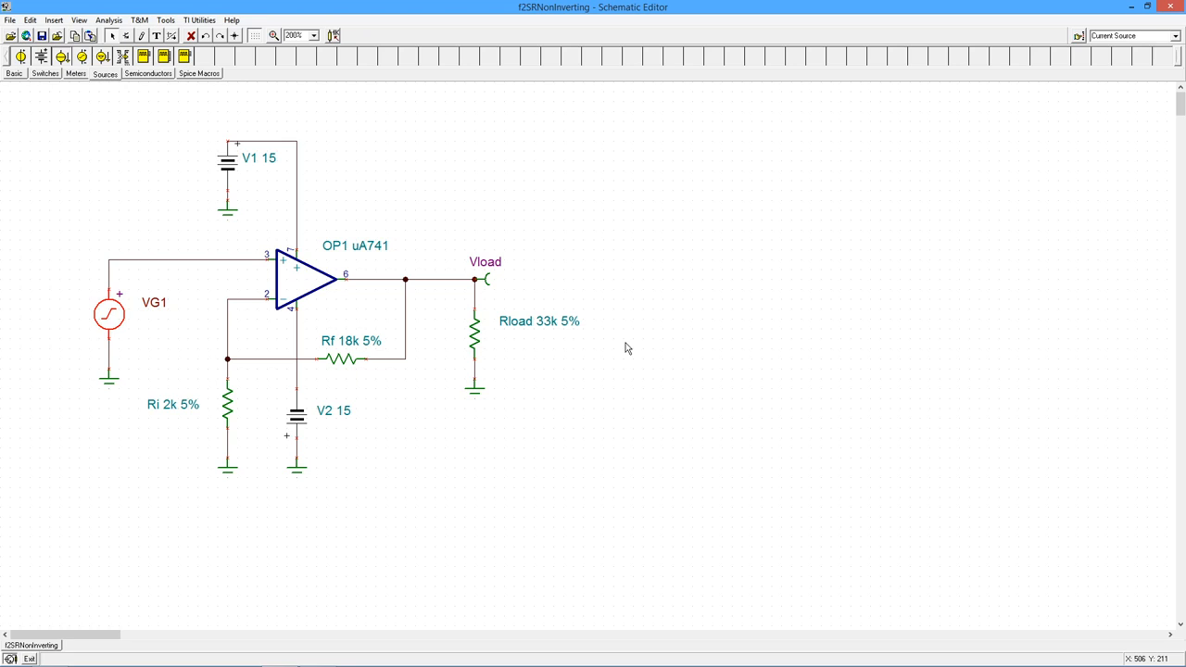
{"action": "mouse_move", "coordinate": [364, 243]}
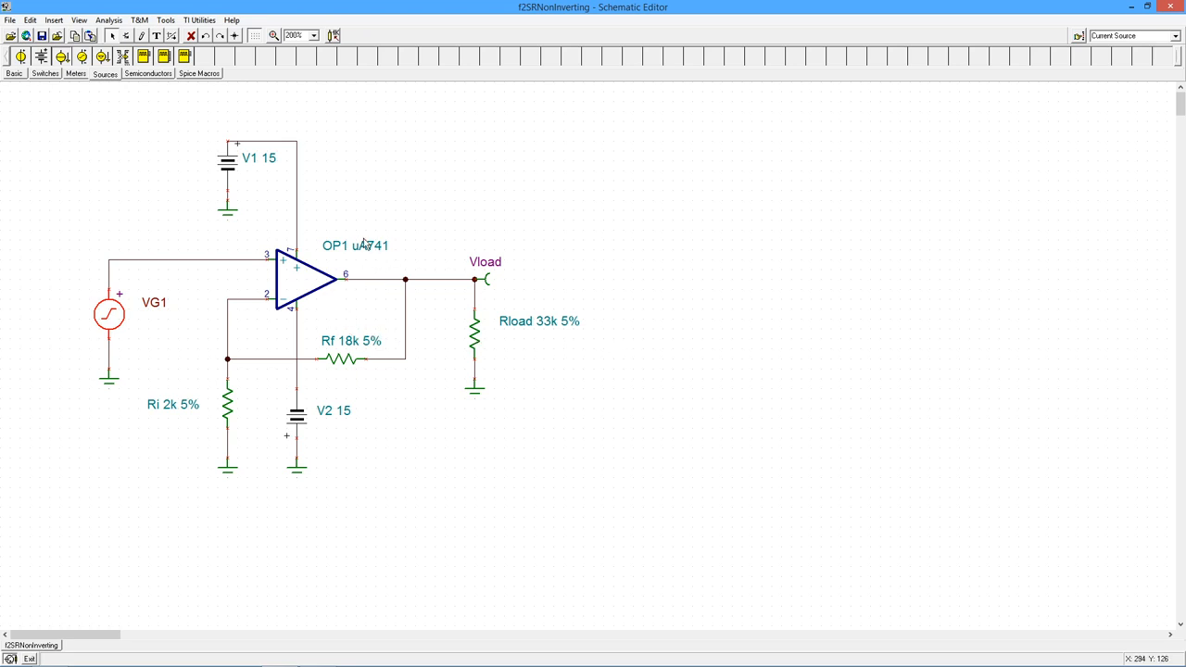
{"action": "mouse_move", "coordinate": [585, 289]}
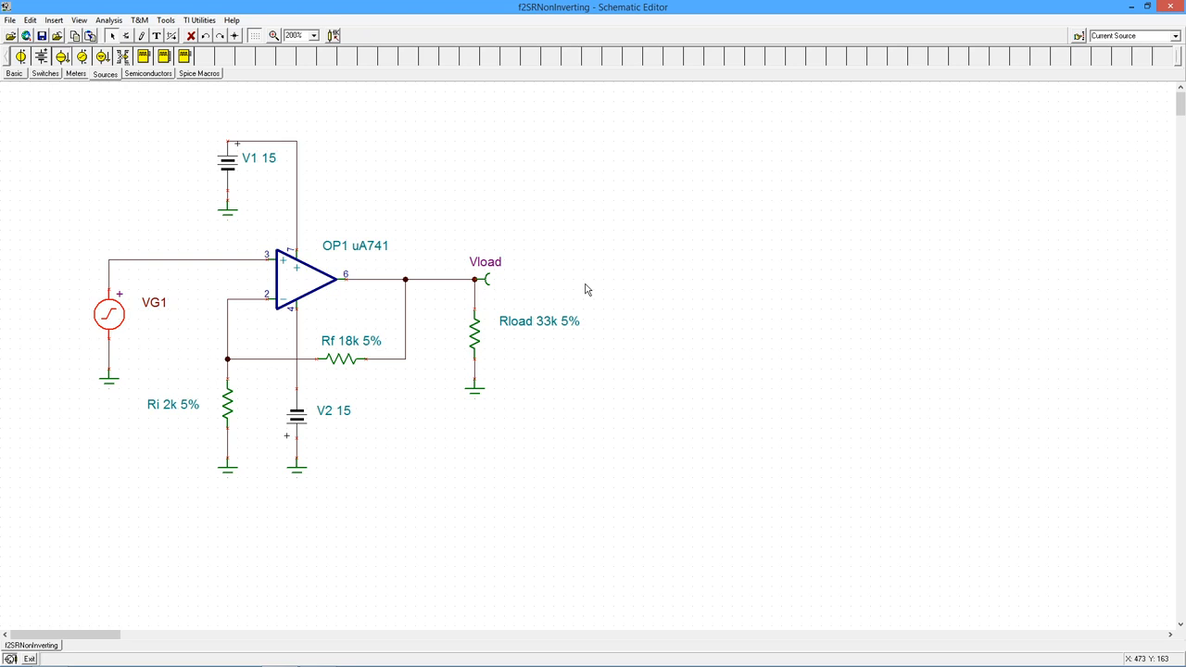
{"action": "mouse_move", "coordinate": [315, 280]}
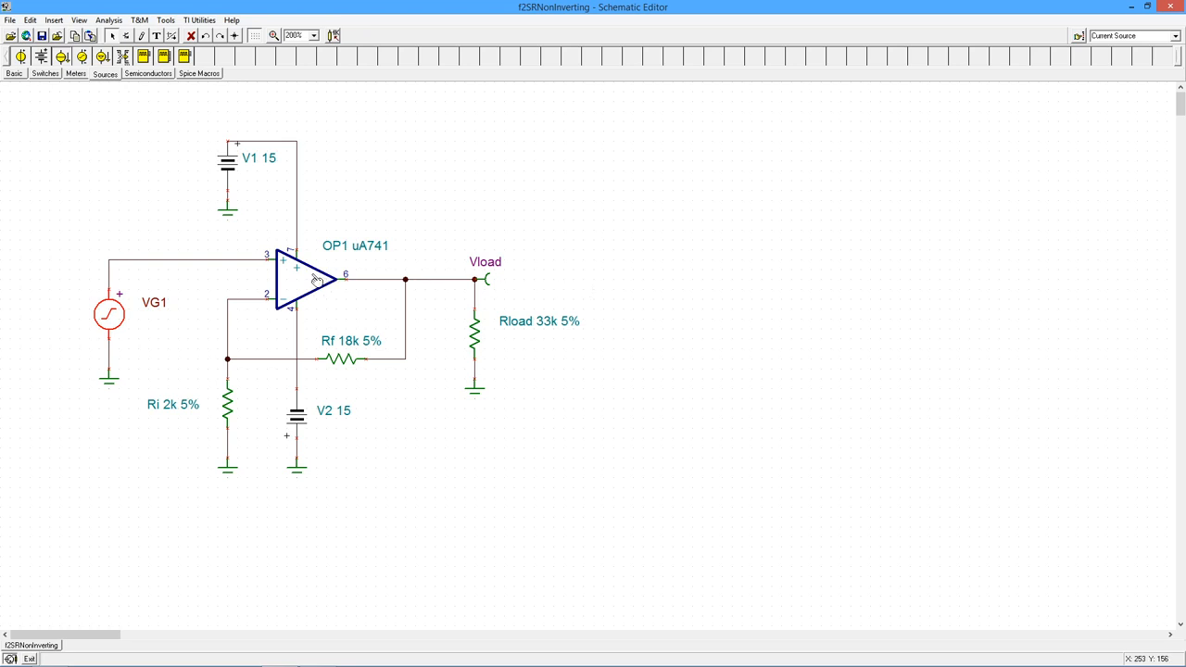
{"action": "mouse_move", "coordinate": [426, 348]}
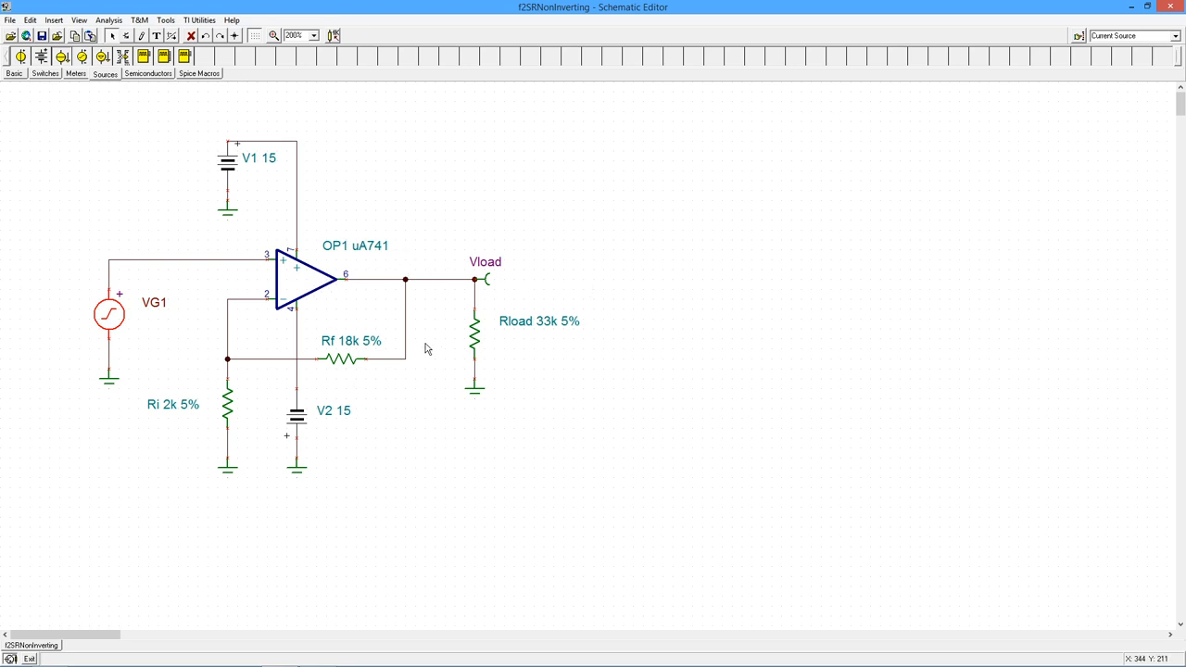
{"action": "mouse_move", "coordinate": [121, 323]}
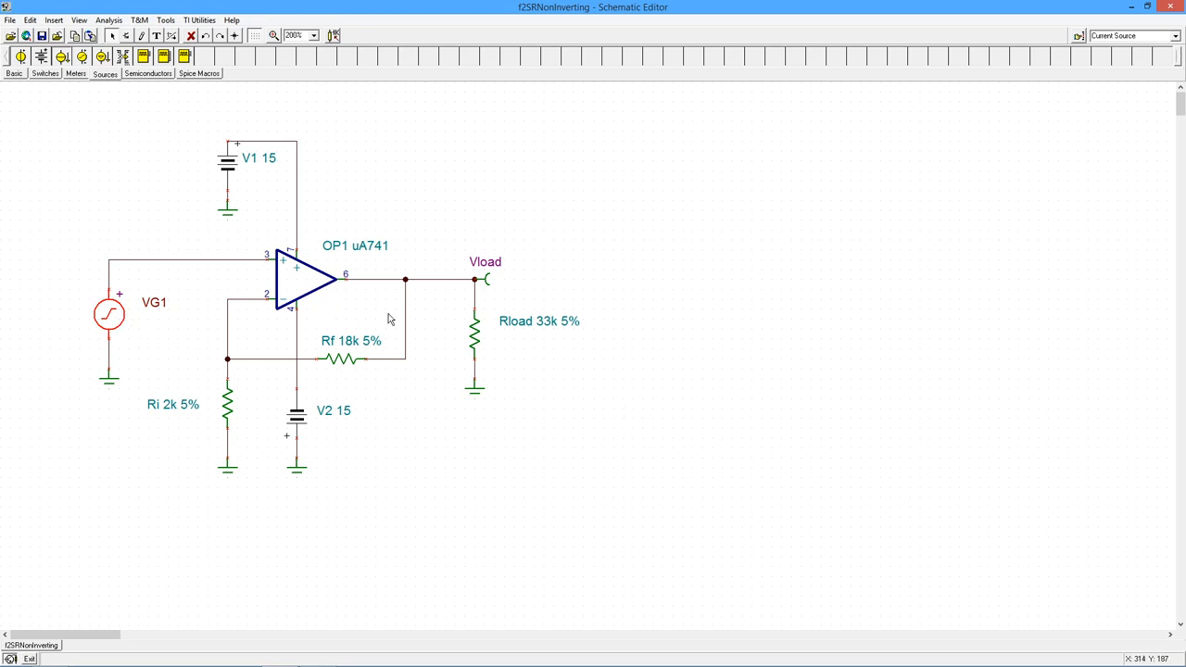
{"action": "left_click", "coordinate": [109, 20]}
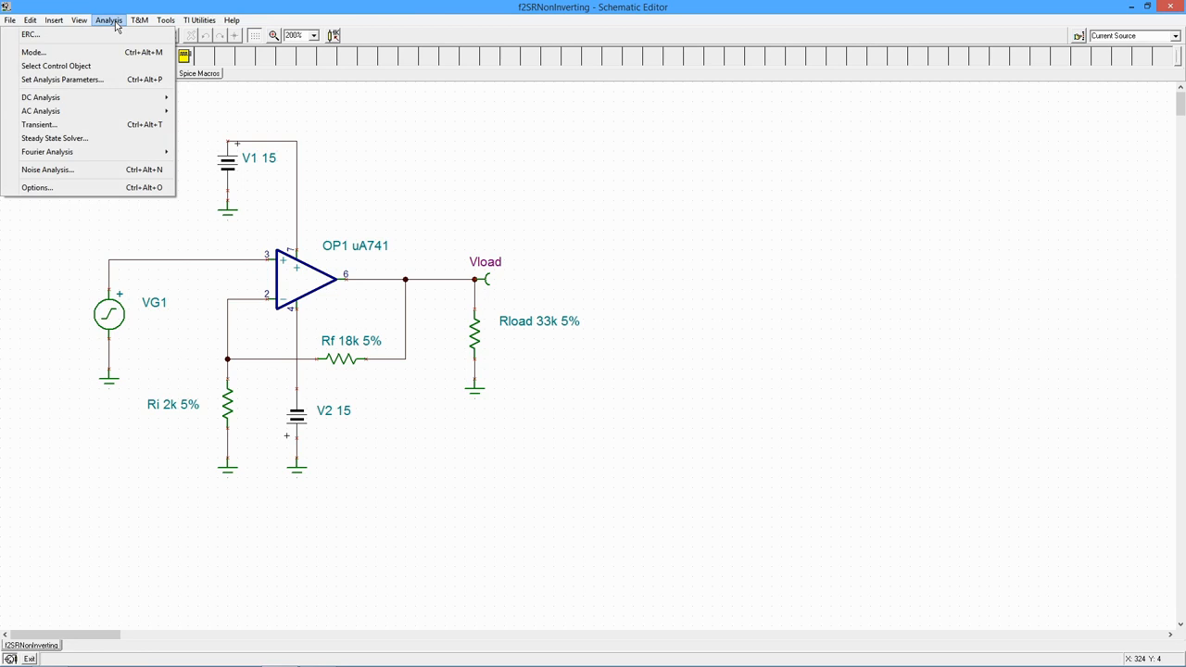
{"action": "mouse_move", "coordinate": [40, 125]}
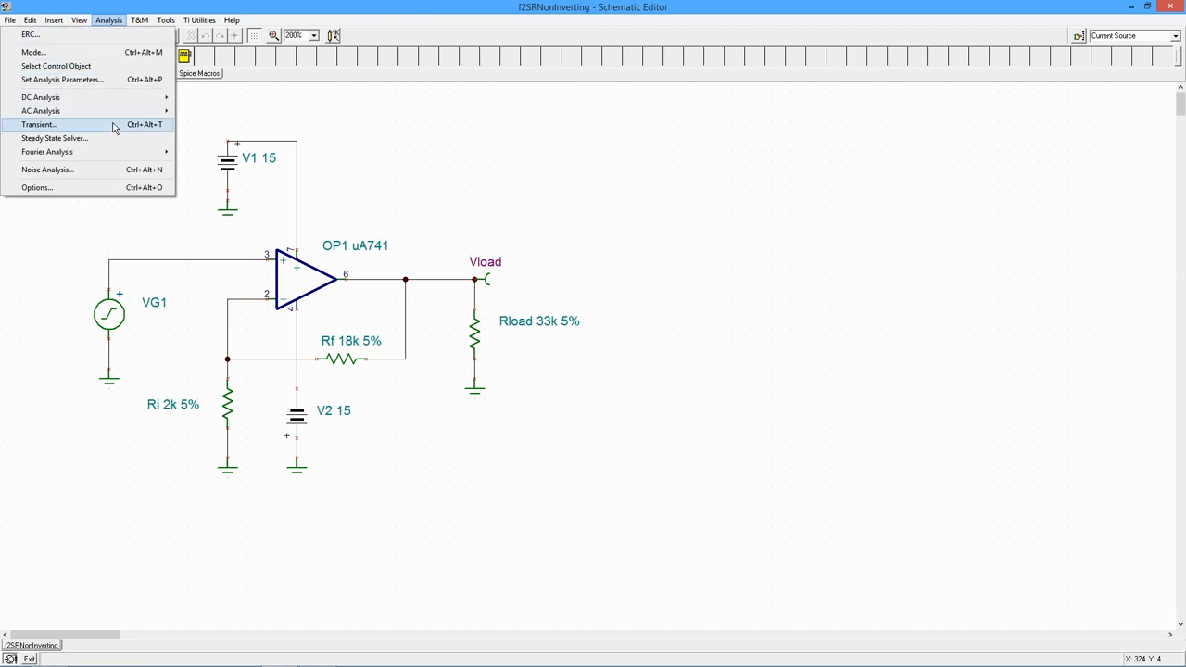
{"action": "left_click", "coordinate": [39, 124]}
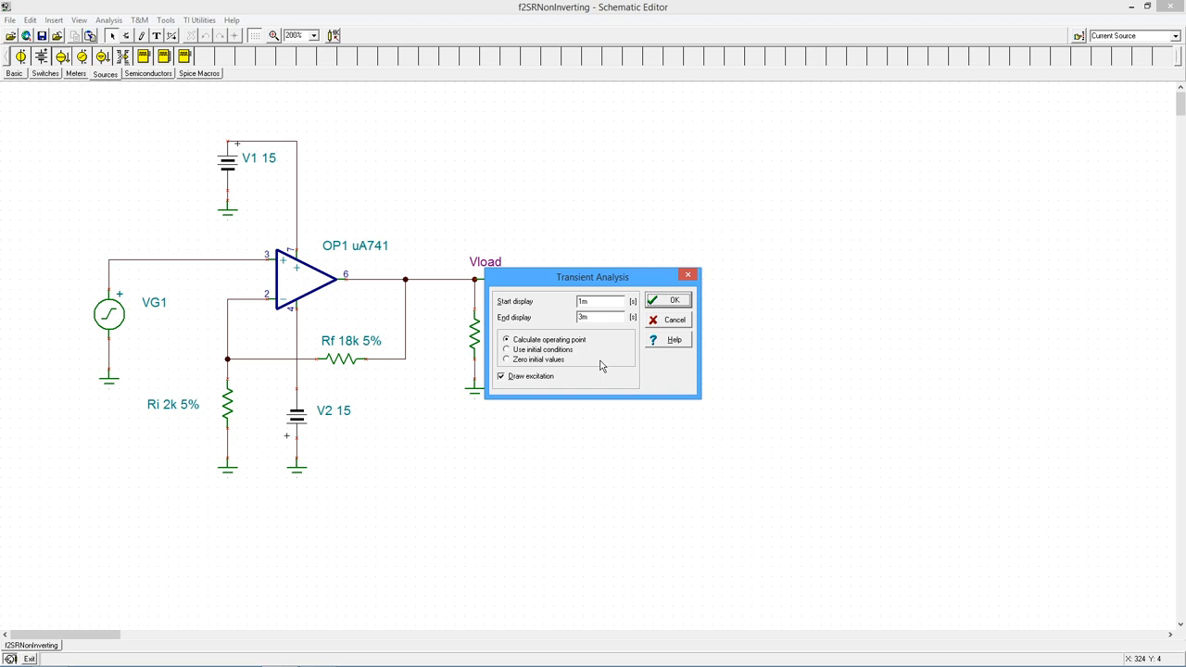
{"action": "mouse_move", "coordinate": [605, 331]}
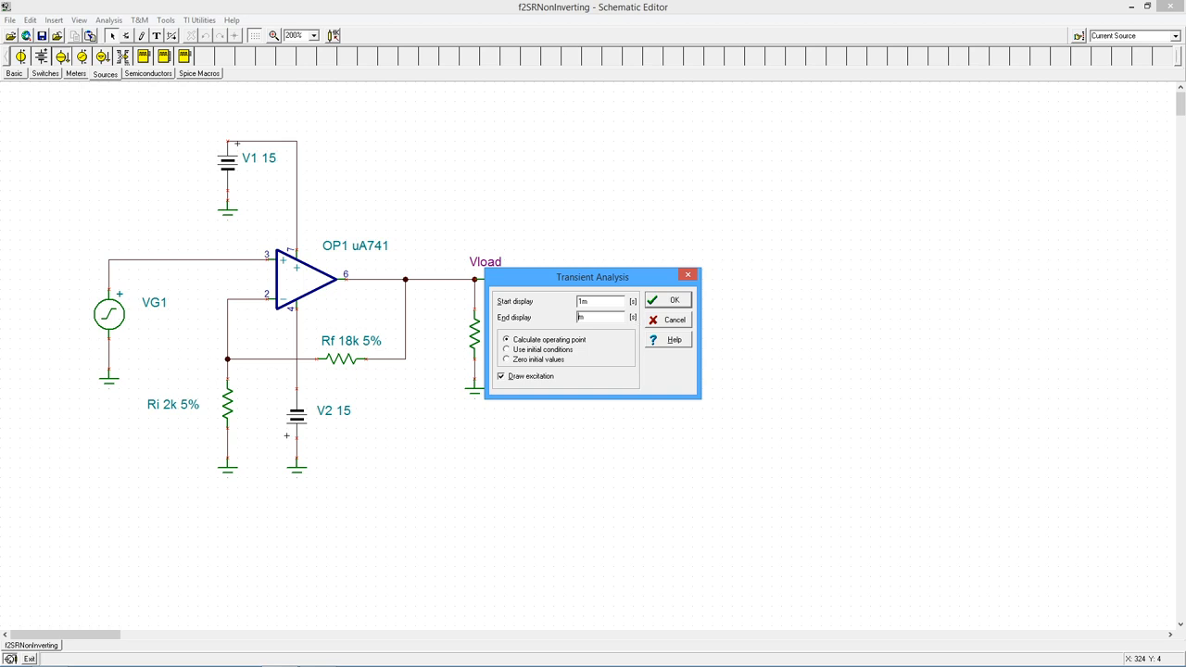
{"action": "type", "text": "1.2m"}
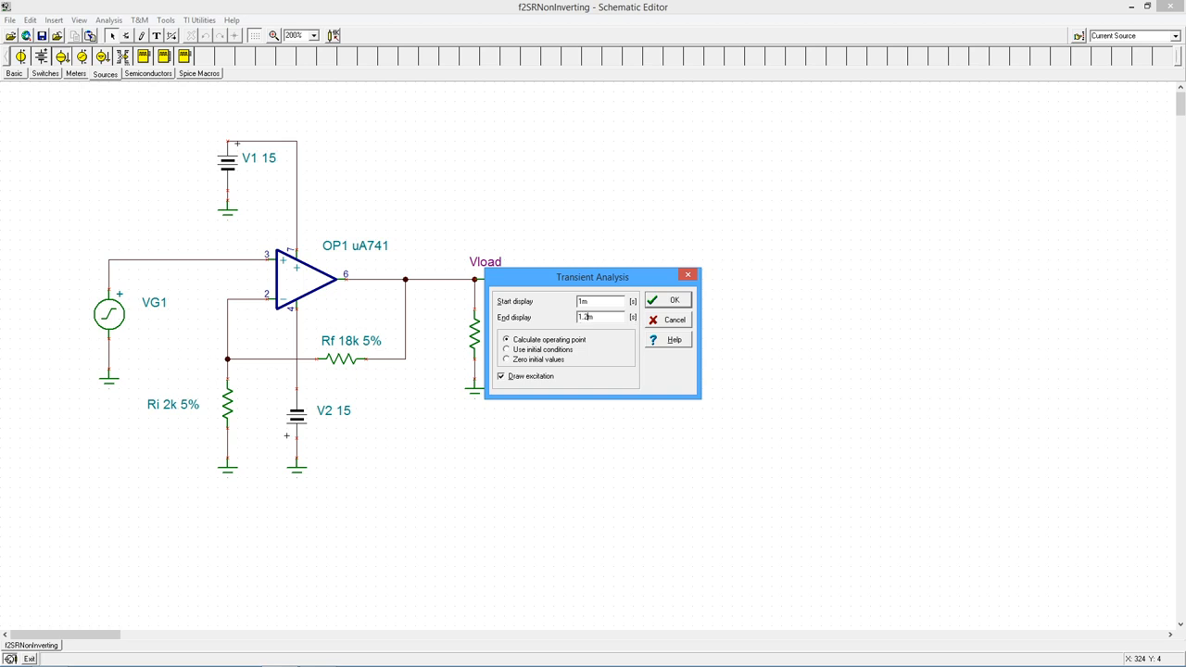
{"action": "left_click", "coordinate": [666, 299]}
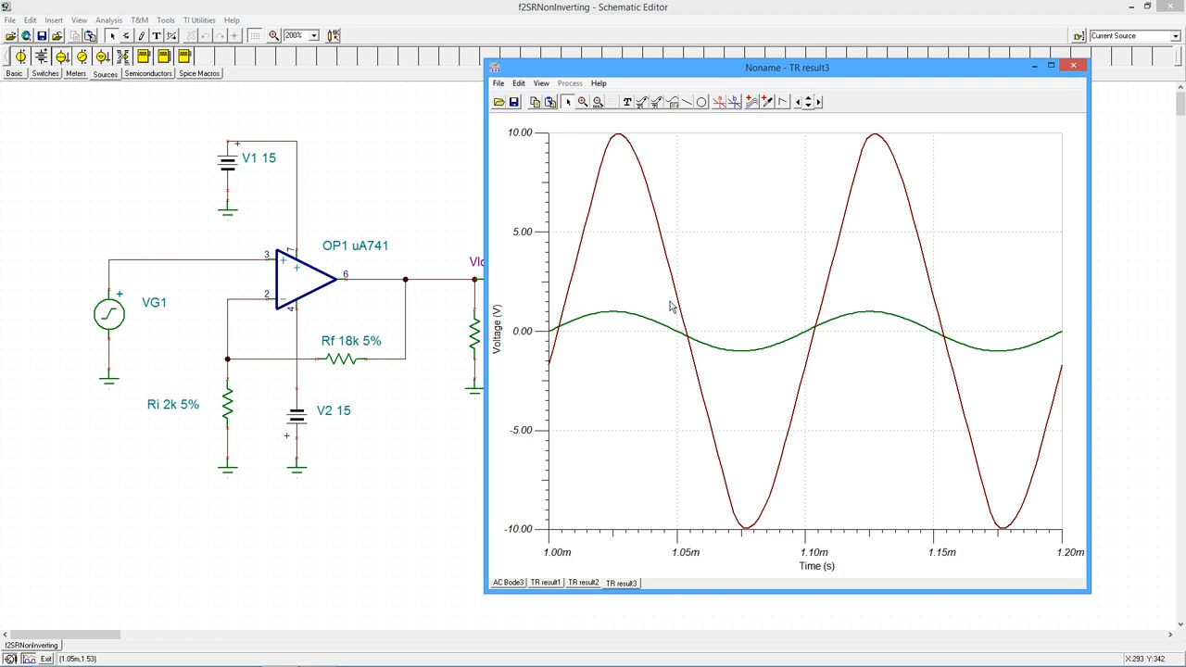
{"action": "mouse_move", "coordinate": [601, 403]}
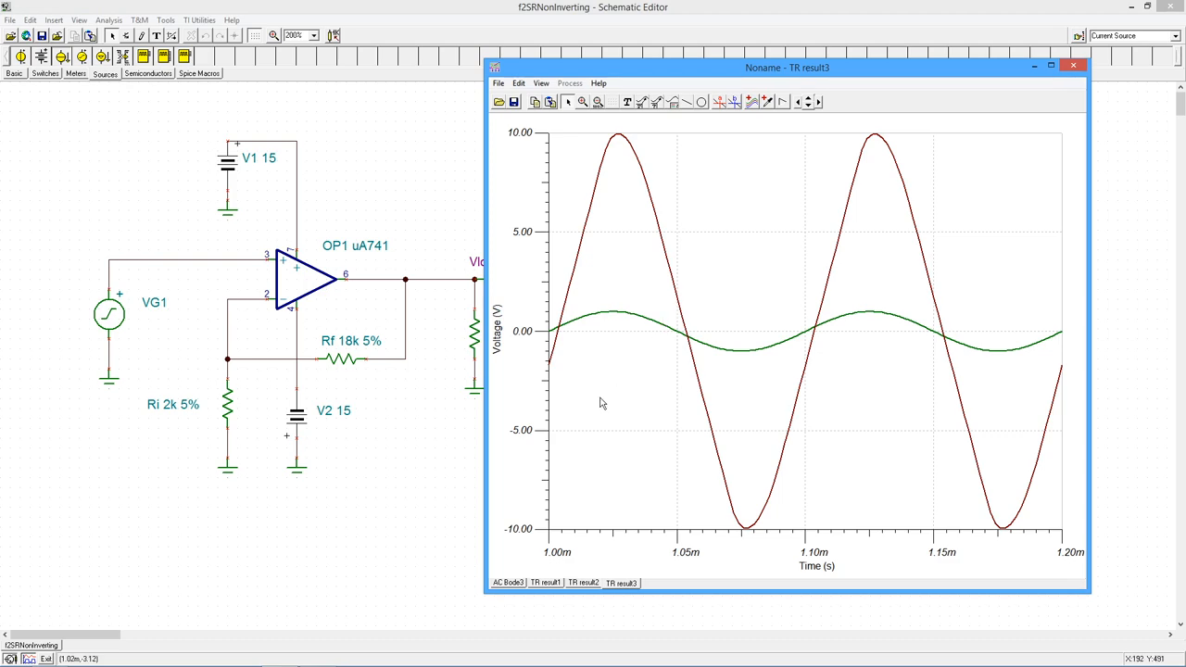
{"action": "mouse_move", "coordinate": [637, 326]}
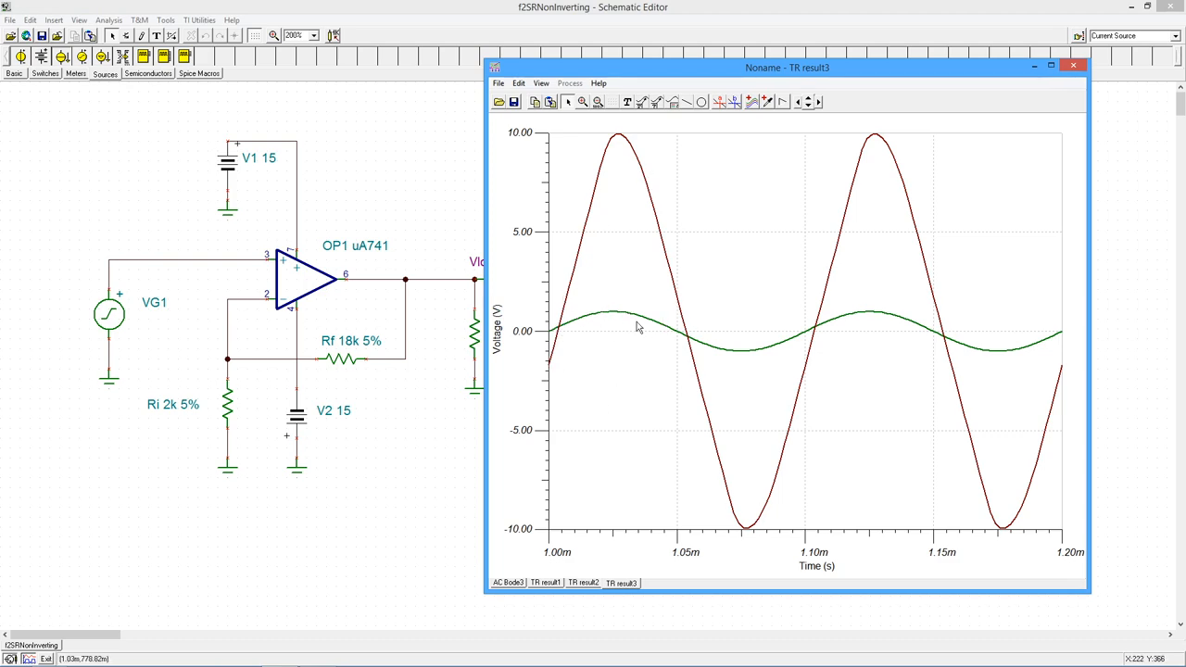
{"action": "mouse_move", "coordinate": [621, 137]}
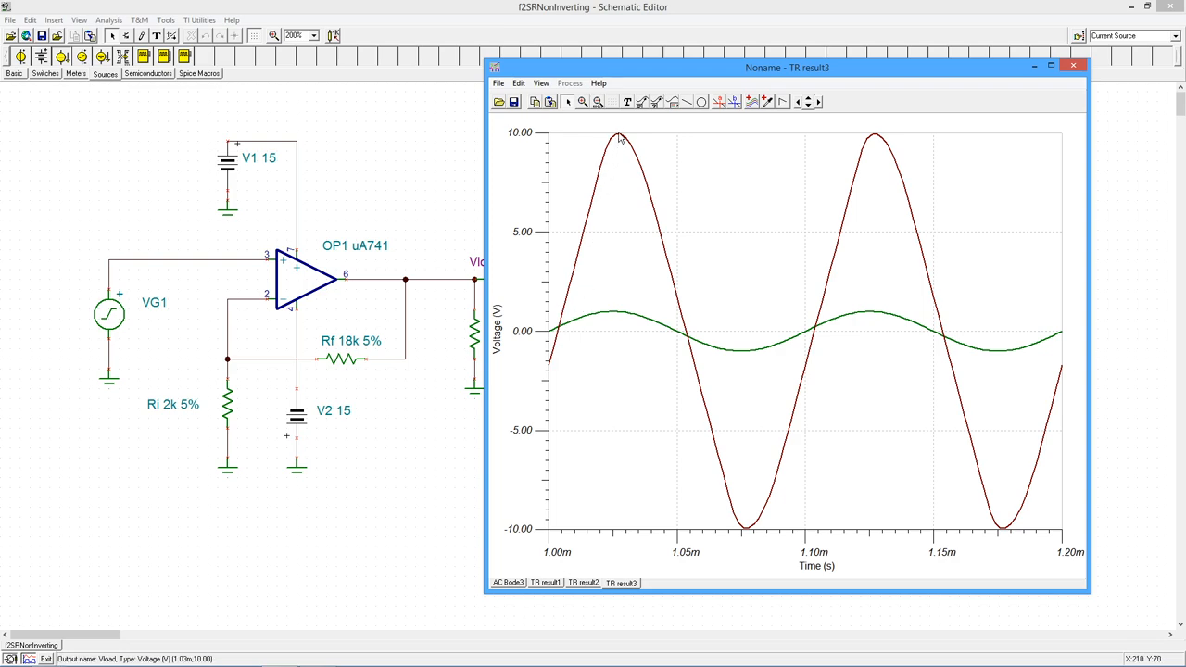
{"action": "mouse_move", "coordinate": [769, 421]}
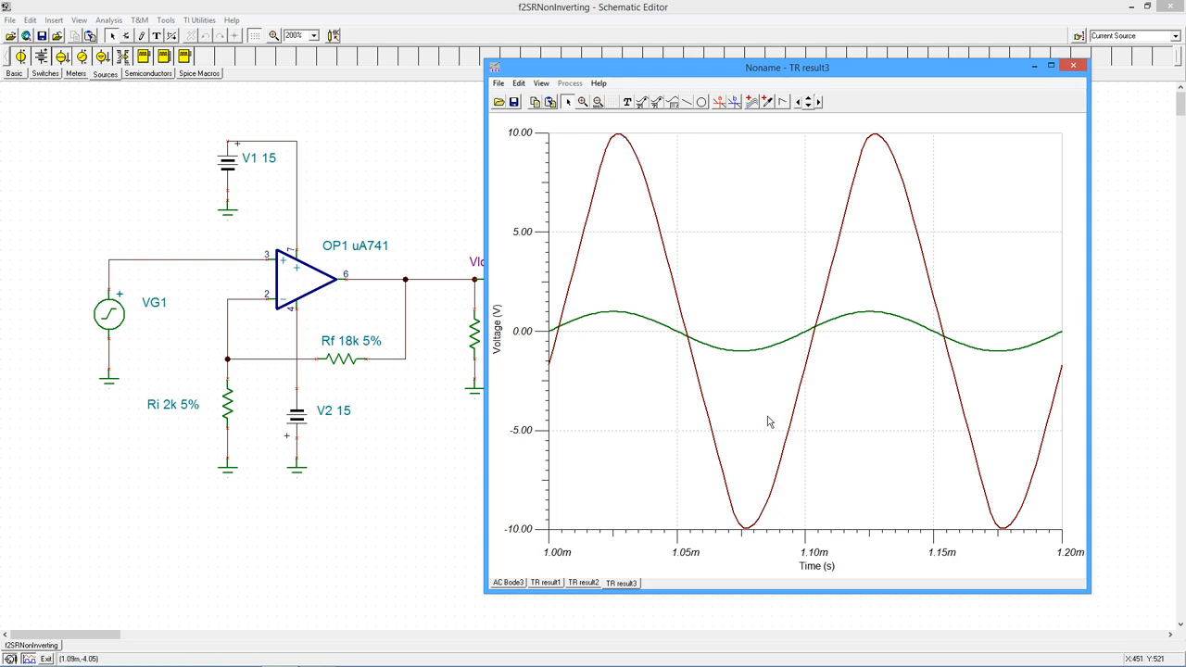
{"action": "mouse_move", "coordinate": [693, 363]}
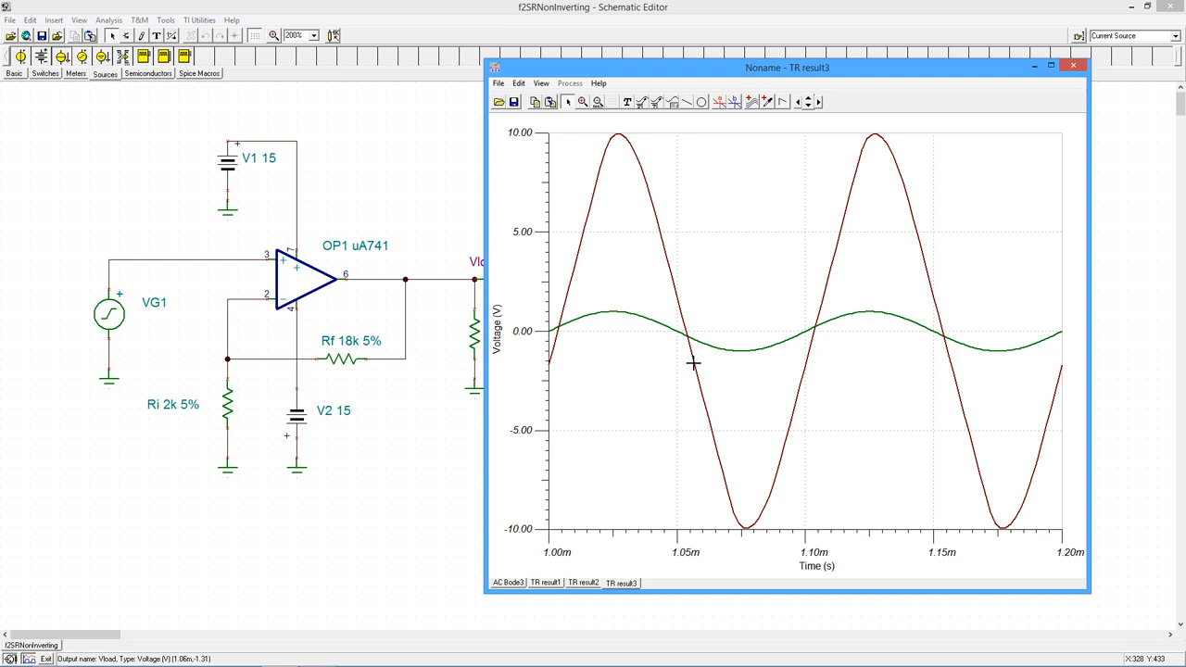
{"action": "mouse_move", "coordinate": [832, 256]}
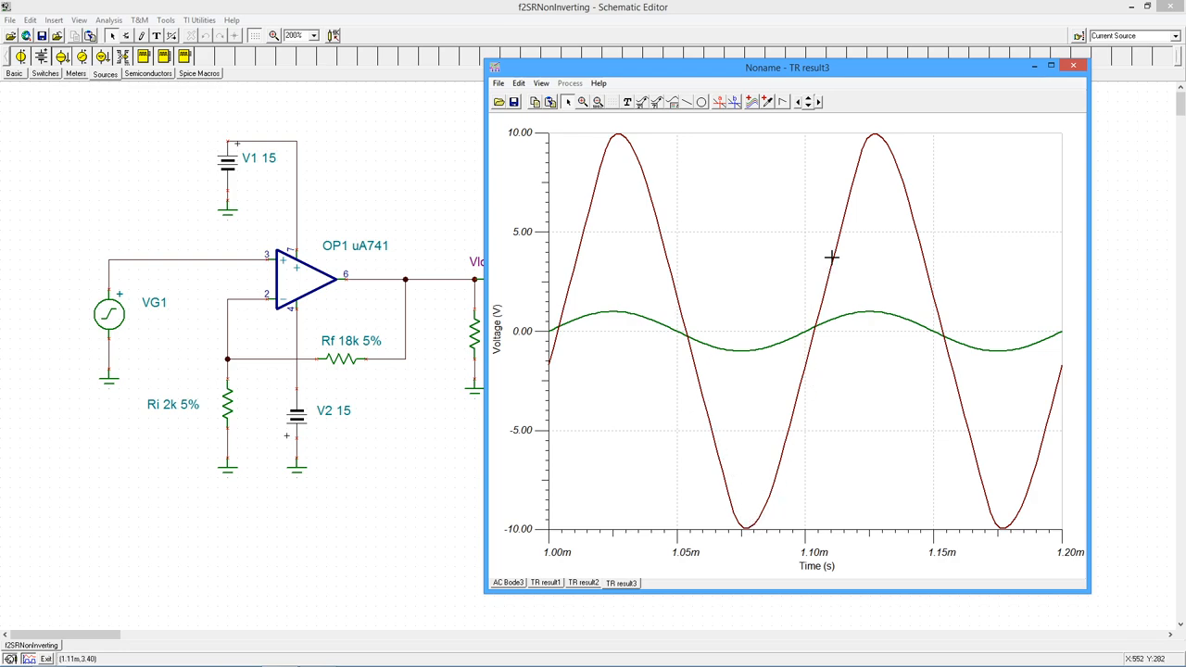
{"action": "mouse_move", "coordinate": [904, 166]}
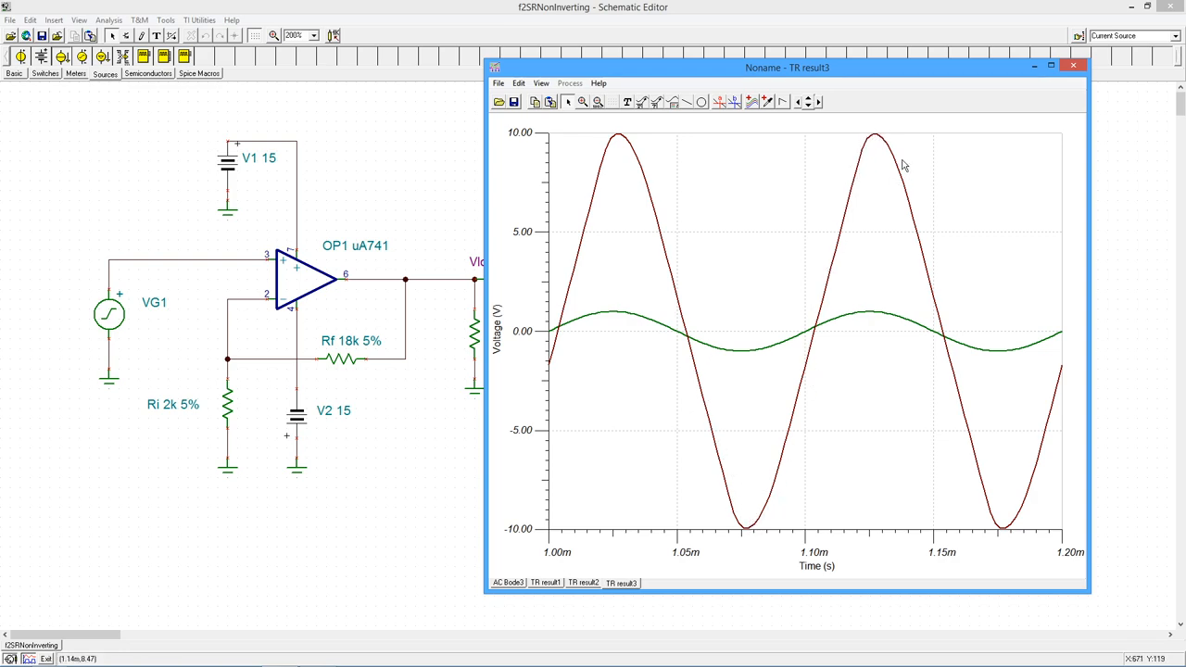
{"action": "mouse_move", "coordinate": [748, 541]}
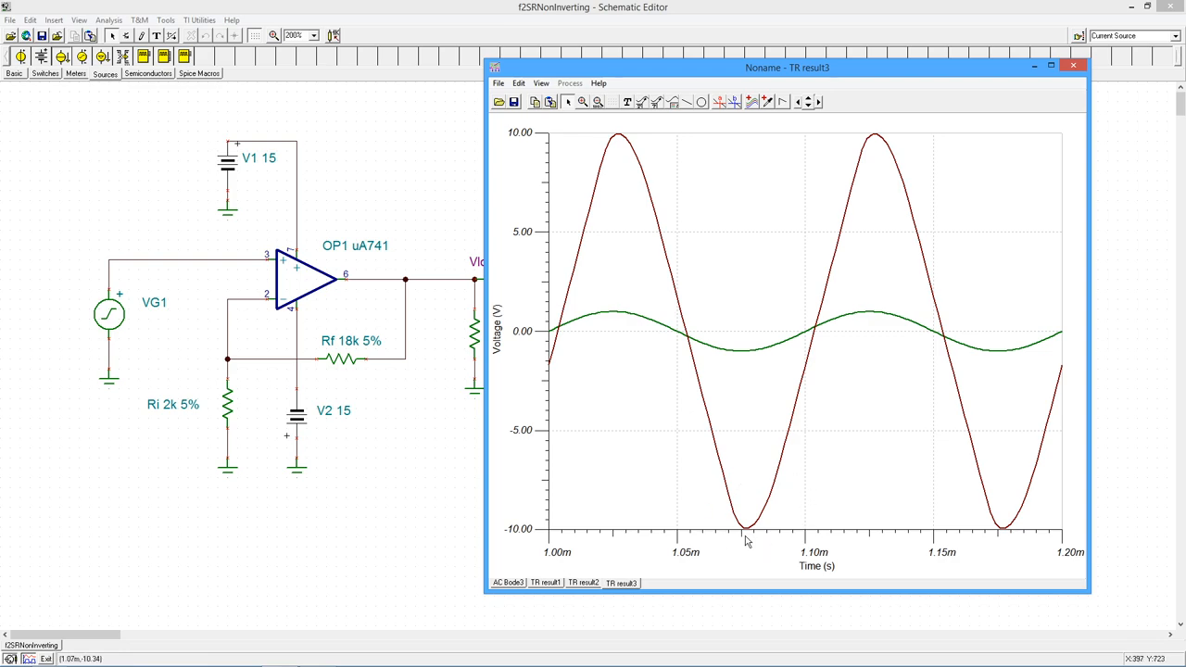
{"action": "mouse_move", "coordinate": [670, 167]}
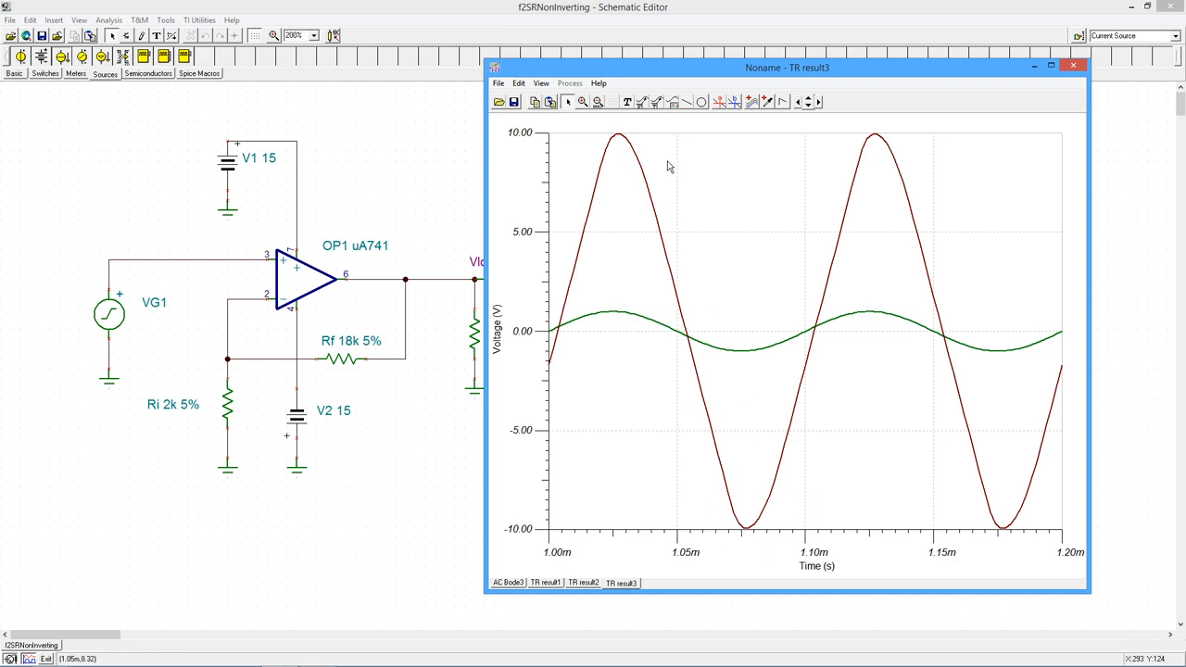
{"action": "mouse_move", "coordinate": [798, 395]}
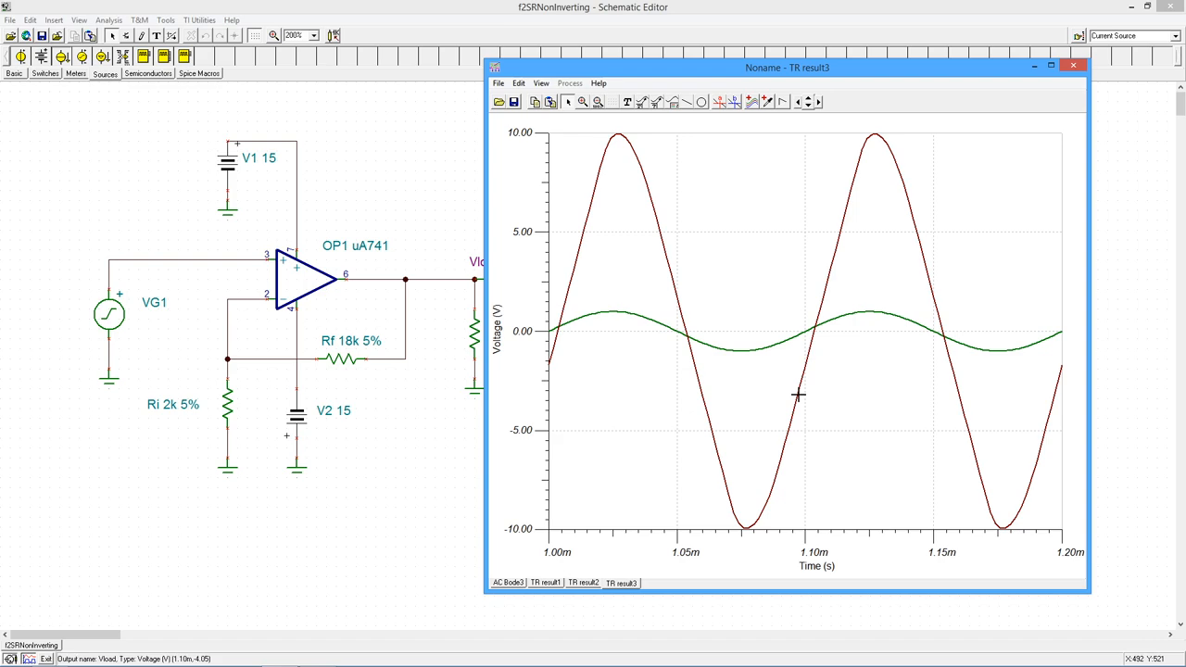
{"action": "mouse_move", "coordinate": [586, 222]}
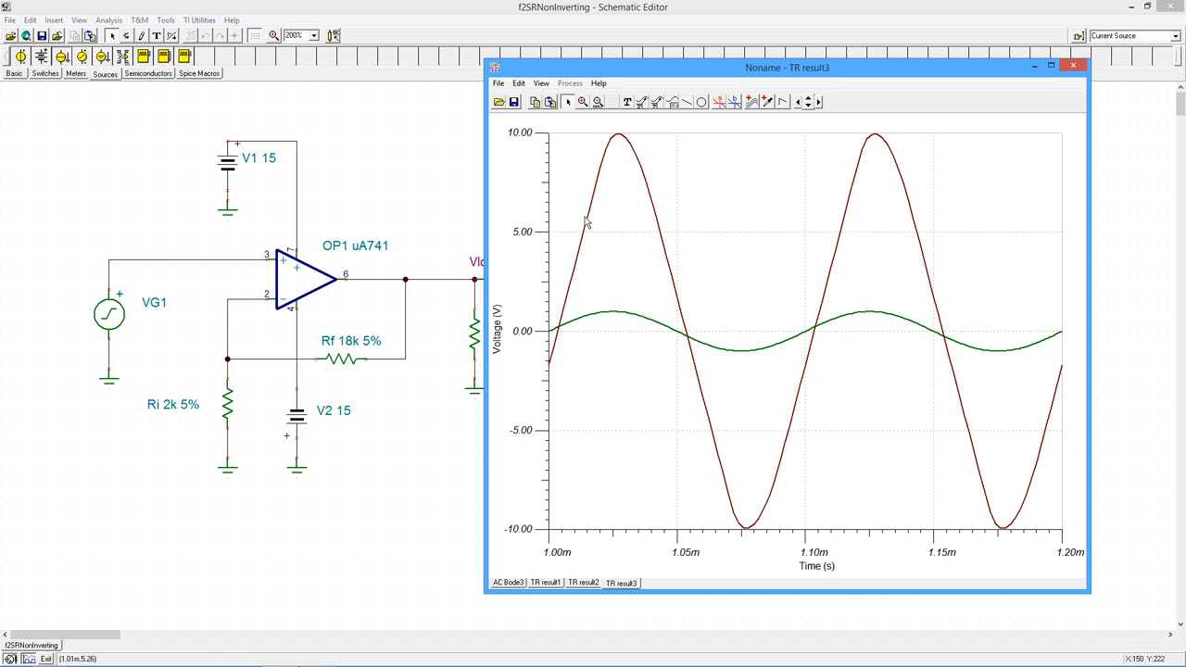
{"action": "mouse_move", "coordinate": [1007, 517]}
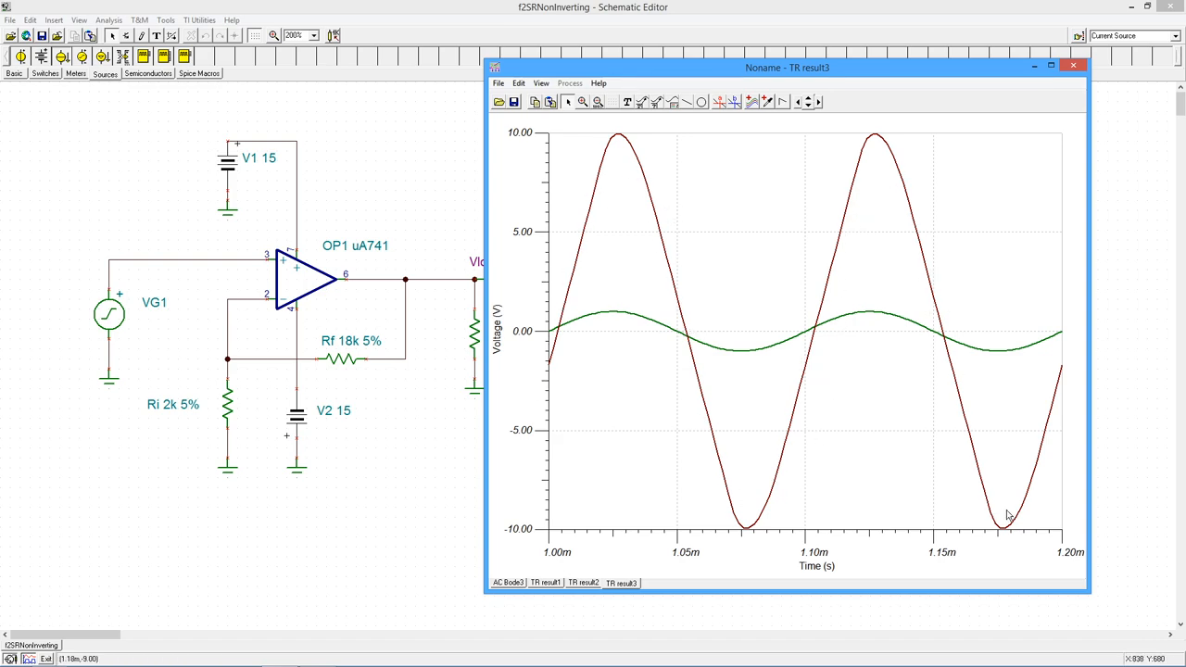
{"action": "mouse_move", "coordinate": [711, 409]}
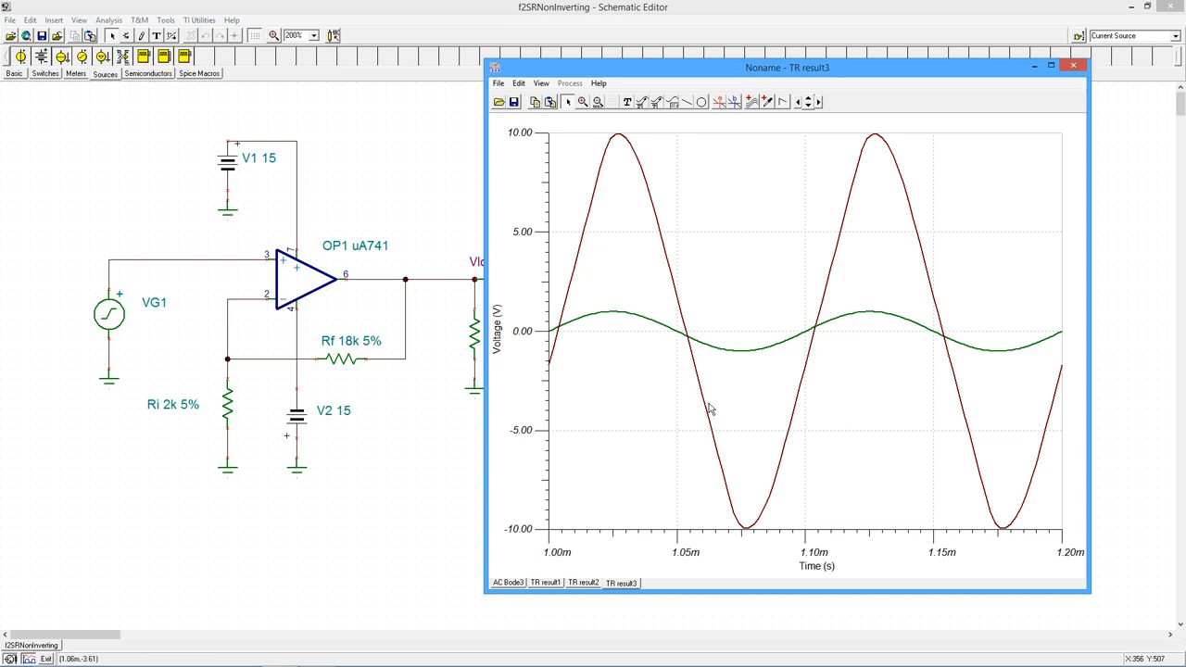
{"action": "mouse_move", "coordinate": [650, 319]}
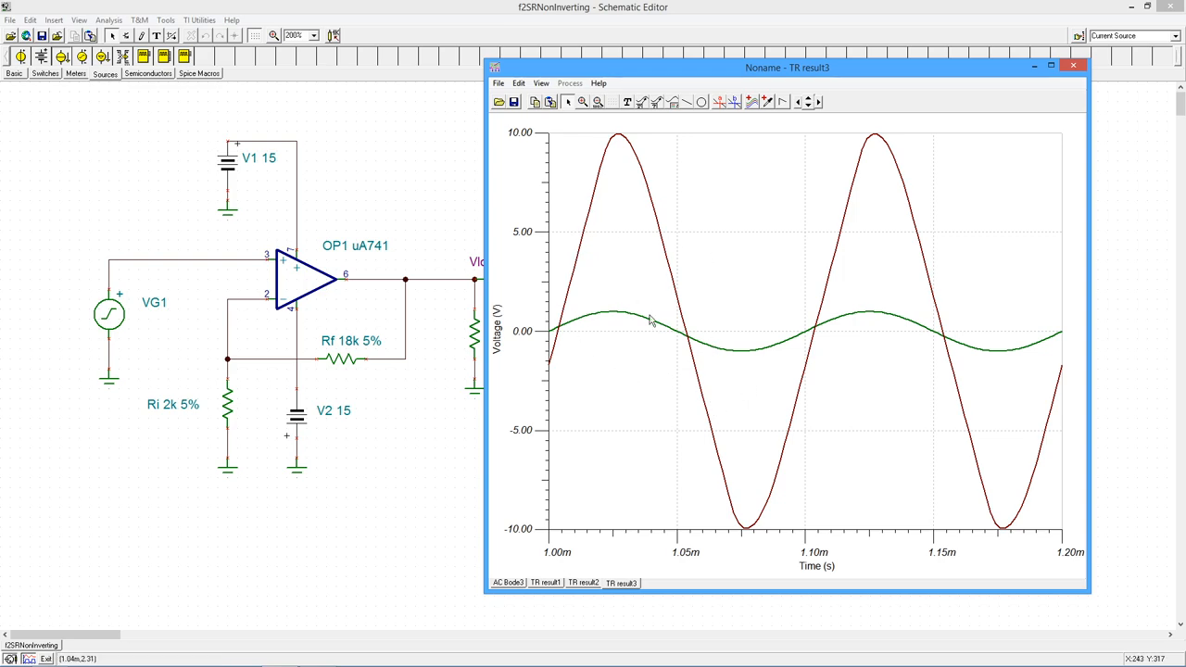
{"action": "mouse_move", "coordinate": [741, 512]}
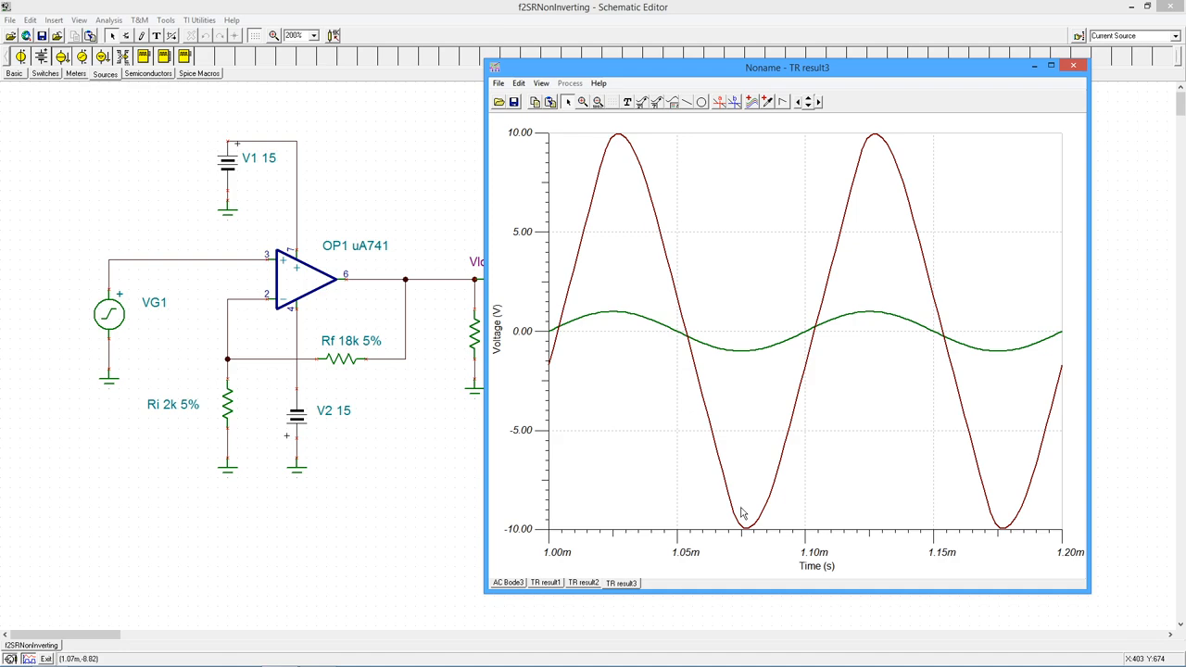
{"action": "mouse_move", "coordinate": [669, 329]}
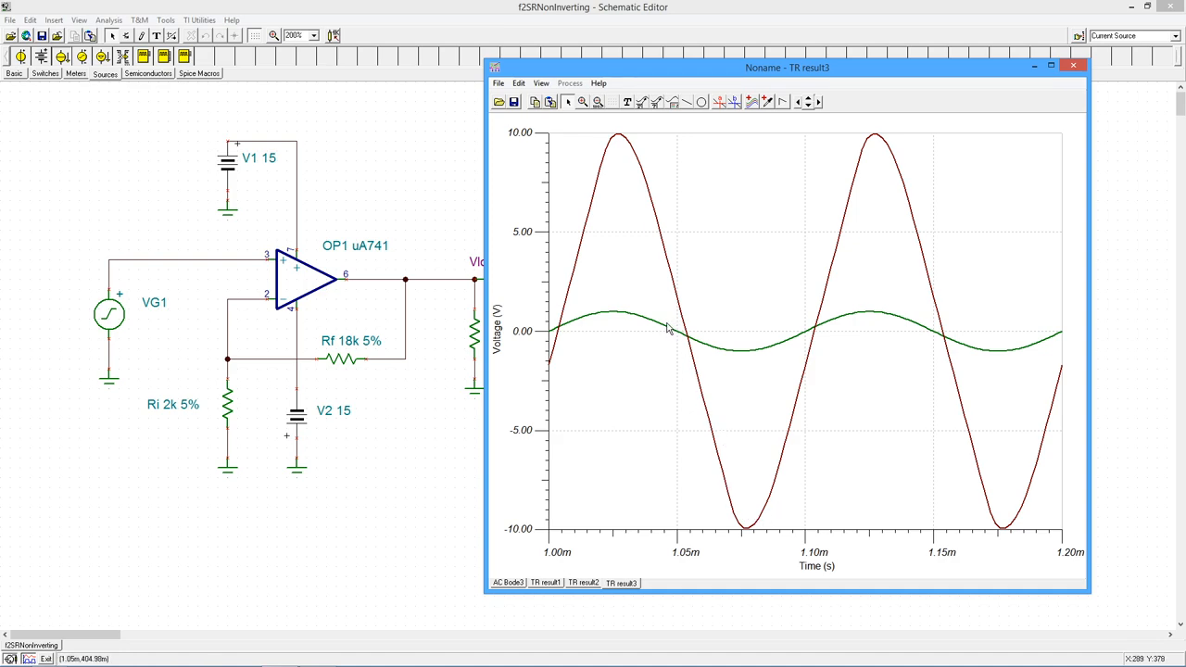
{"action": "mouse_move", "coordinate": [672, 340]}
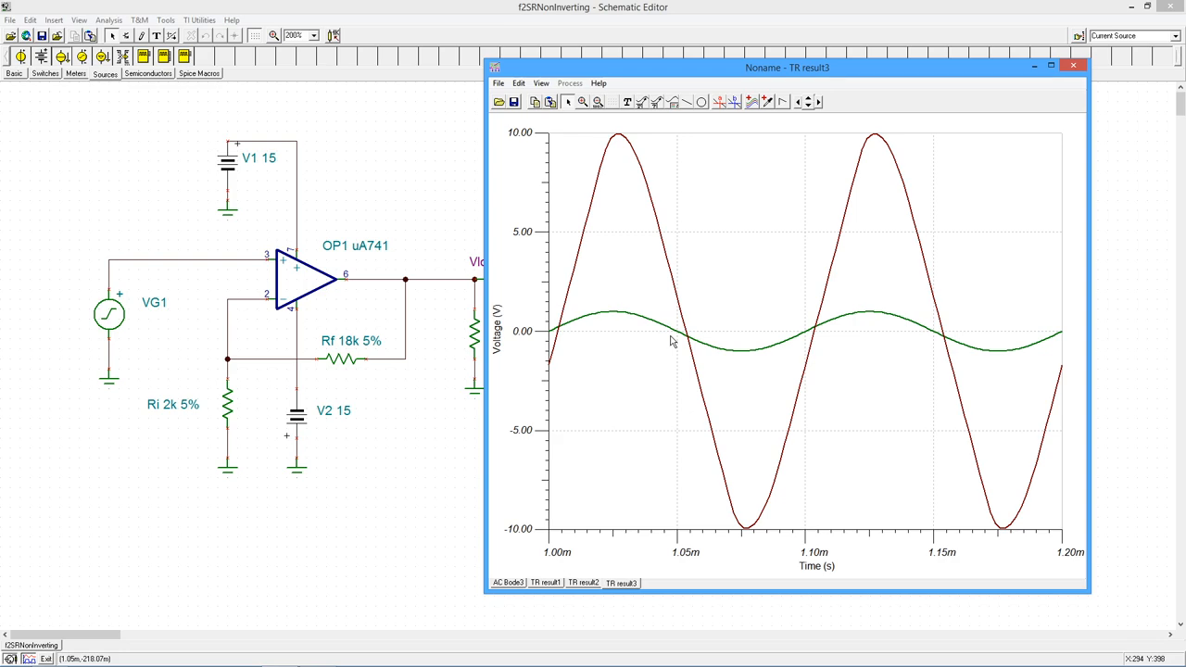
{"action": "mouse_move", "coordinate": [693, 343]}
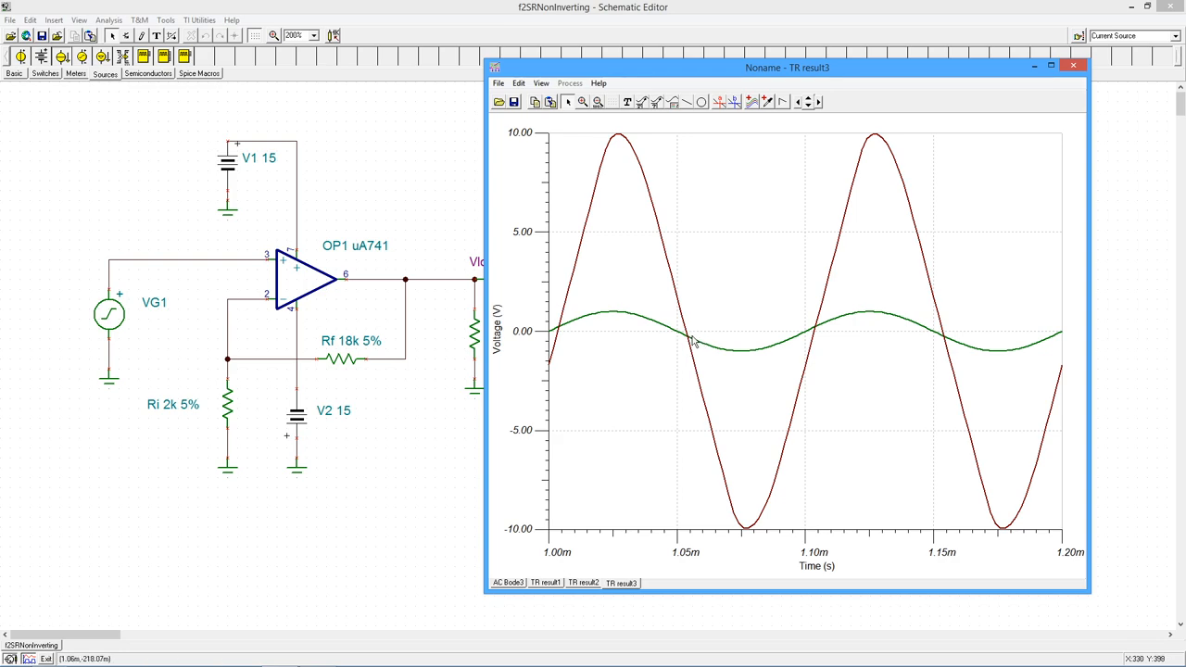
{"action": "mouse_move", "coordinate": [570, 373]}
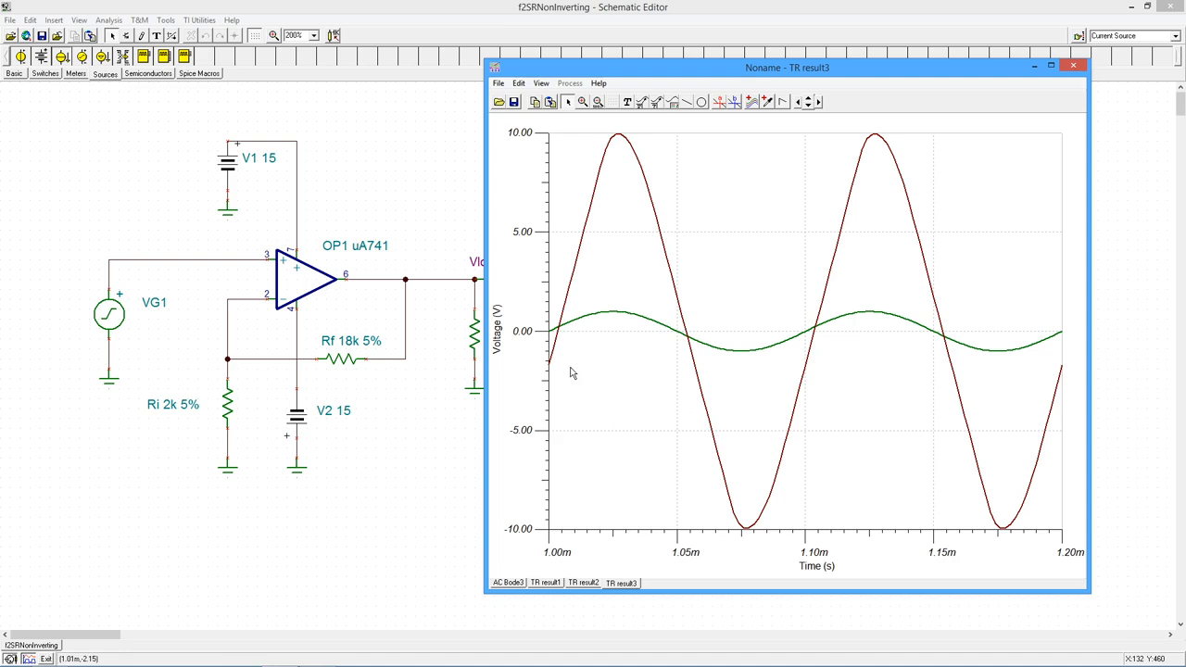
{"action": "mouse_move", "coordinate": [766, 482]}
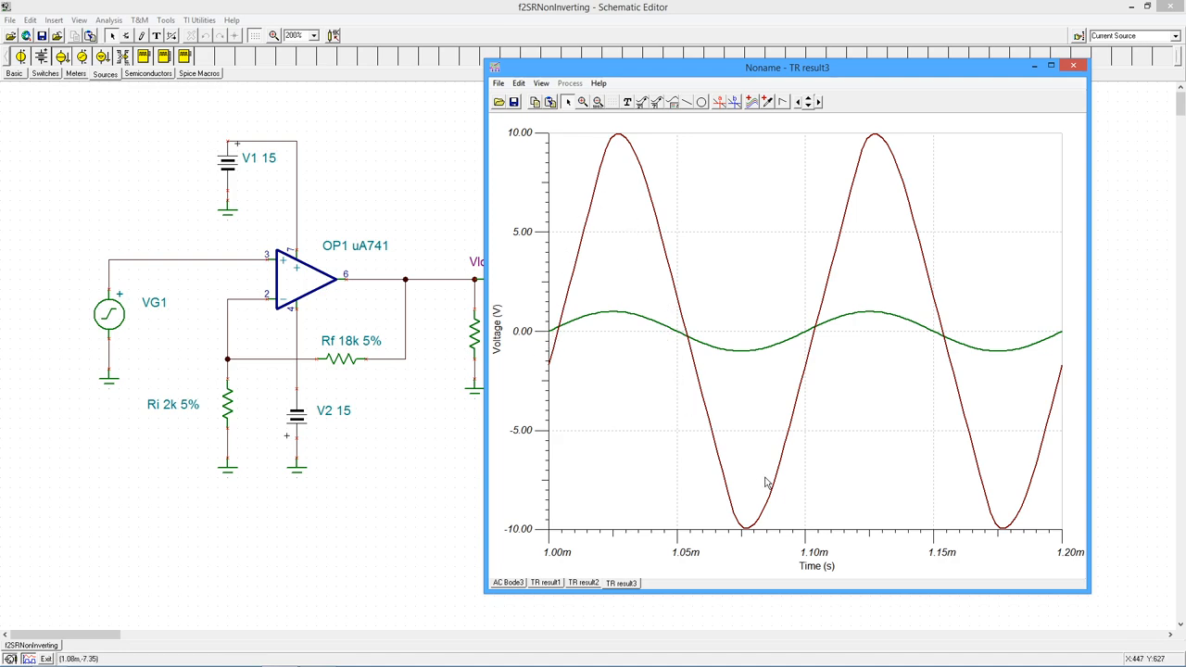
{"action": "mouse_move", "coordinate": [673, 214]}
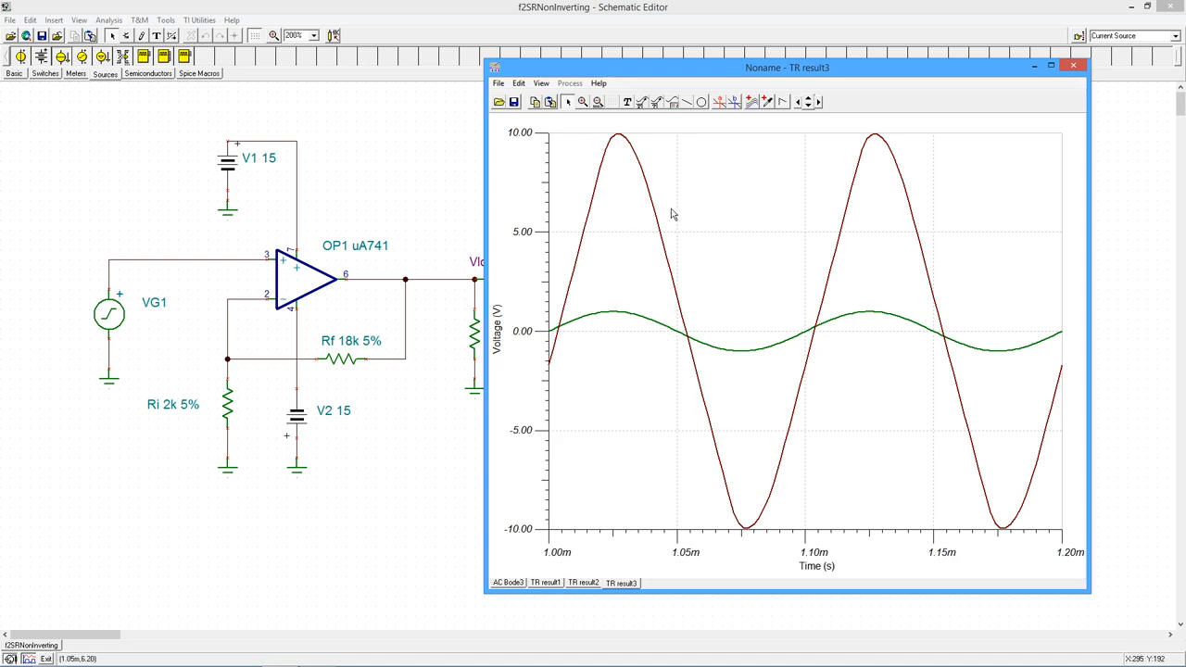
{"action": "mouse_move", "coordinate": [202, 154]}
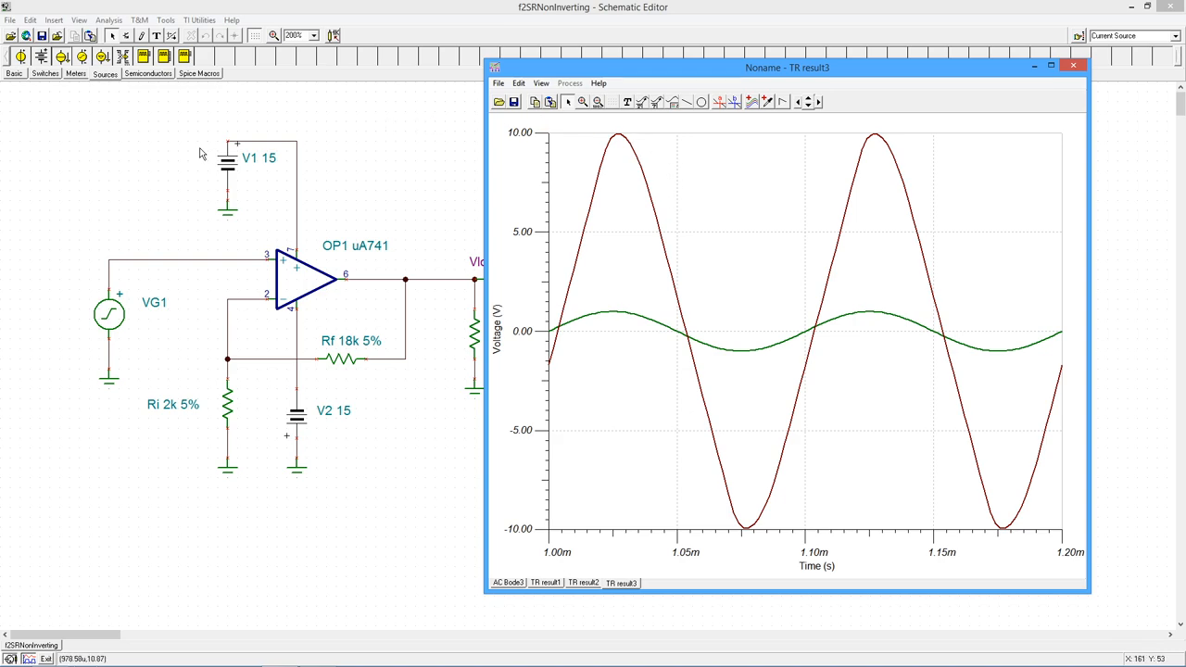
{"action": "mouse_move", "coordinate": [1120, 78]}
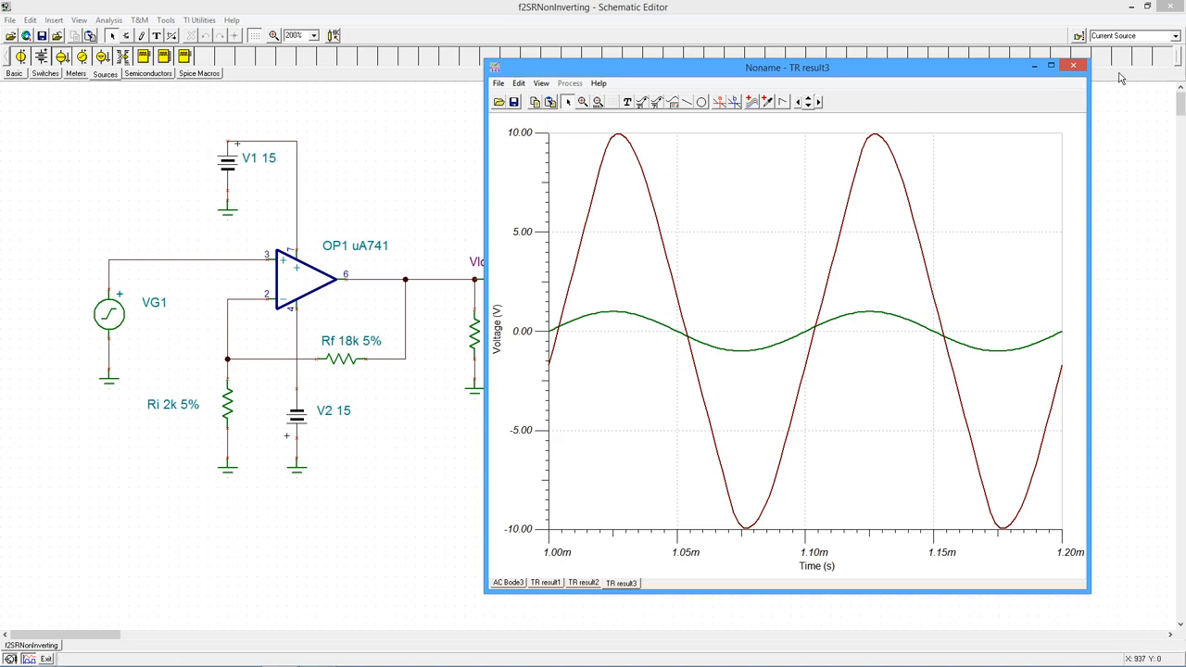
Close the transient graph and enter 50k as VG1's sine frequency
{"action": "left_click", "coordinate": [1073, 65]}
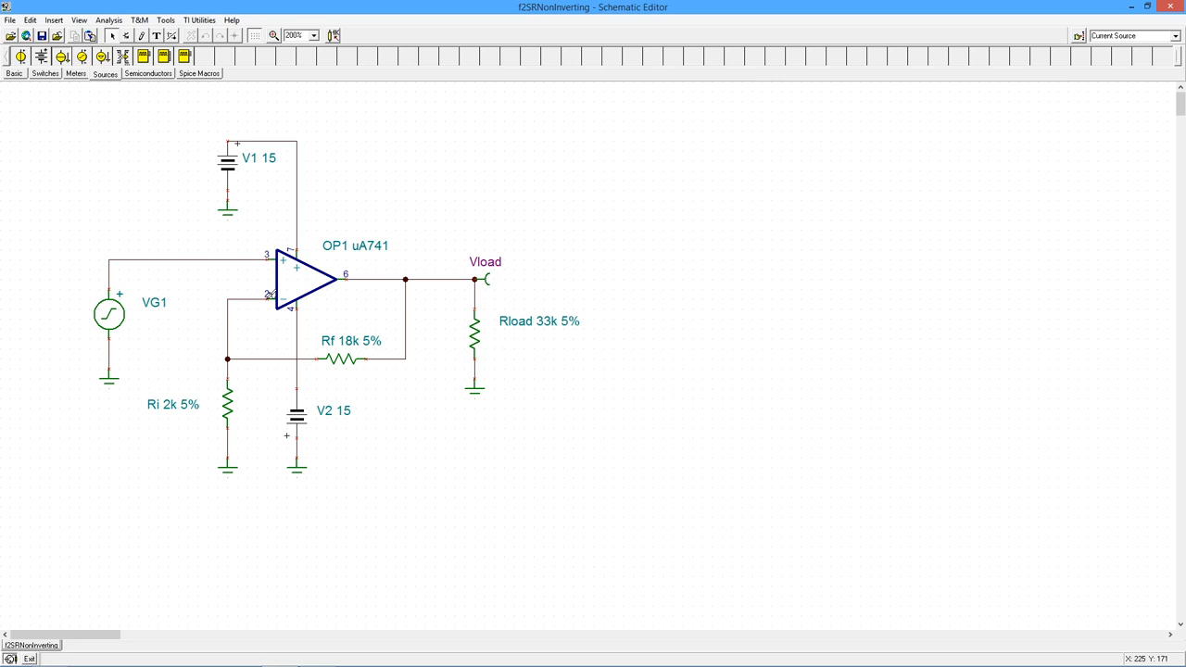
{"action": "double_click", "coordinate": [109, 313]}
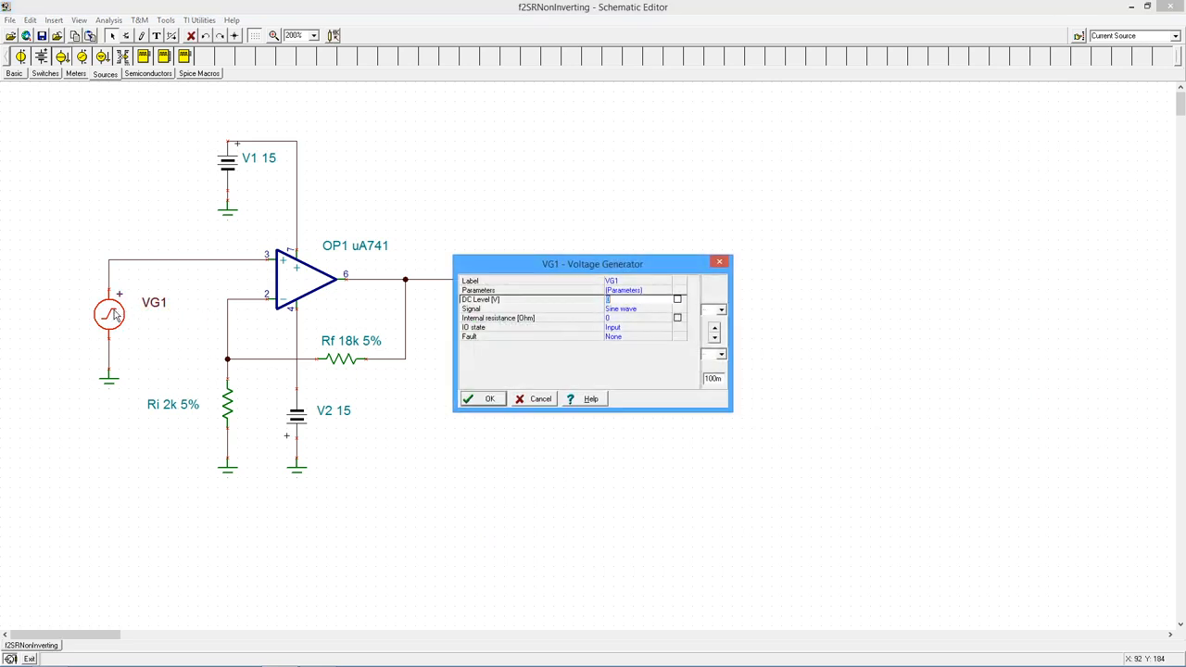
{"action": "mouse_move", "coordinate": [504, 308]}
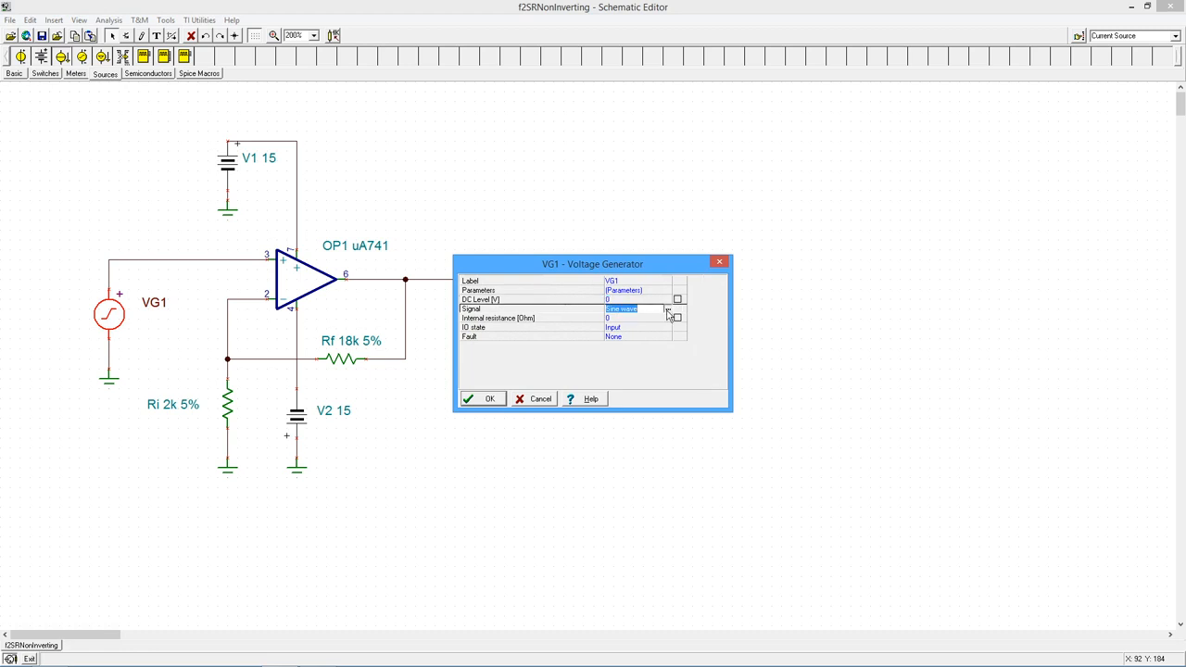
{"action": "left_click", "coordinate": [669, 308]}
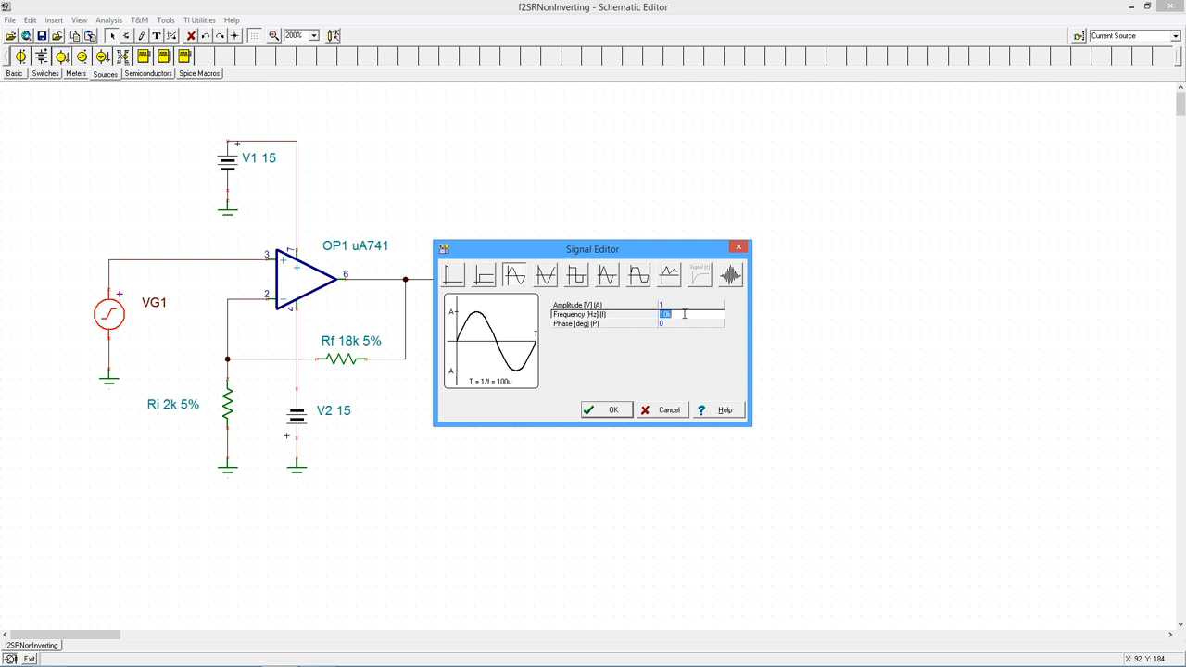
{"action": "type", "text": "50k"}
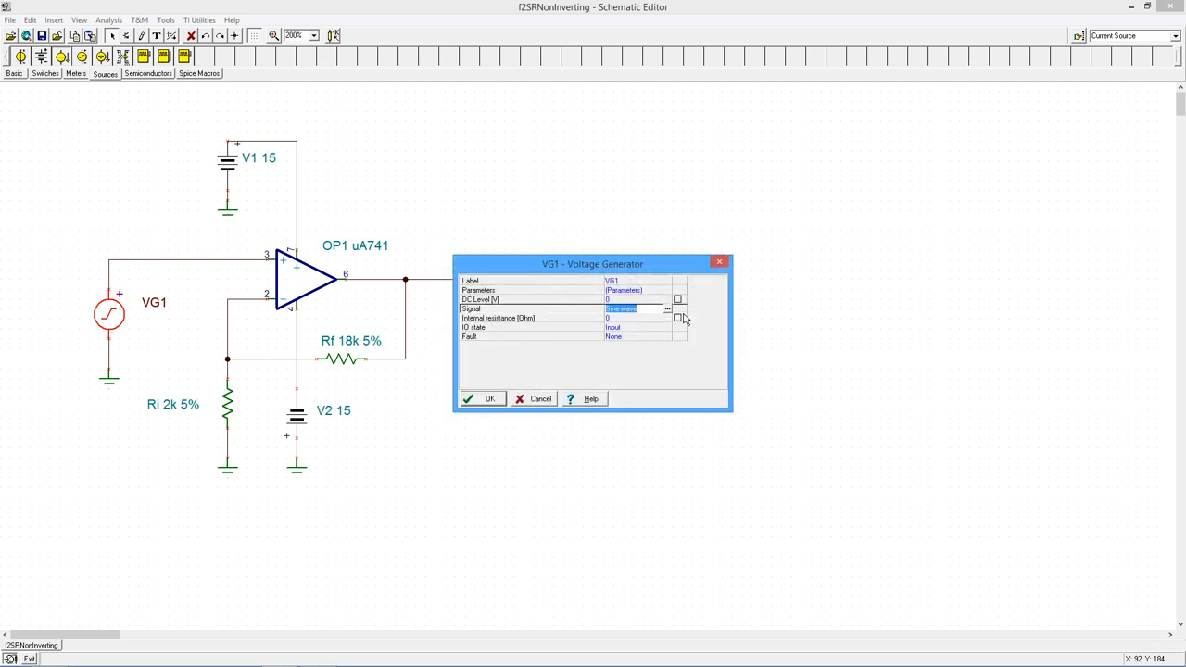
{"action": "left_click", "coordinate": [482, 398]}
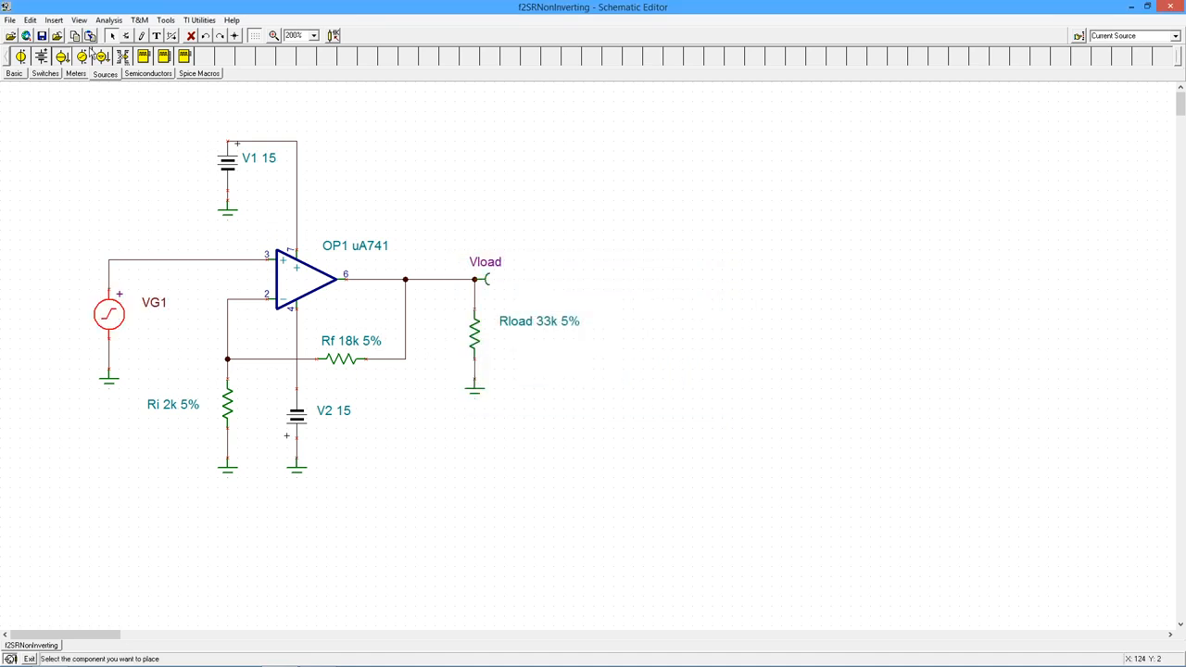
Rerun the transient analysis with display from 1 ms to 1.05 ms
{"action": "left_click", "coordinate": [108, 19]}
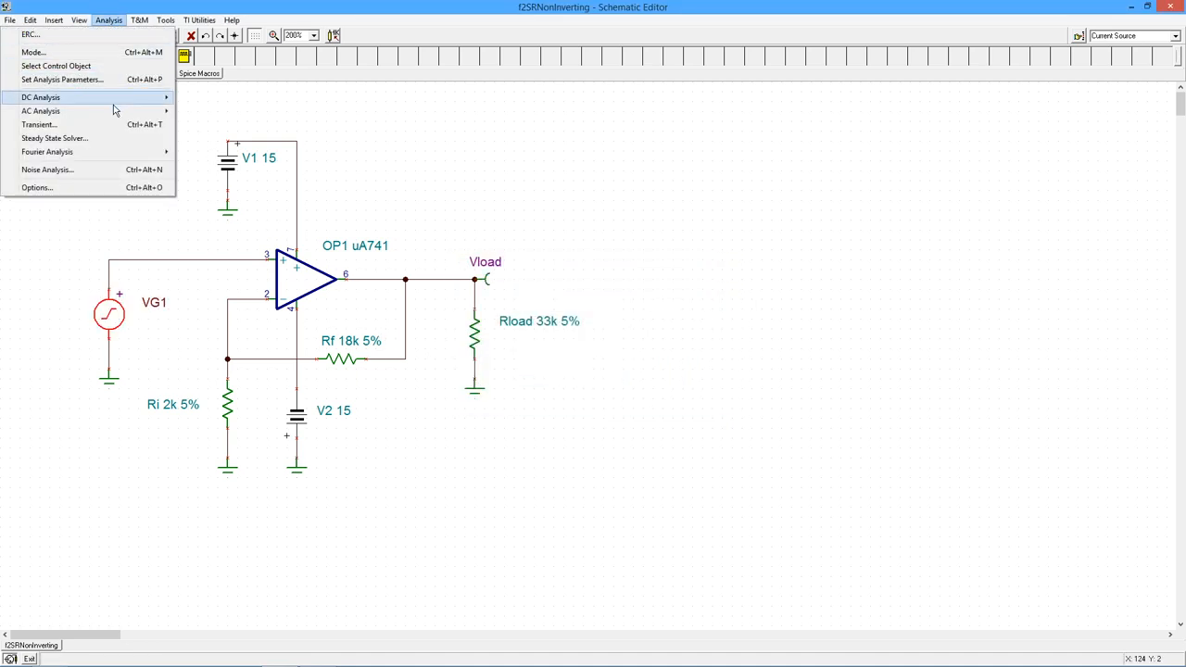
{"action": "left_click", "coordinate": [39, 124]}
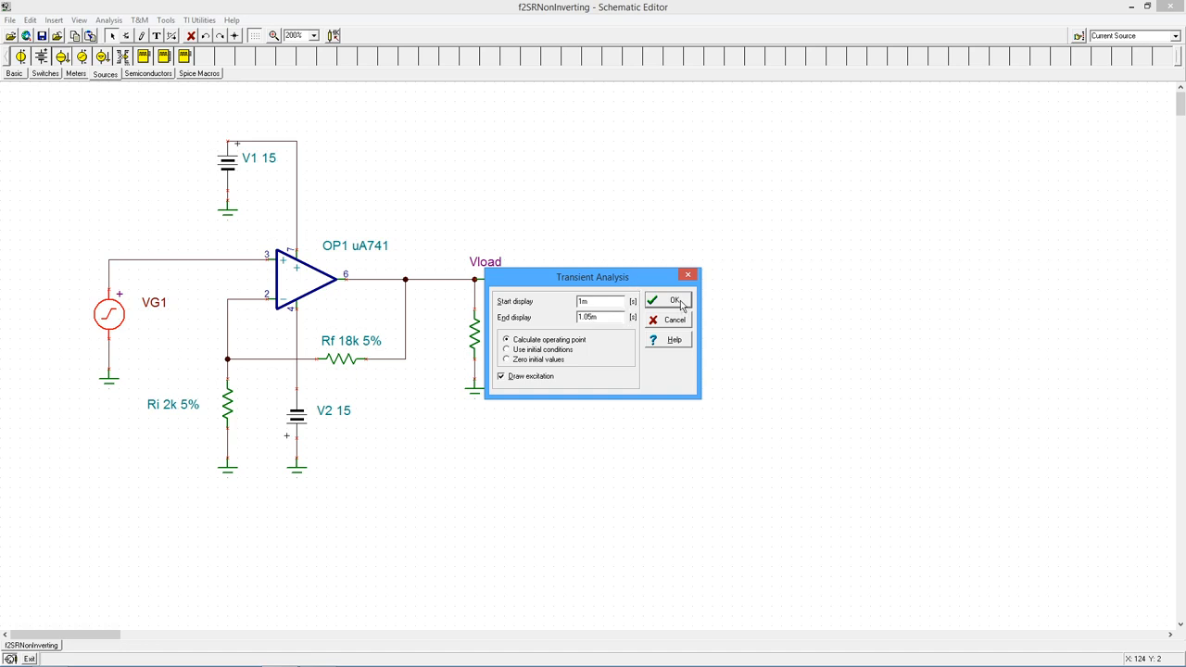
{"action": "left_click", "coordinate": [671, 300]}
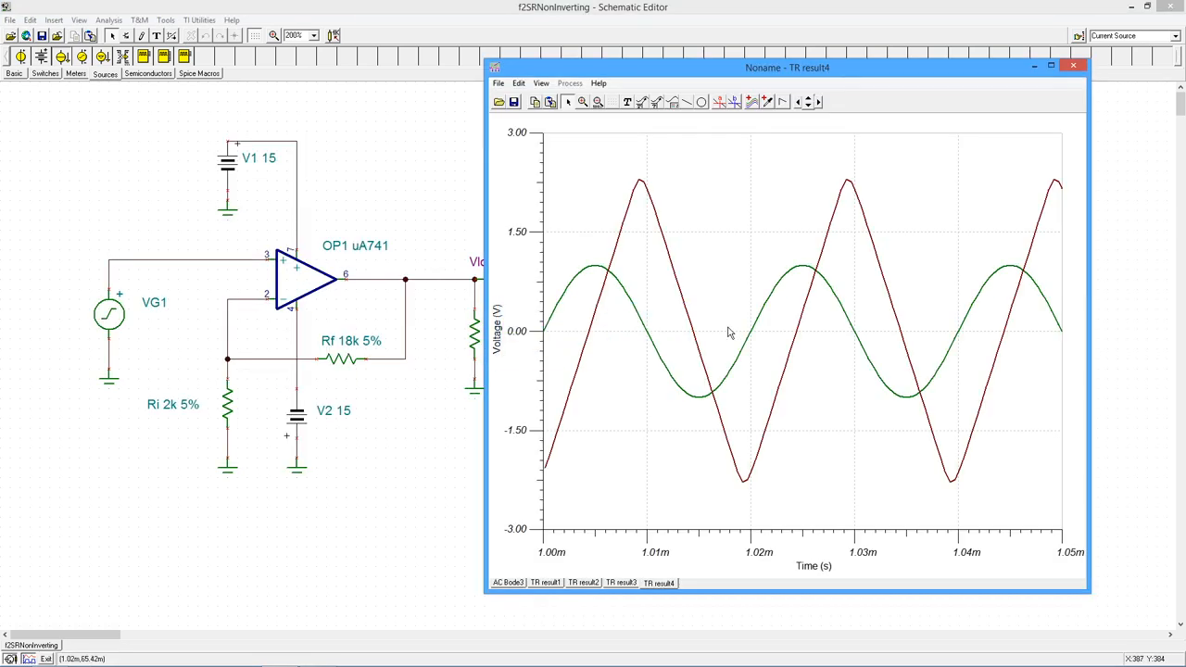
{"action": "mouse_move", "coordinate": [630, 215]}
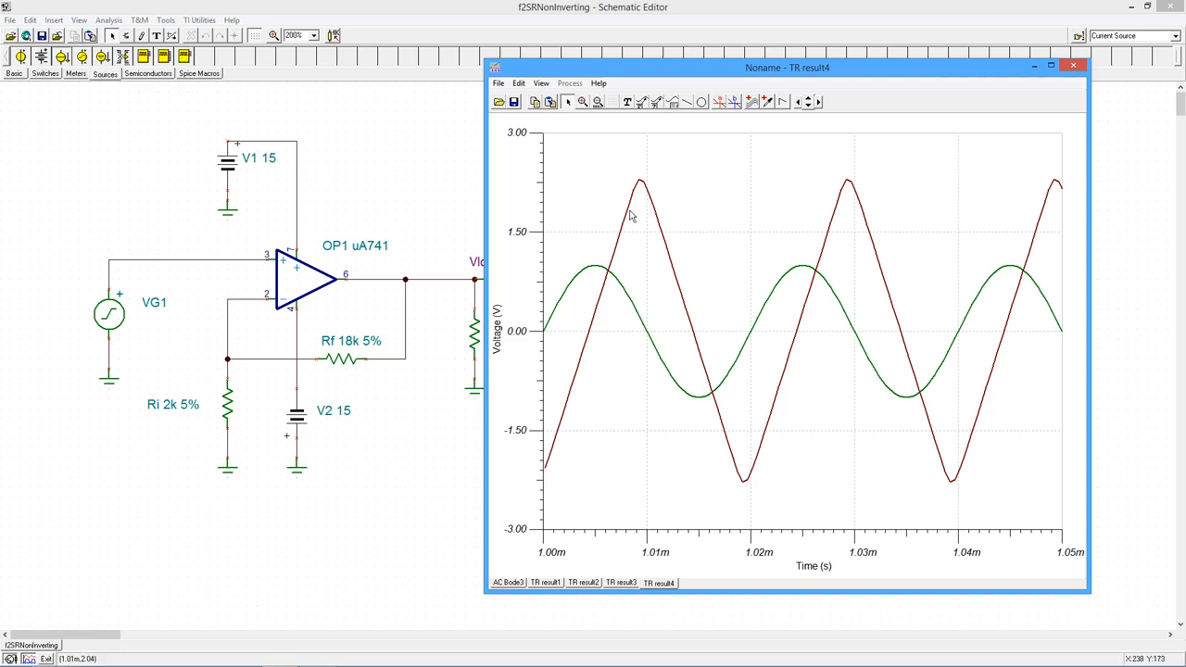
{"action": "mouse_move", "coordinate": [1002, 268]}
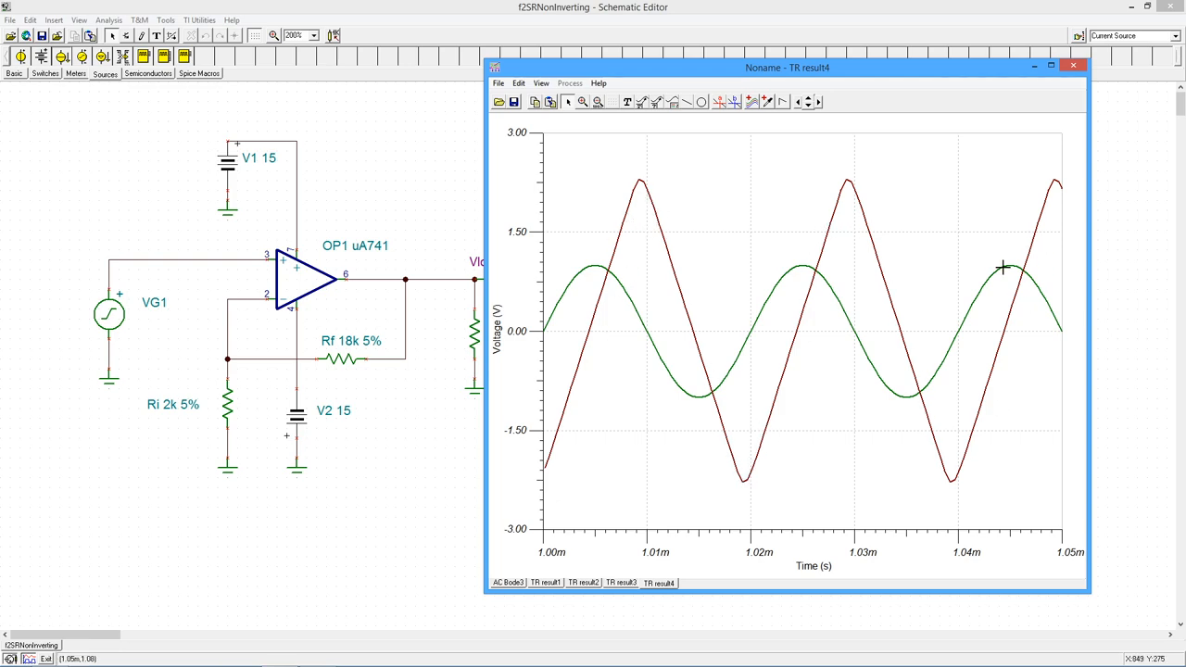
{"action": "mouse_move", "coordinate": [946, 419]}
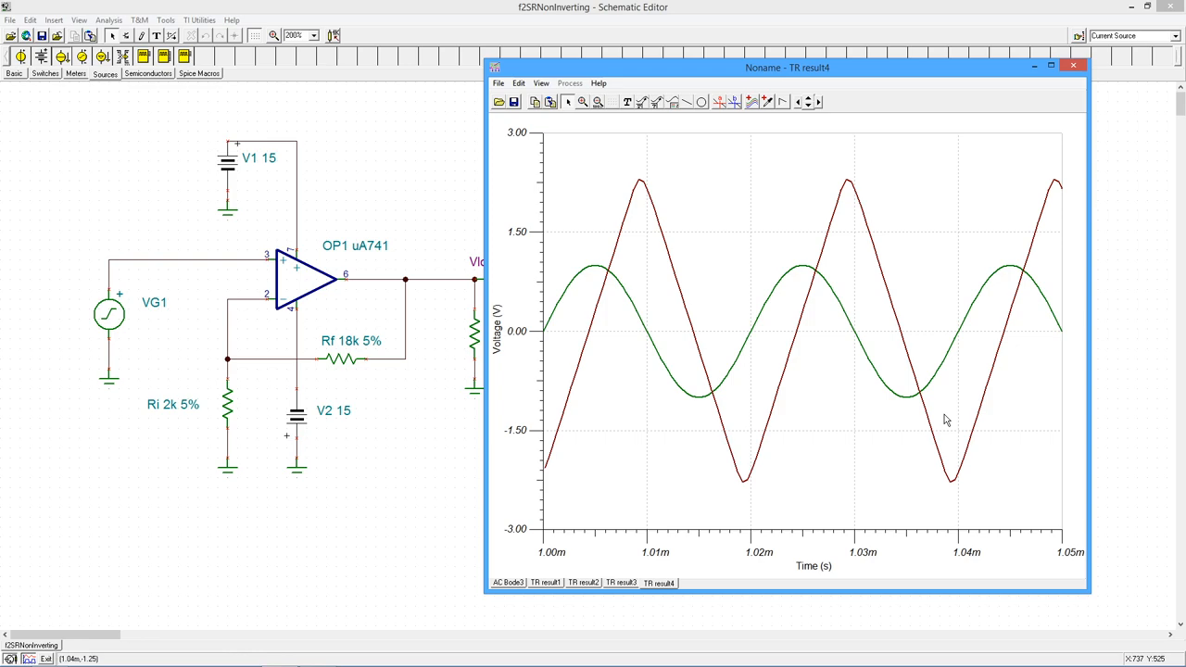
{"action": "mouse_move", "coordinate": [632, 127]}
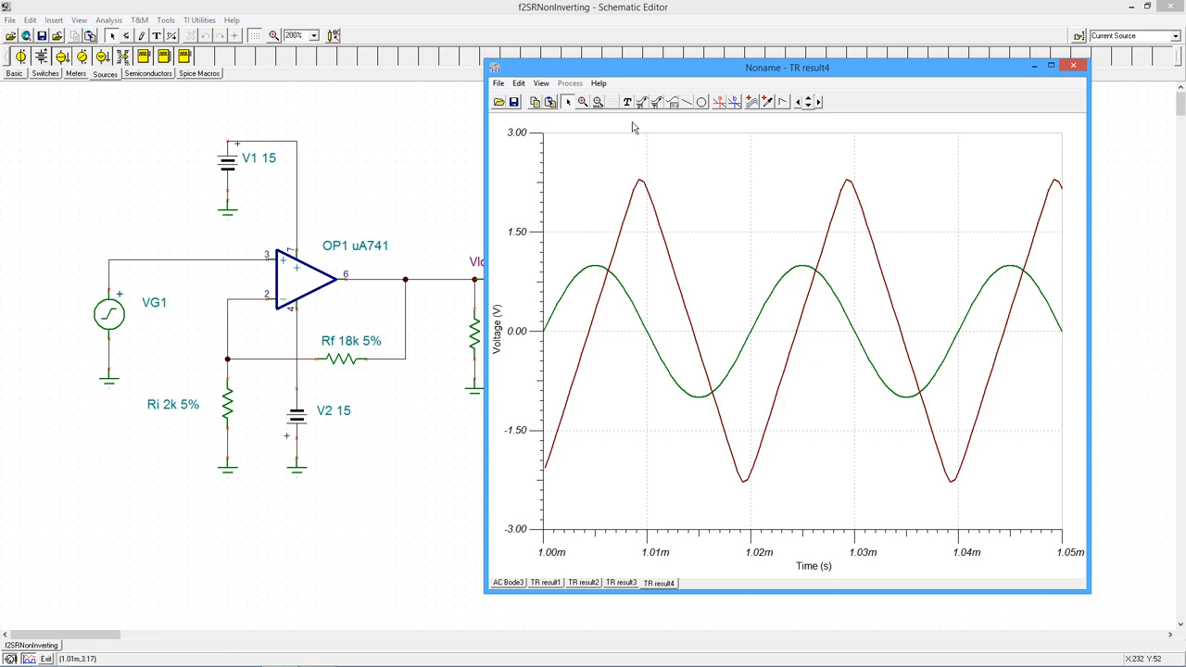
{"action": "mouse_move", "coordinate": [262, 397]}
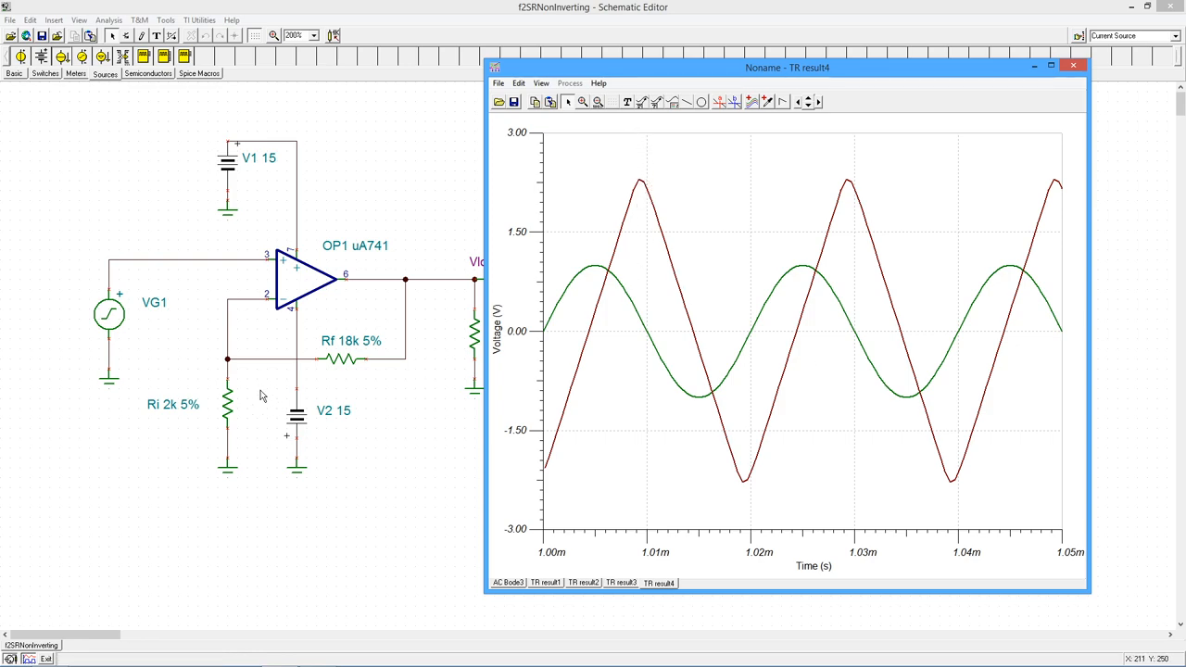
{"action": "mouse_move", "coordinate": [546, 274]}
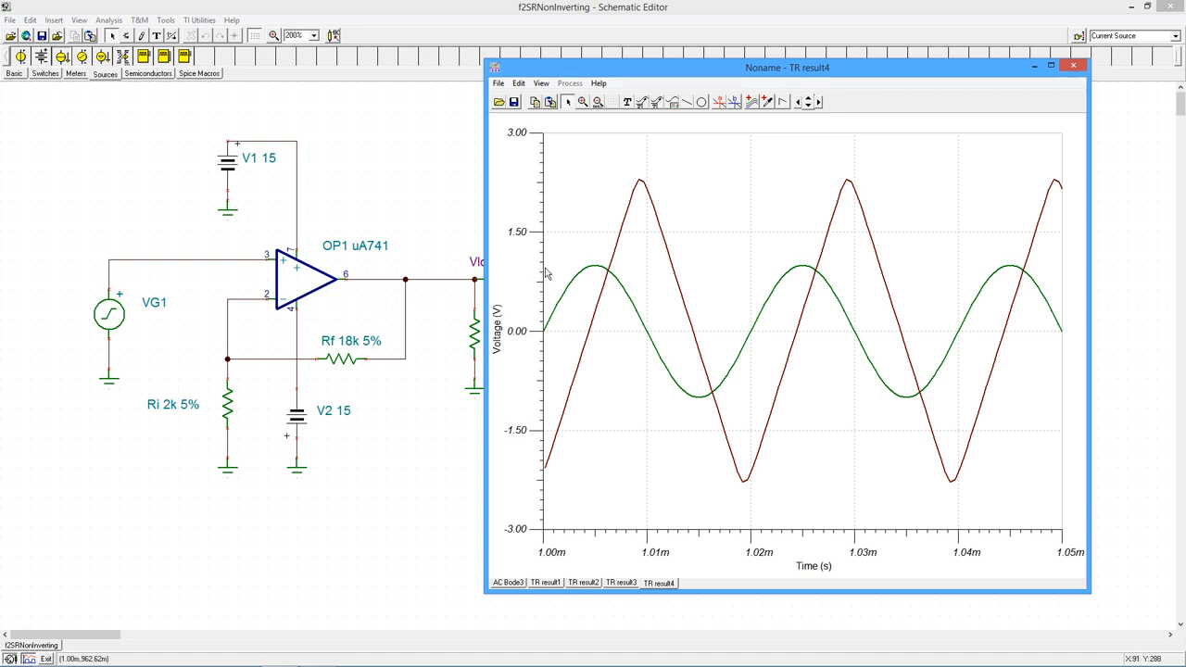
{"action": "mouse_move", "coordinate": [583, 283]}
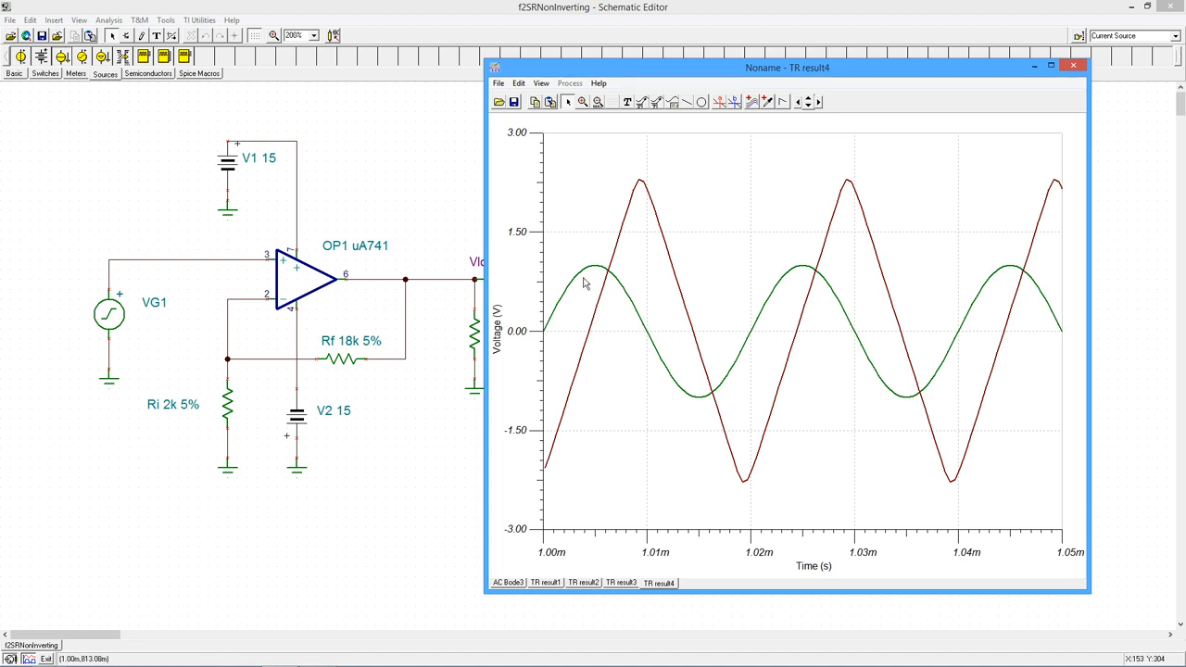
{"action": "mouse_move", "coordinate": [553, 287]}
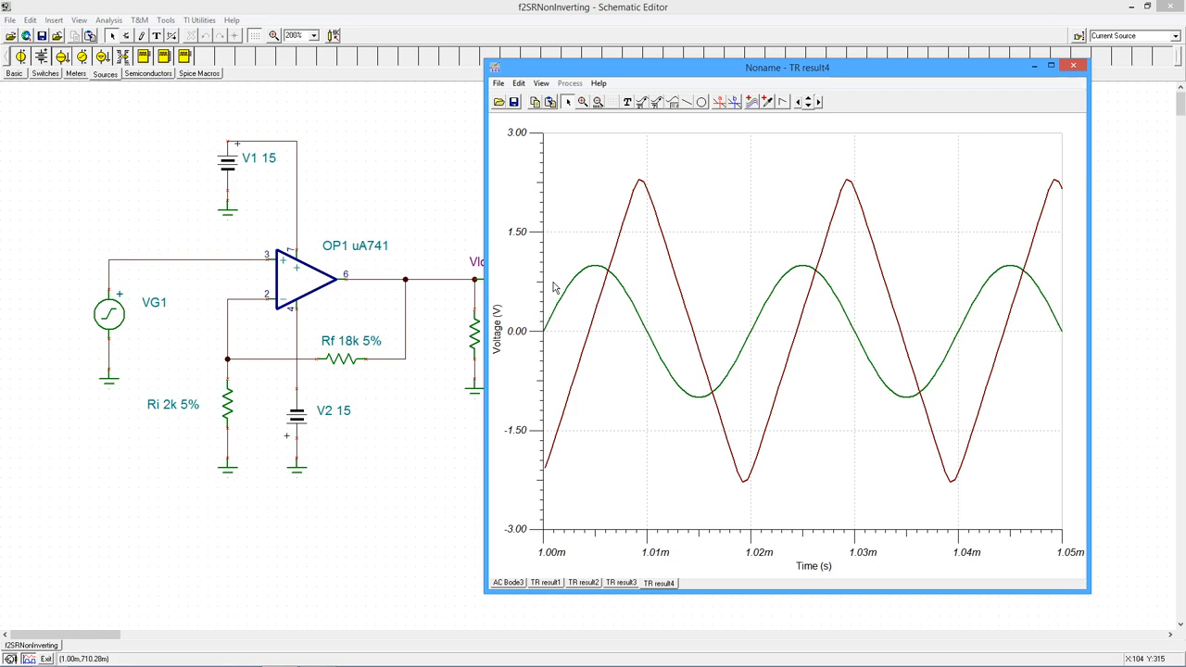
{"action": "mouse_move", "coordinate": [588, 269]}
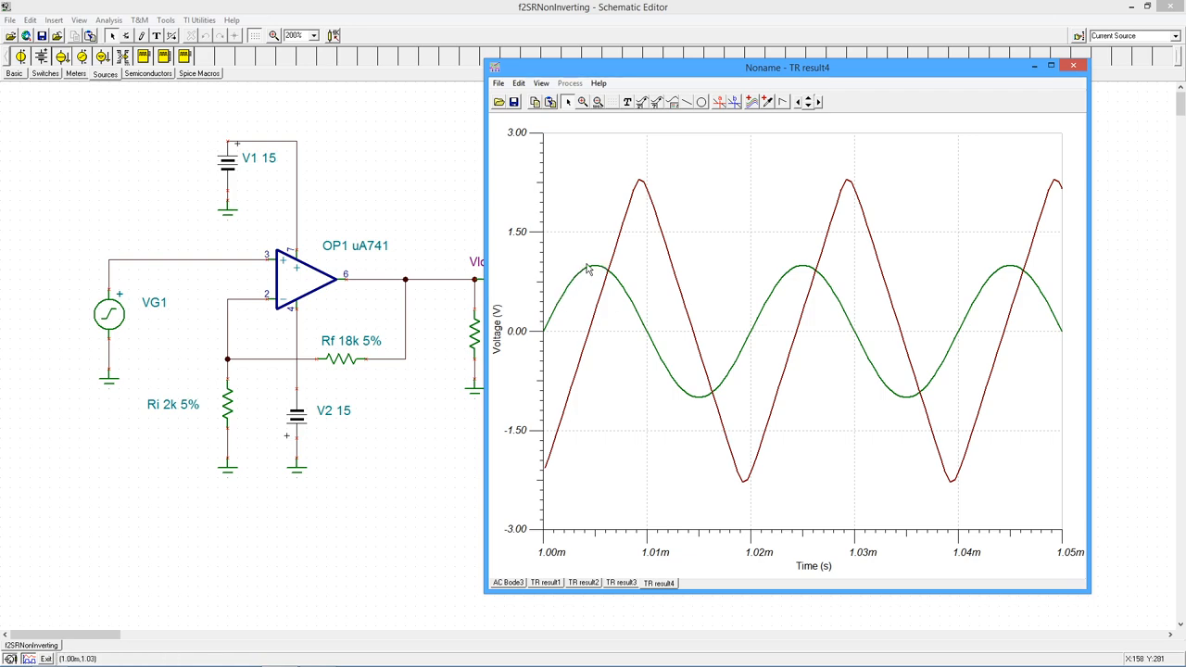
{"action": "mouse_move", "coordinate": [592, 237]}
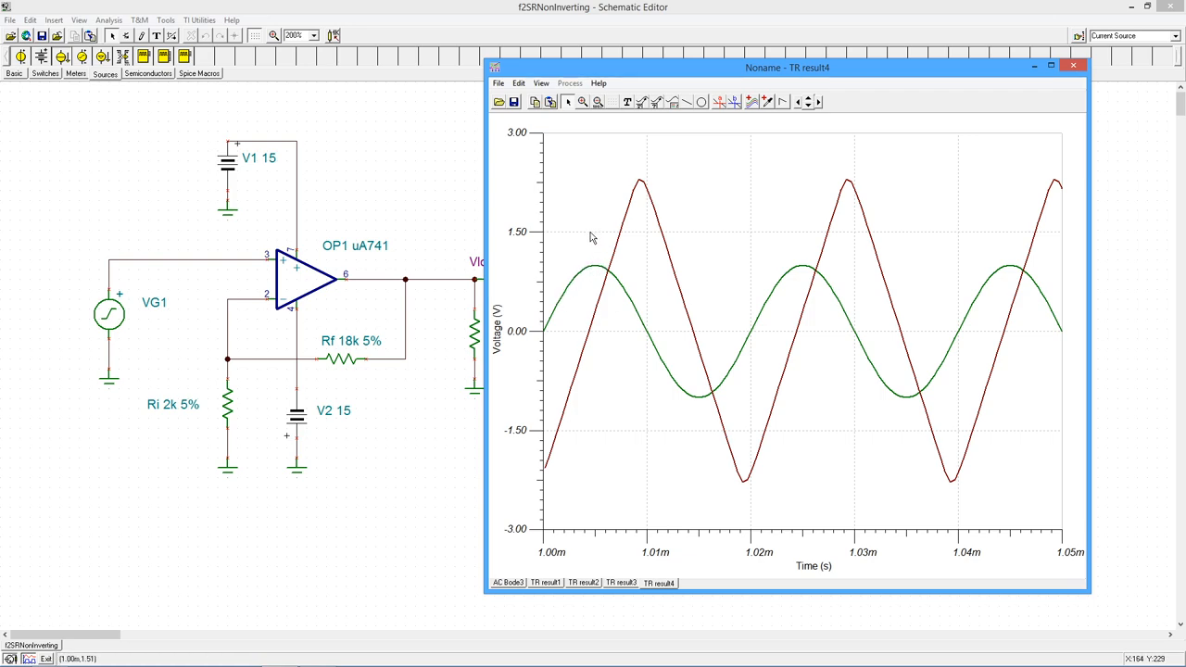
{"action": "mouse_move", "coordinate": [637, 179]}
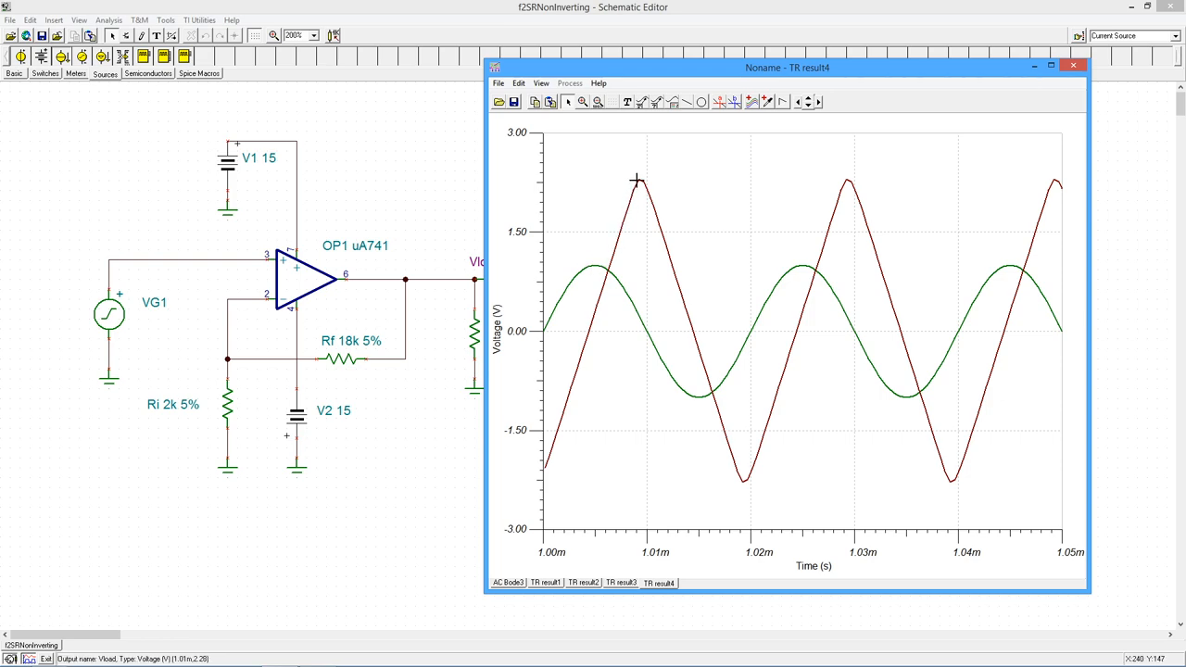
{"action": "mouse_move", "coordinate": [546, 204]}
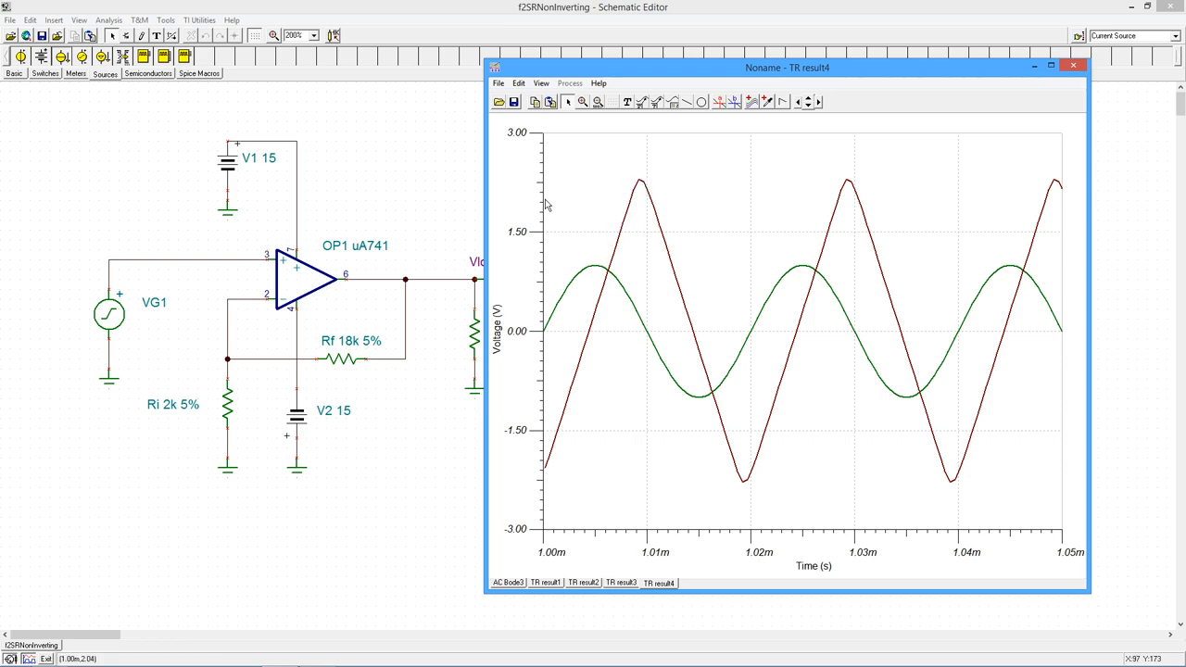
{"action": "mouse_move", "coordinate": [739, 417]}
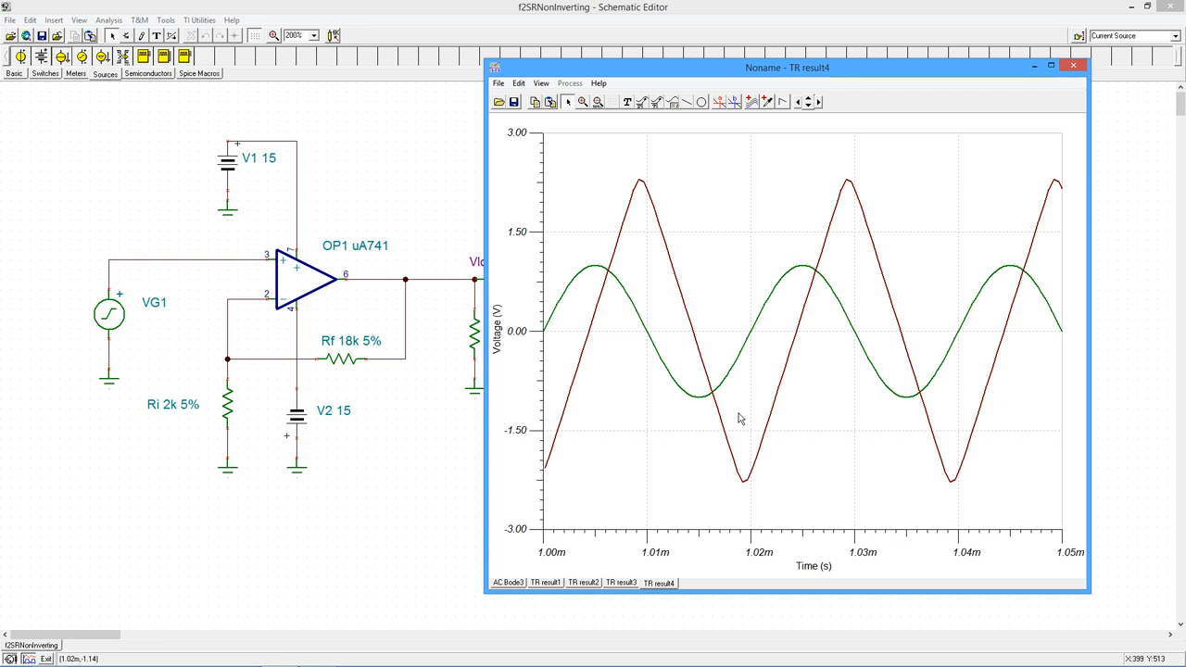
{"action": "mouse_move", "coordinate": [636, 260]}
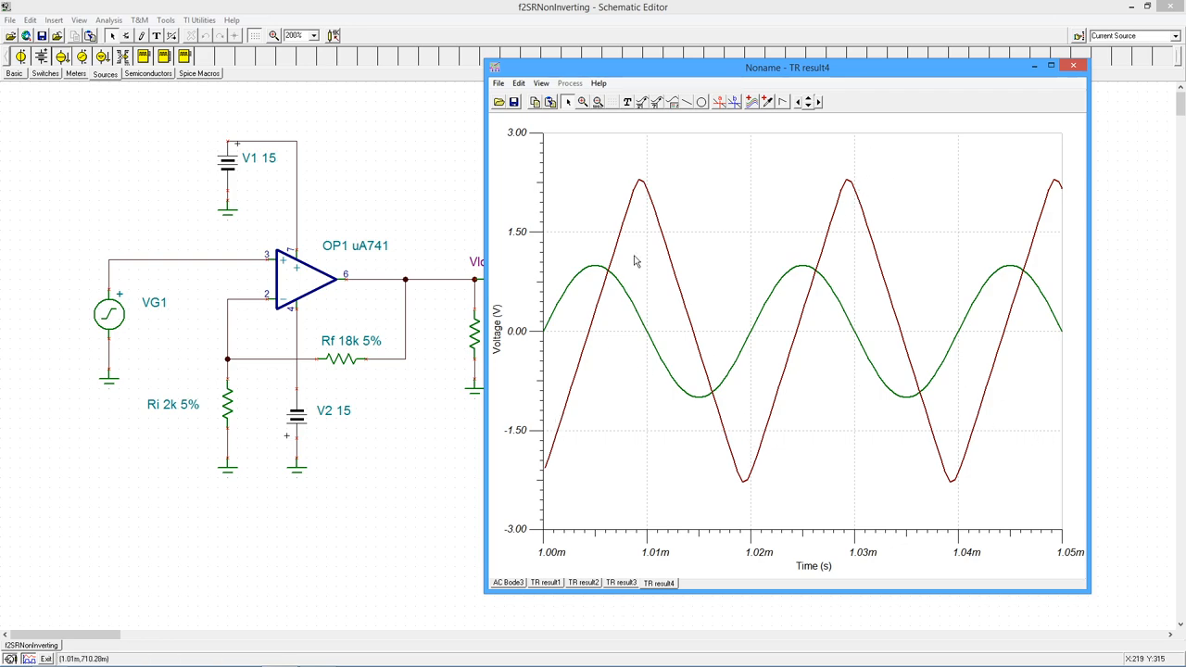
{"action": "mouse_move", "coordinate": [763, 360]}
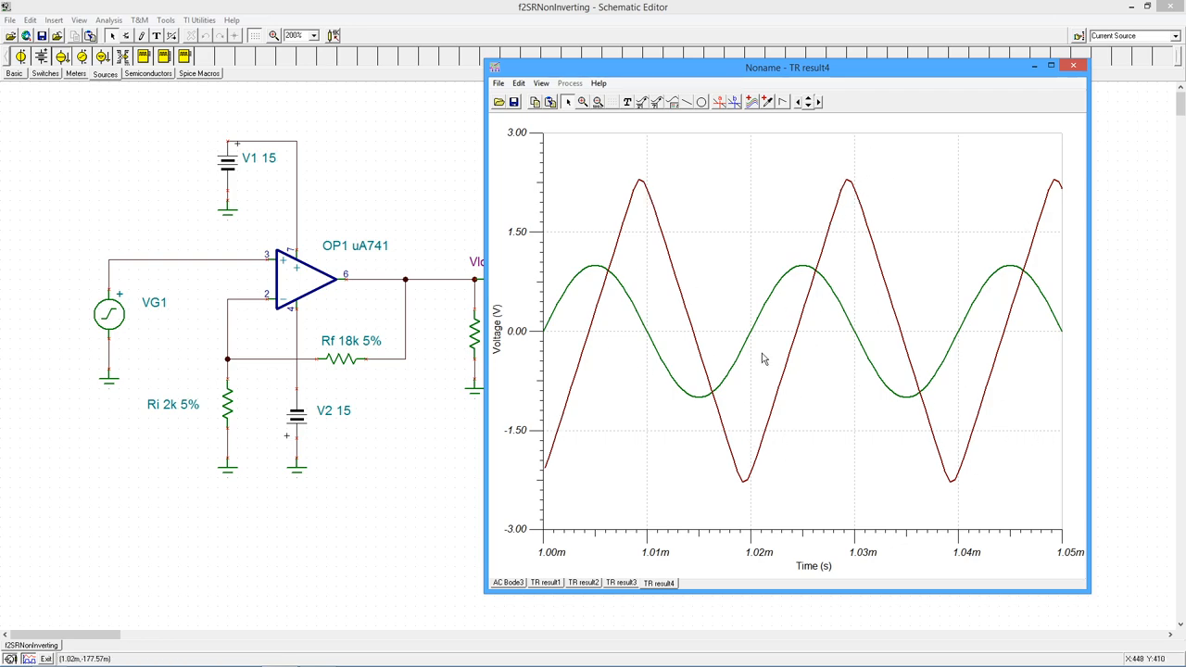
{"action": "mouse_move", "coordinate": [646, 414]}
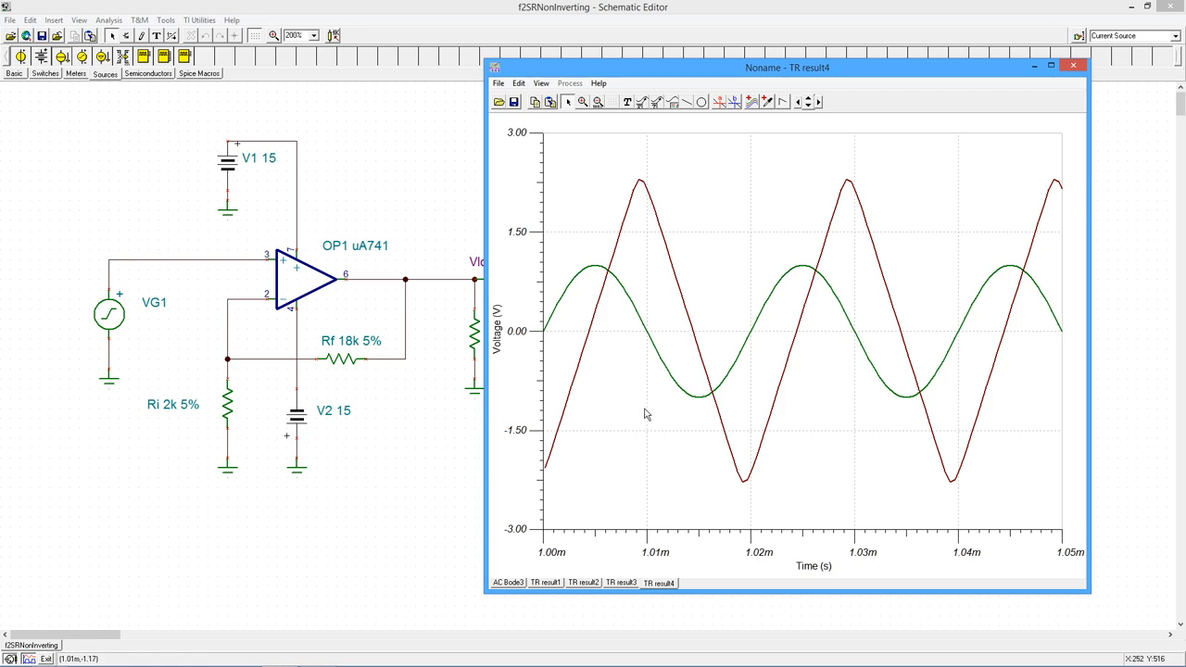
{"action": "mouse_move", "coordinate": [646, 382]}
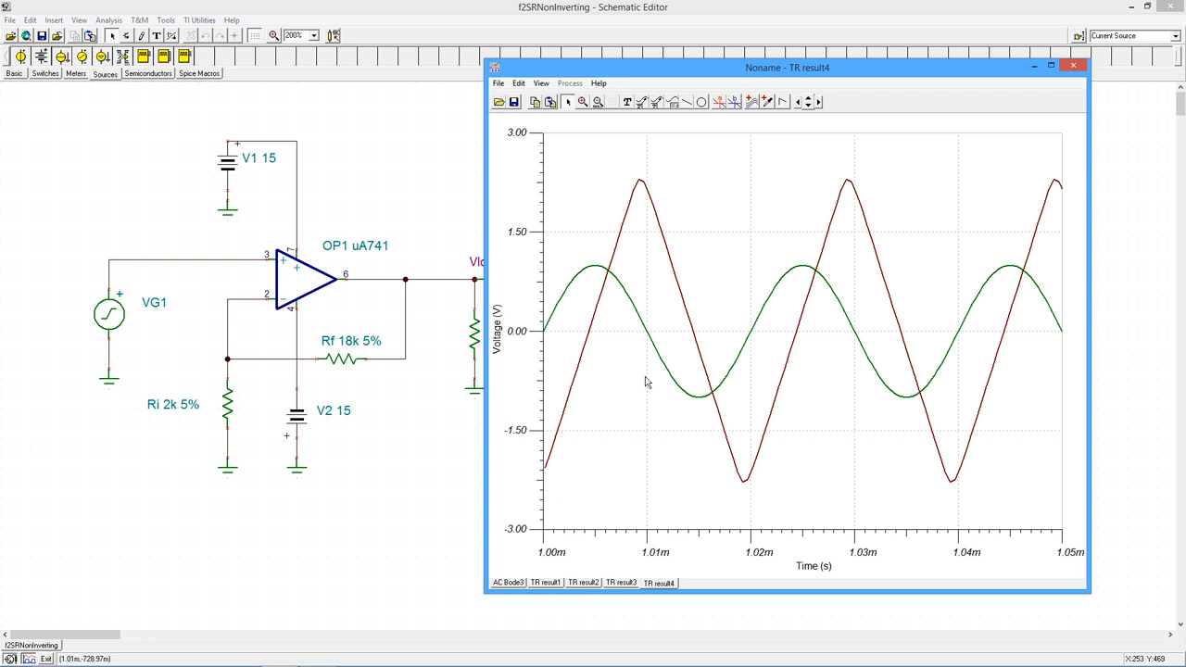
{"action": "mouse_move", "coordinate": [642, 209]}
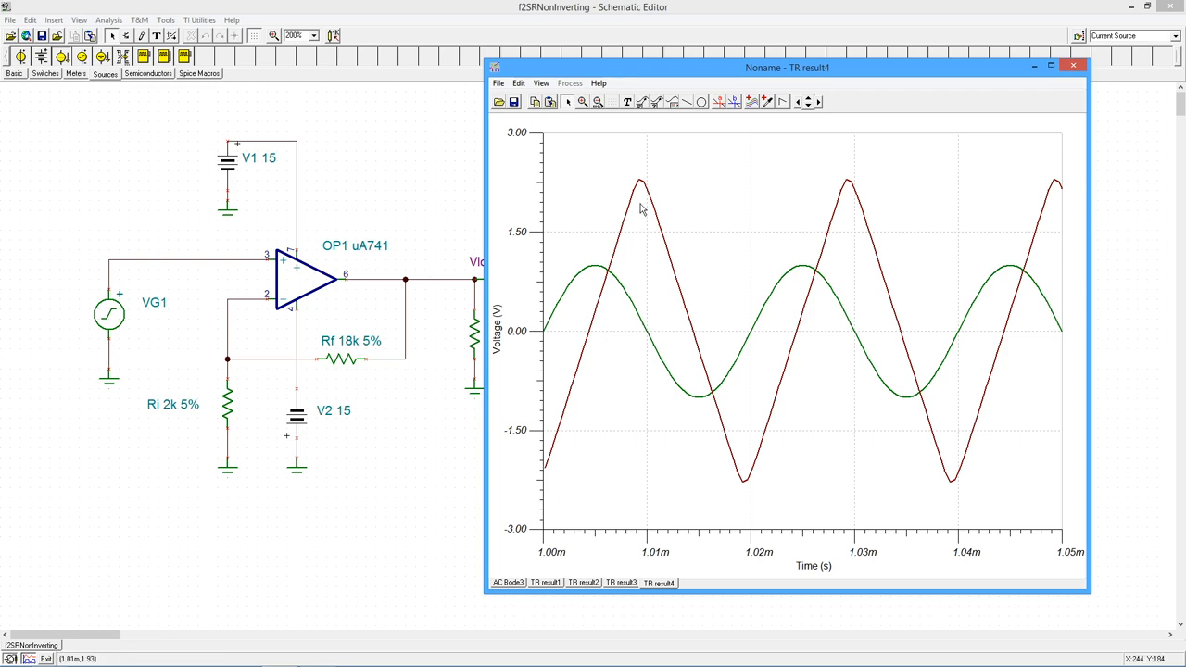
{"action": "mouse_move", "coordinate": [898, 390]}
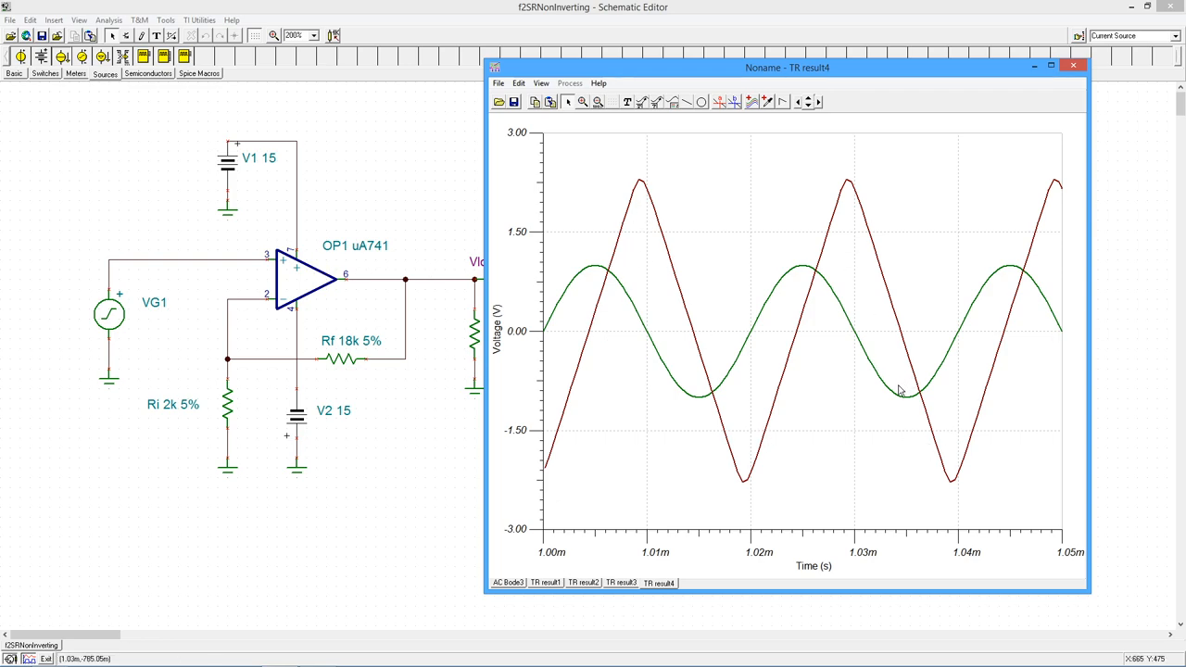
{"action": "mouse_move", "coordinate": [848, 309]}
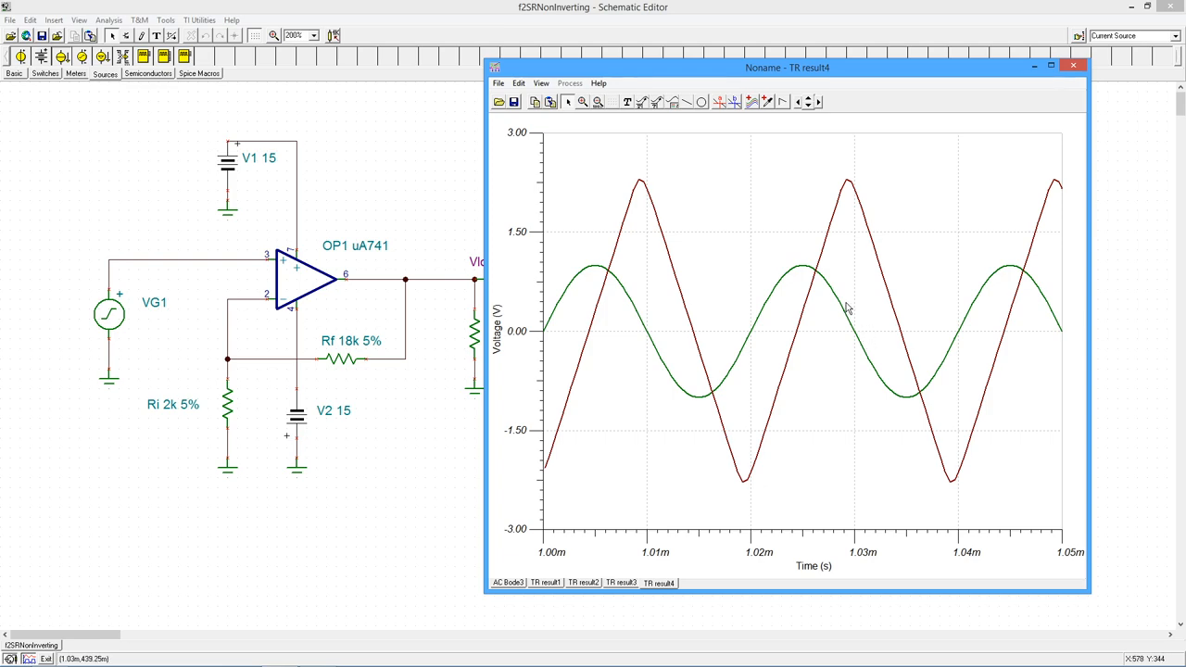
{"action": "mouse_move", "coordinate": [729, 359]}
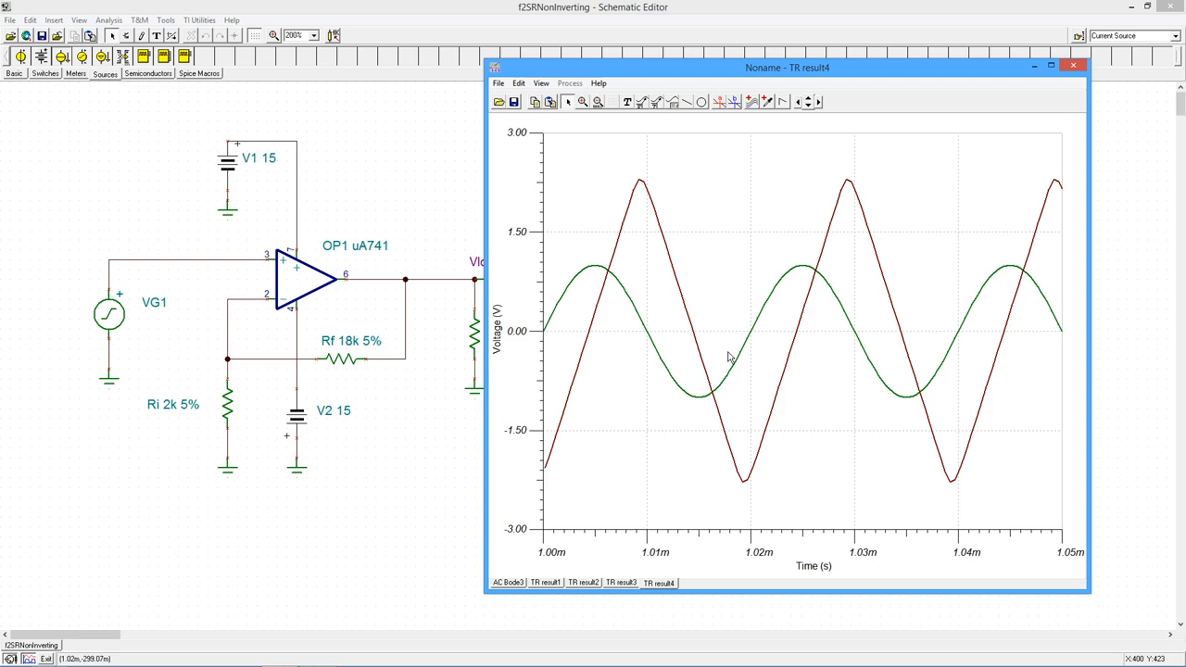
{"action": "mouse_move", "coordinate": [596, 368]}
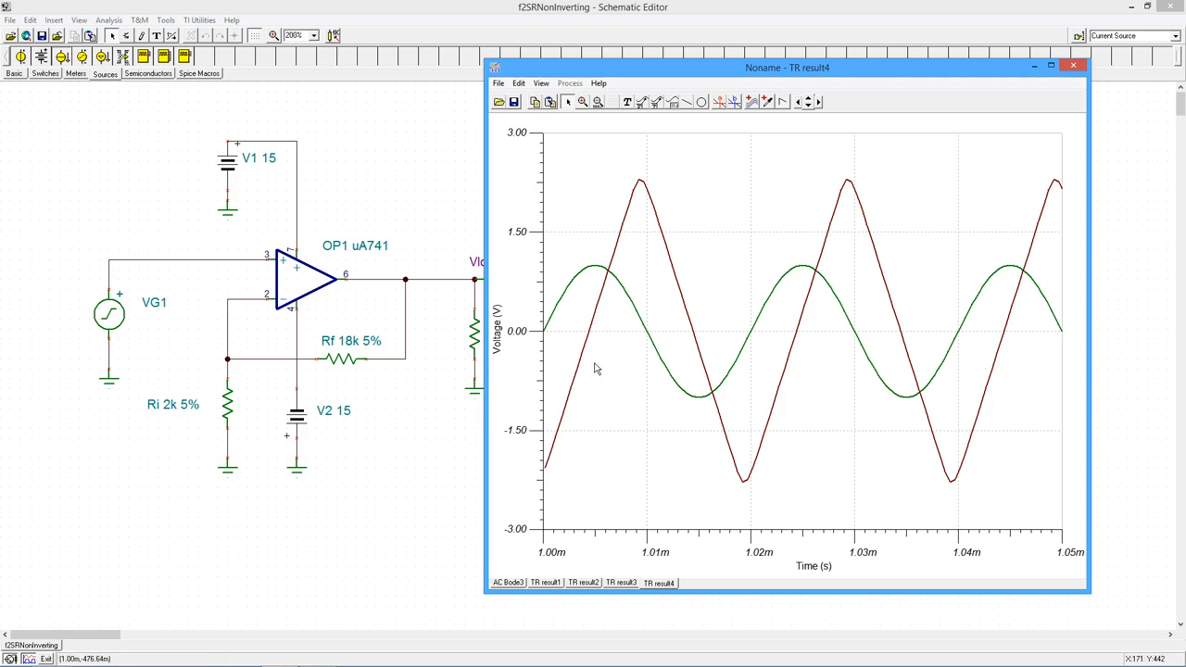
{"action": "mouse_move", "coordinate": [675, 275]}
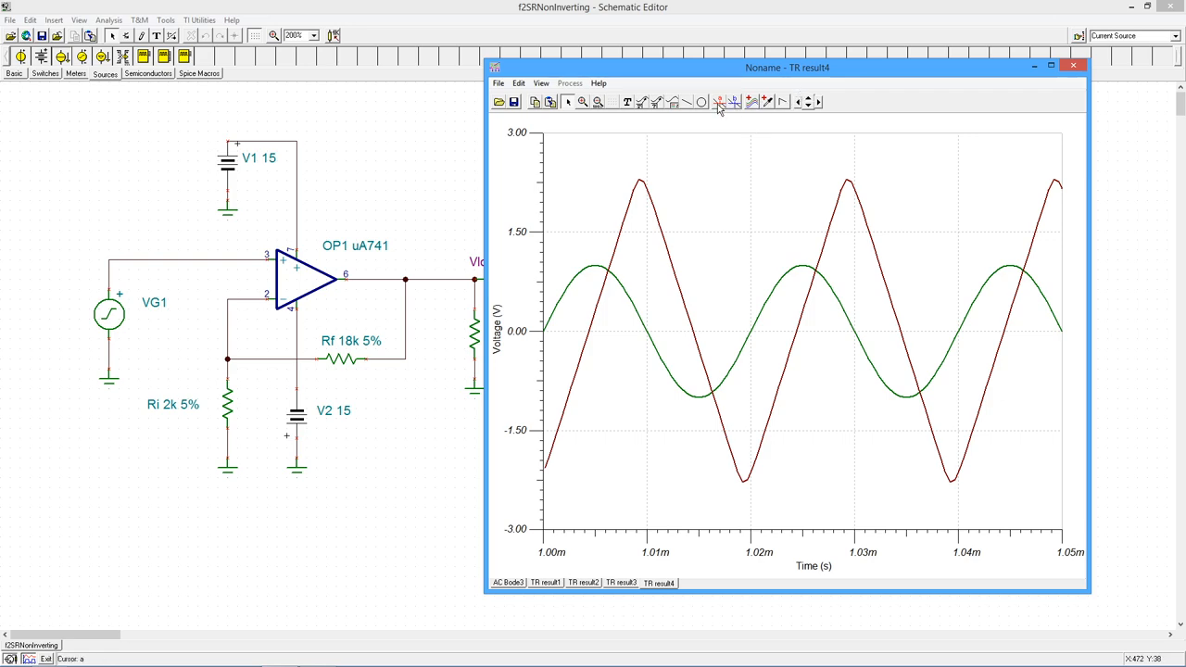
{"action": "mouse_move", "coordinate": [570, 444]}
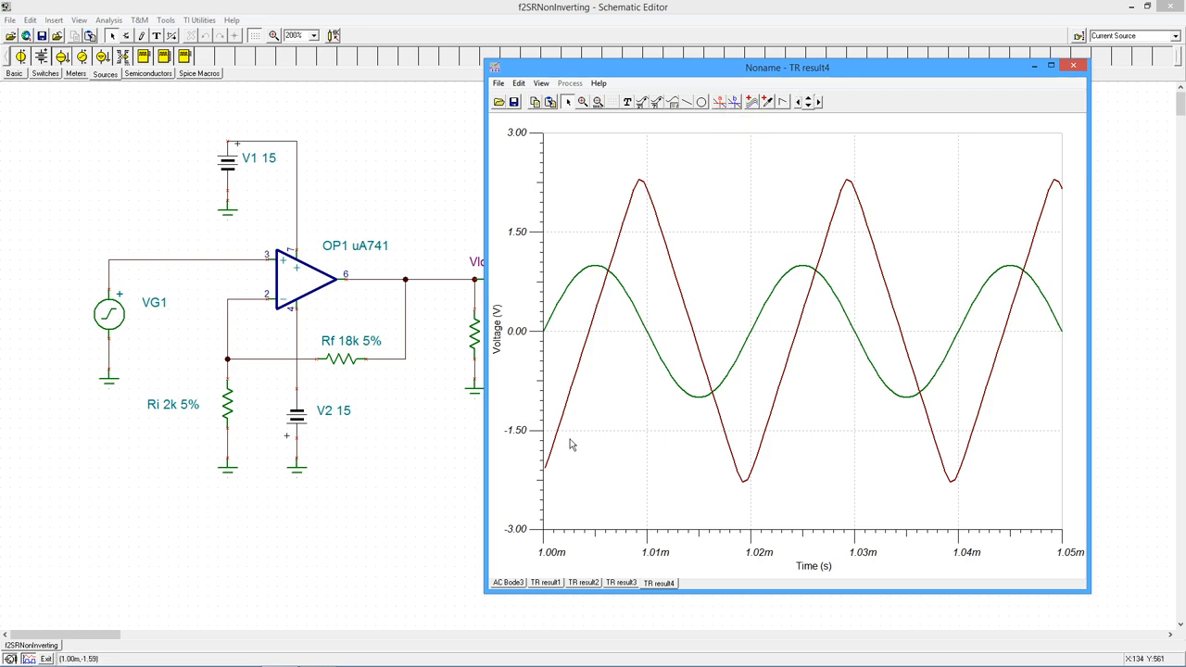
{"action": "mouse_move", "coordinate": [677, 351]}
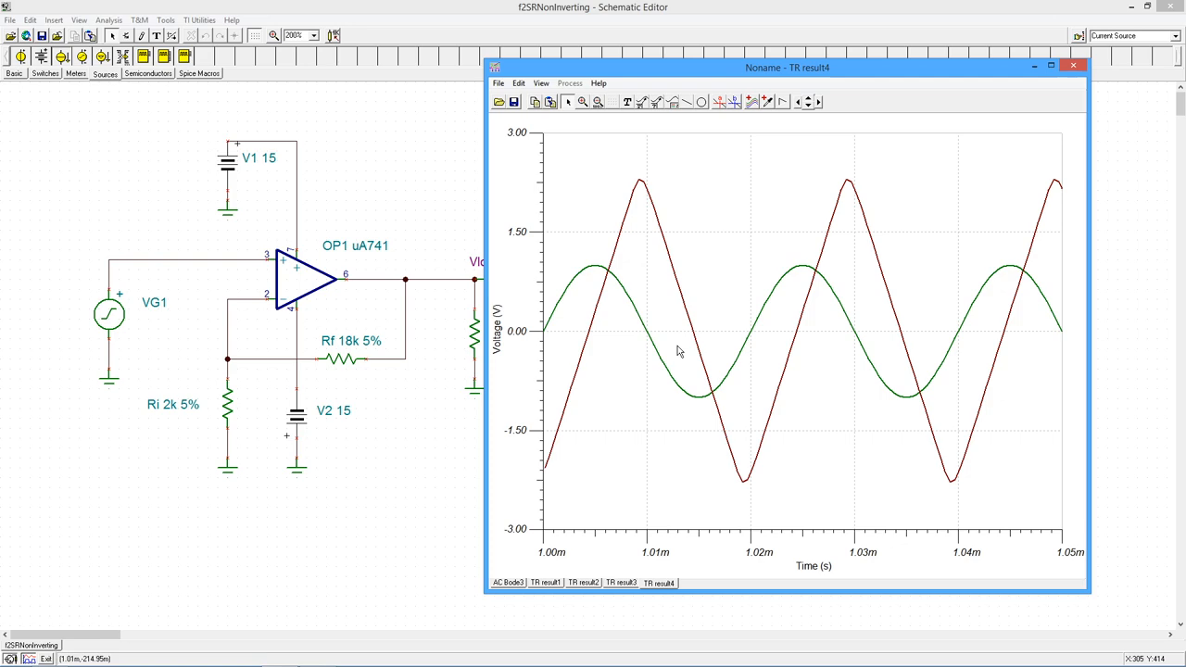
{"action": "mouse_move", "coordinate": [593, 371]}
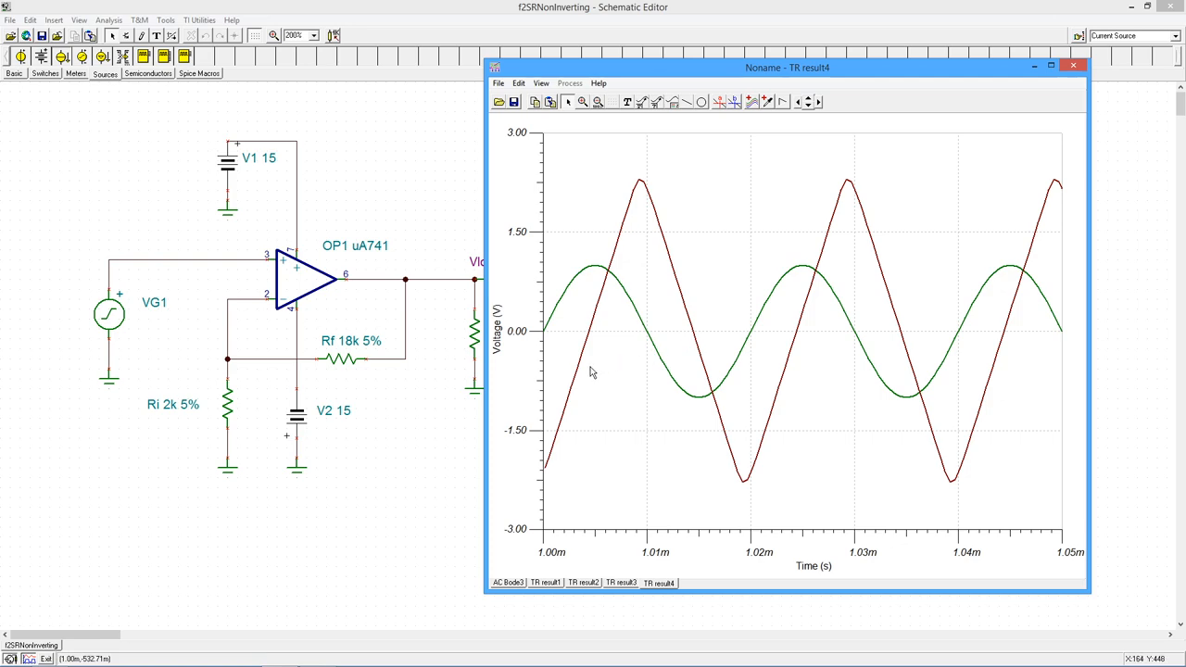
{"action": "mouse_move", "coordinate": [611, 332]}
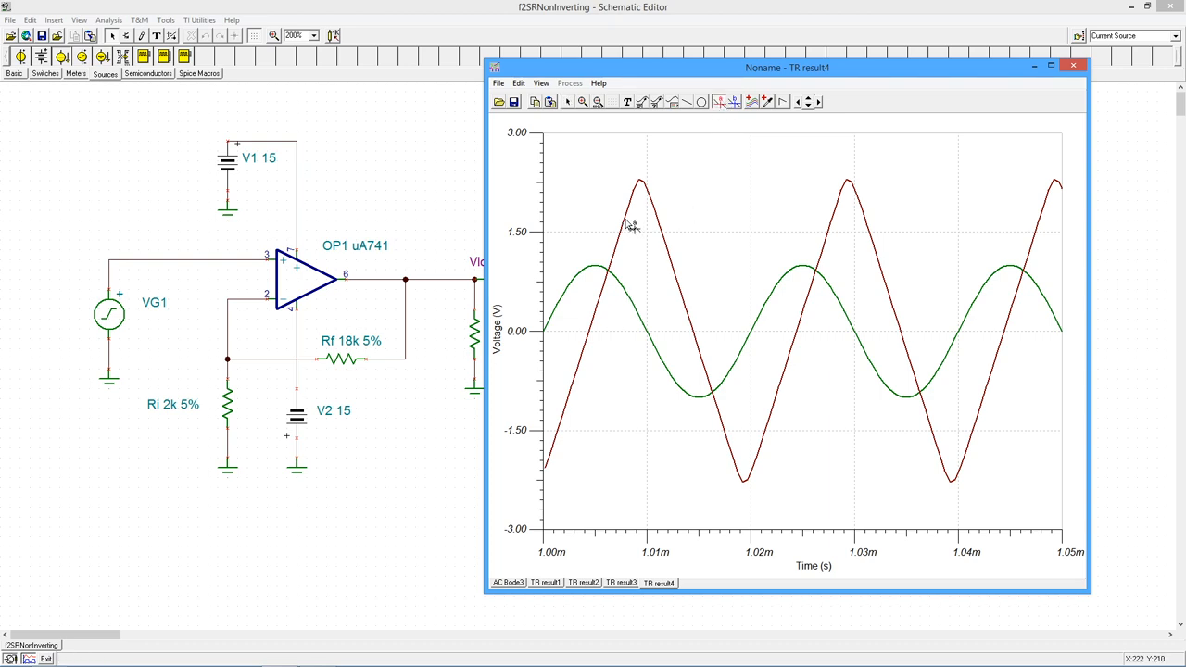
Place cursors A and B on Vload's rising slope, reading 1.89 V over about 3.81 µs
{"action": "left_click", "coordinate": [721, 102]}
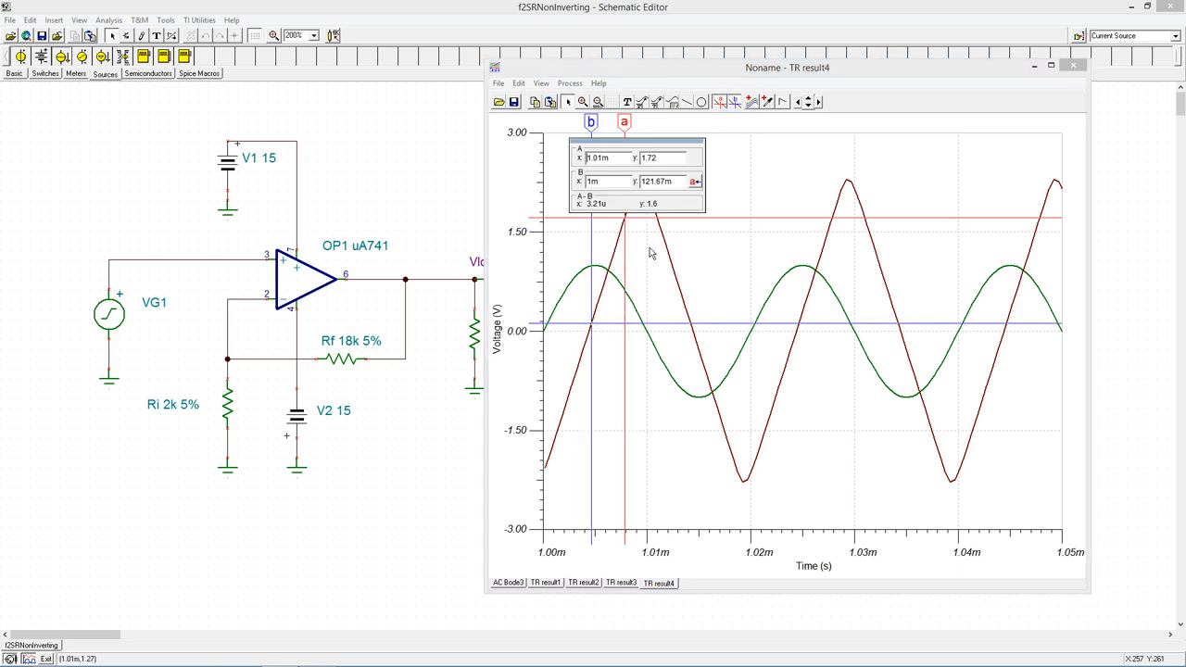
{"action": "left_click_drag", "start_coordinate": [636, 157], "coordinate": [766, 133]}
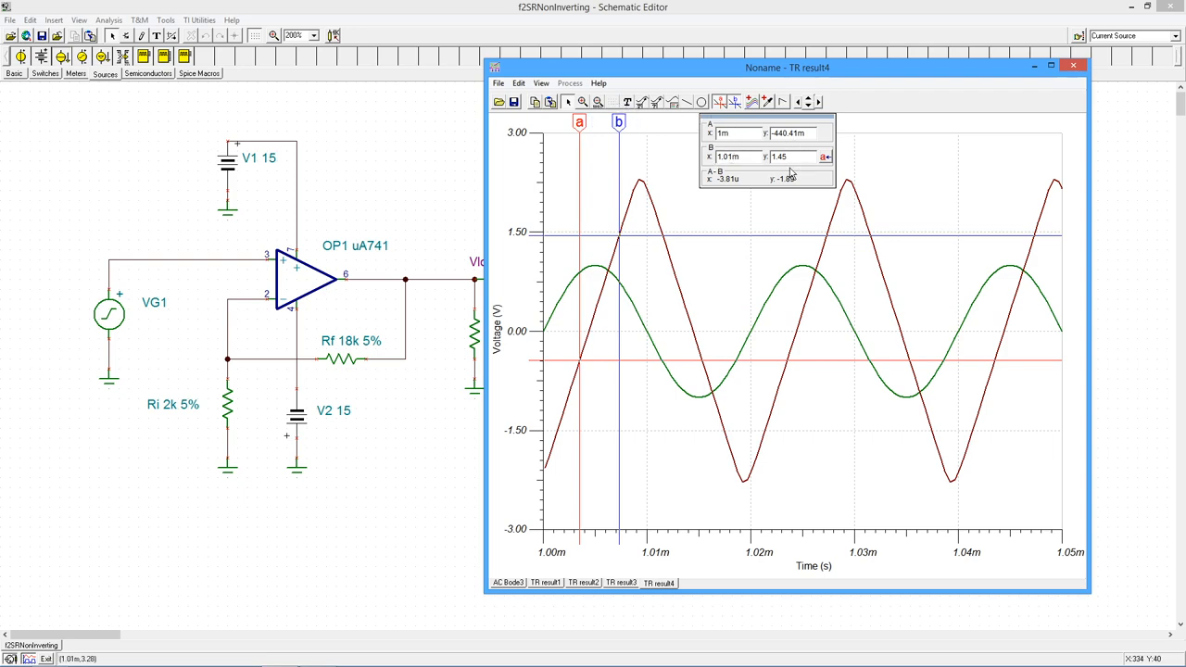
{"action": "mouse_move", "coordinate": [681, 319]}
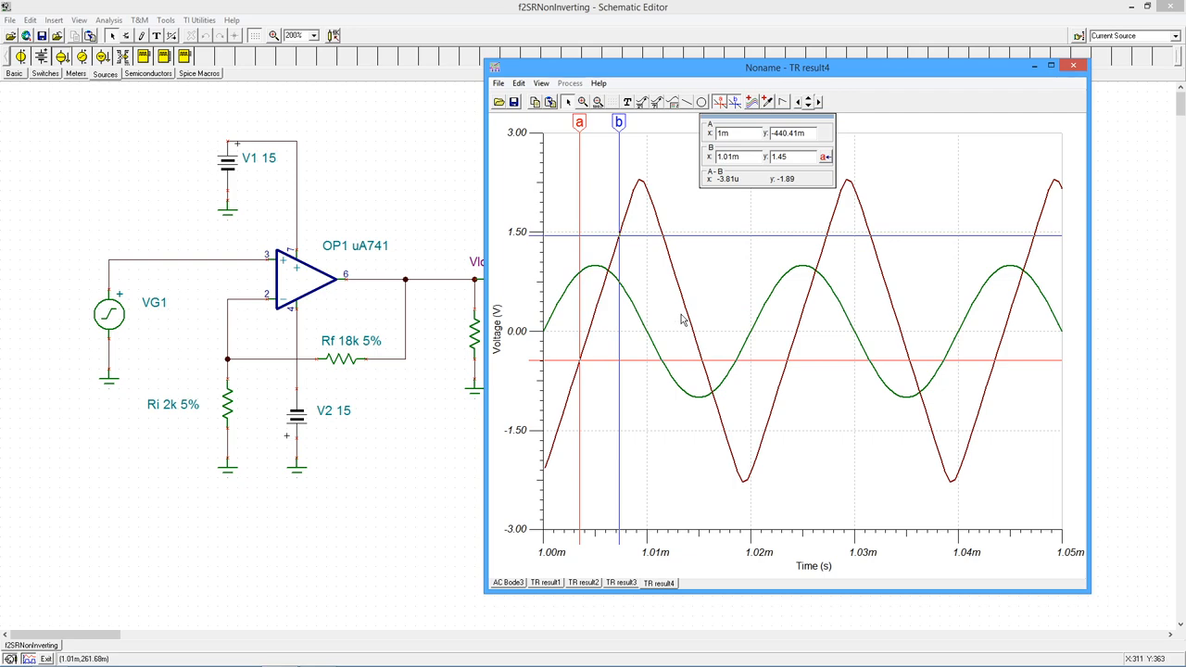
{"action": "mouse_move", "coordinate": [620, 345]}
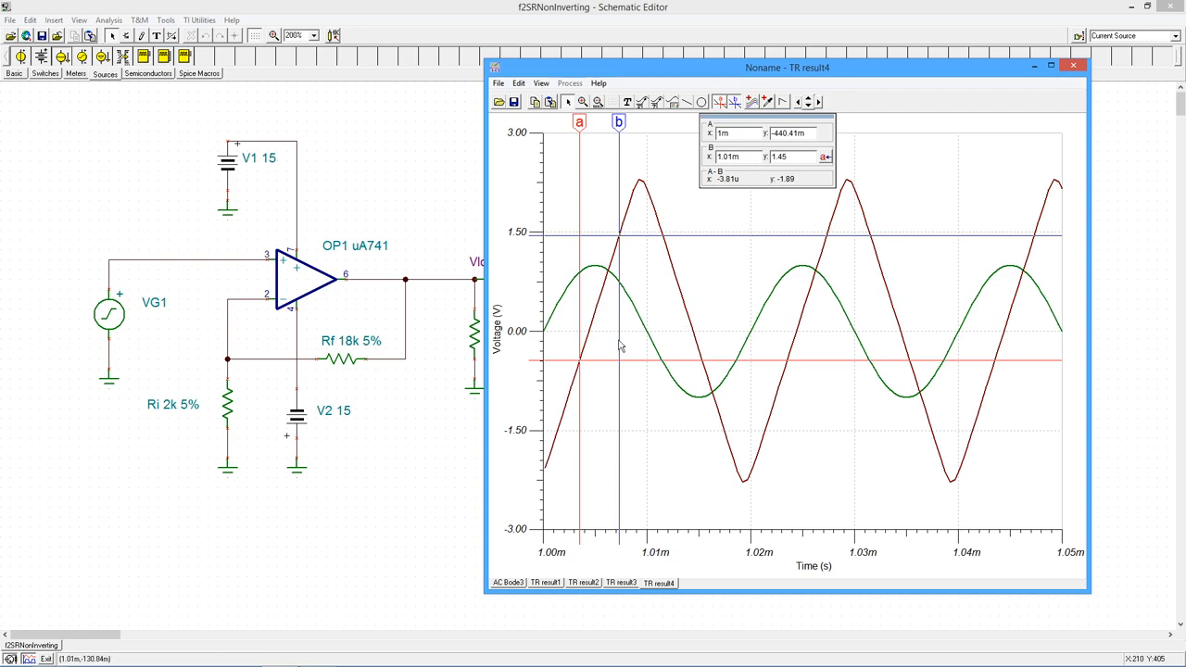
{"action": "mouse_move", "coordinate": [637, 240]}
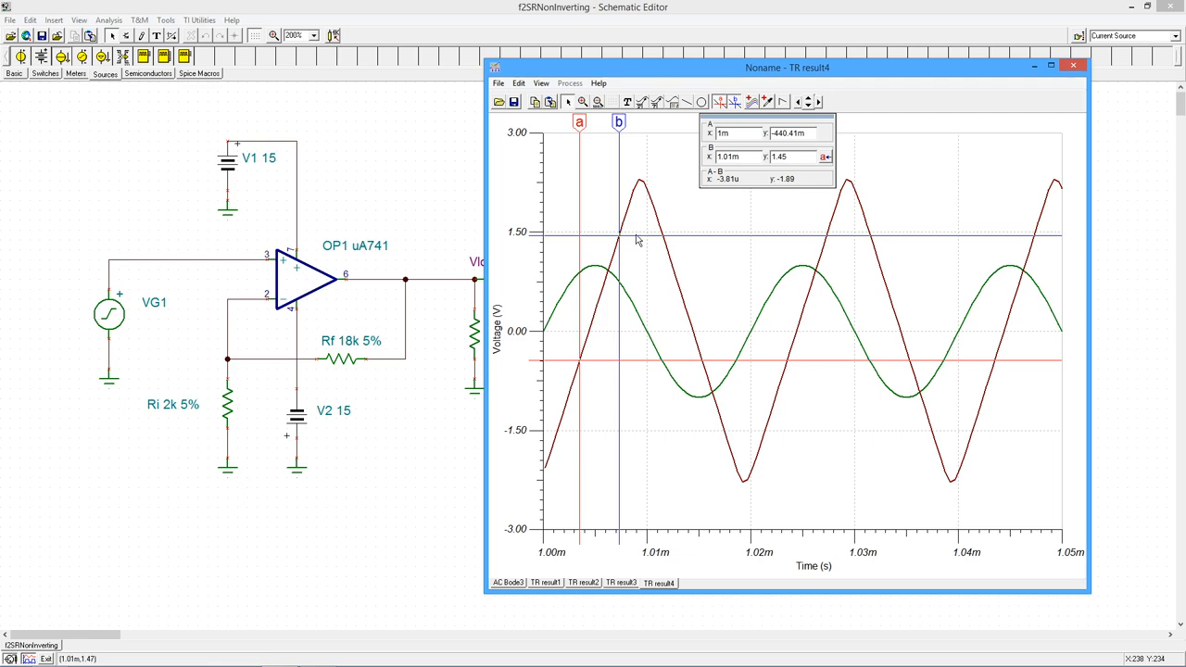
{"action": "mouse_move", "coordinate": [614, 560]}
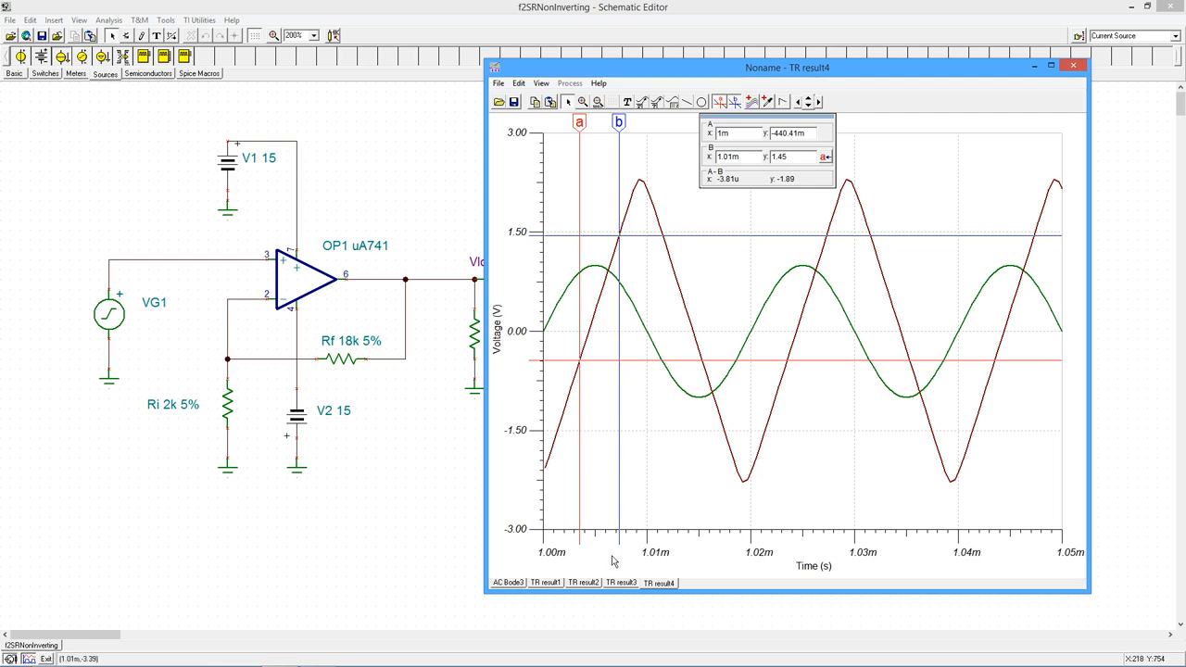
{"action": "mouse_move", "coordinate": [546, 545]}
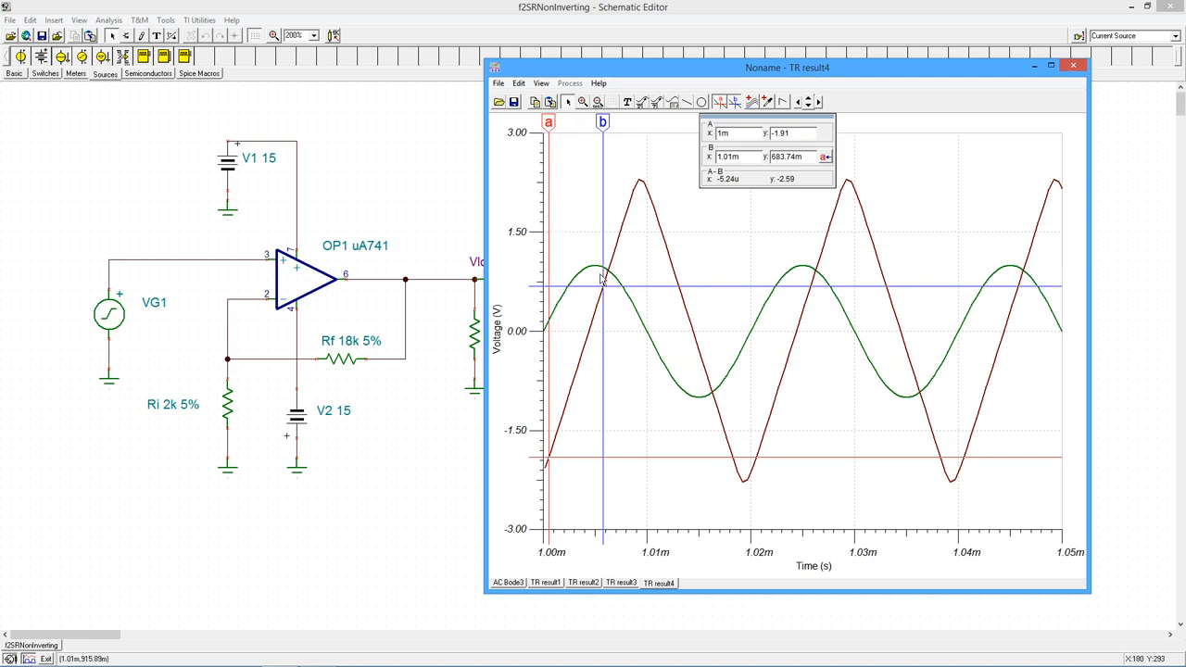
{"action": "mouse_move", "coordinate": [592, 387]}
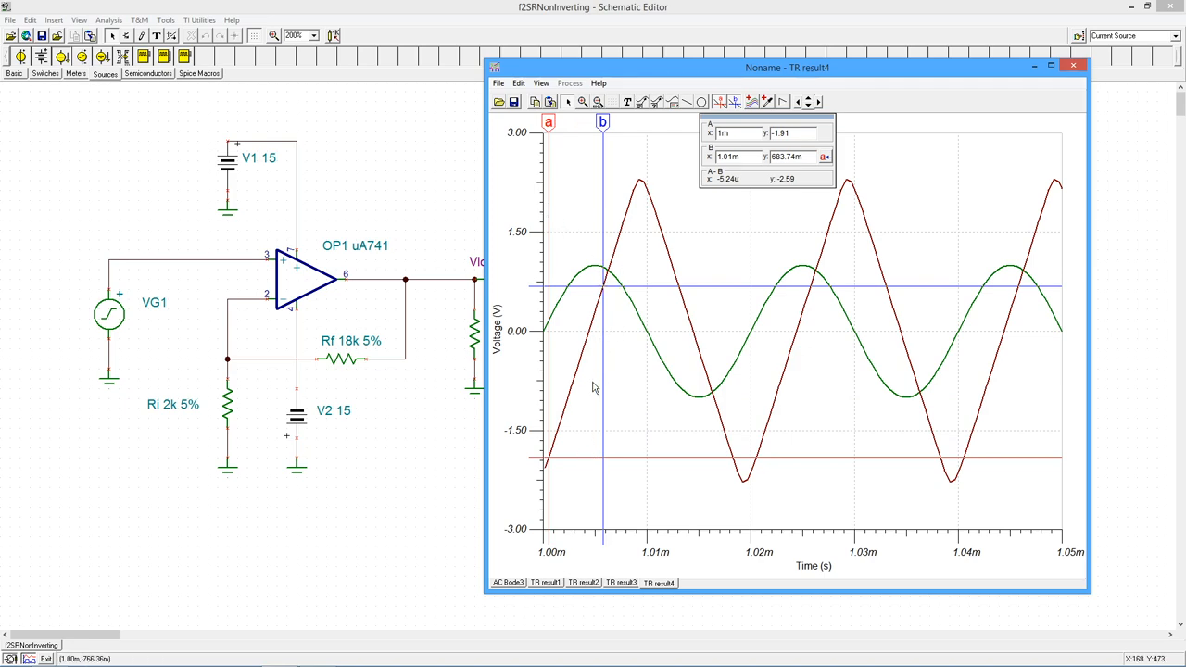
{"action": "mouse_move", "coordinate": [765, 175]}
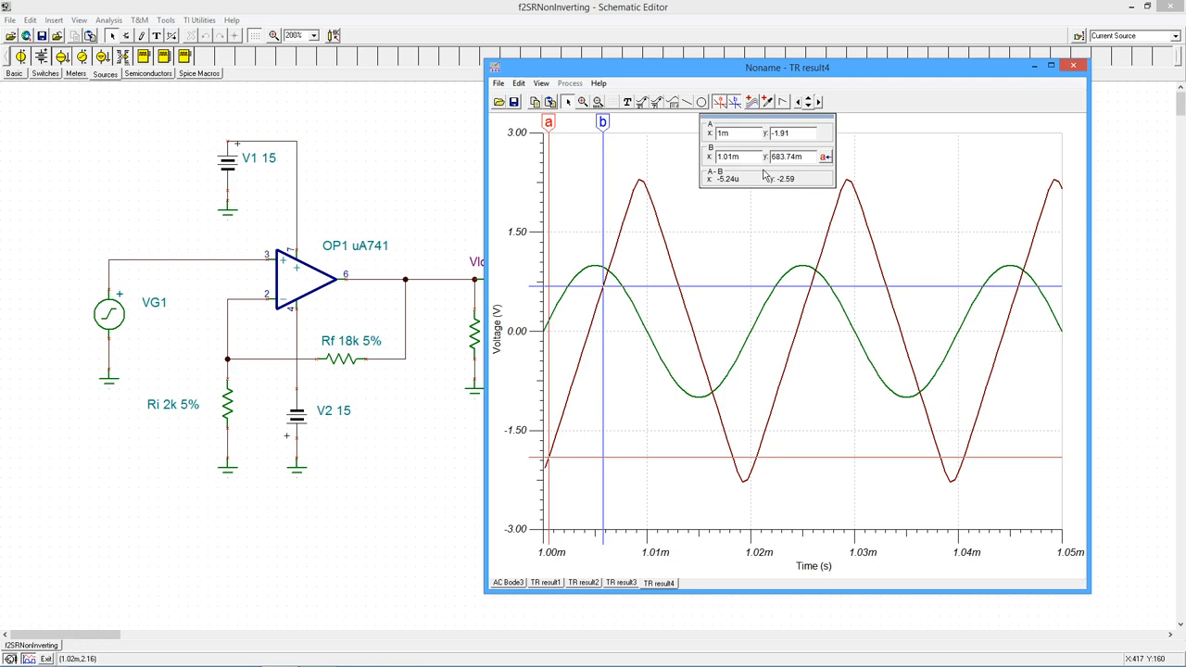
{"action": "mouse_move", "coordinate": [715, 221]}
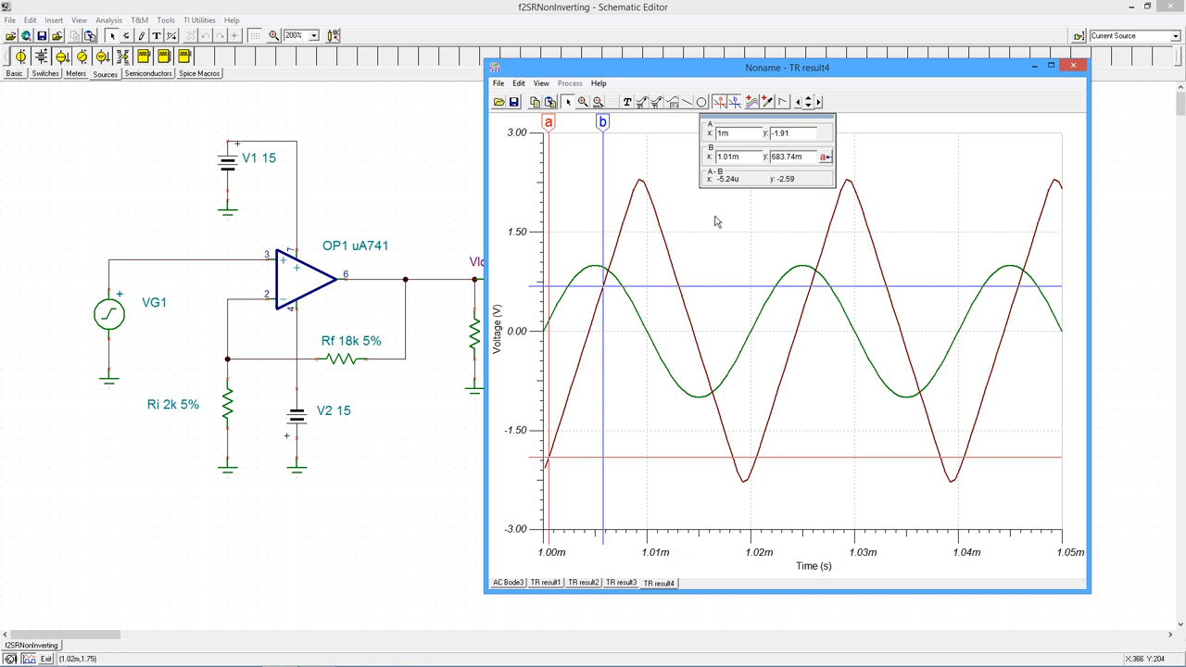
{"action": "mouse_move", "coordinate": [787, 188]}
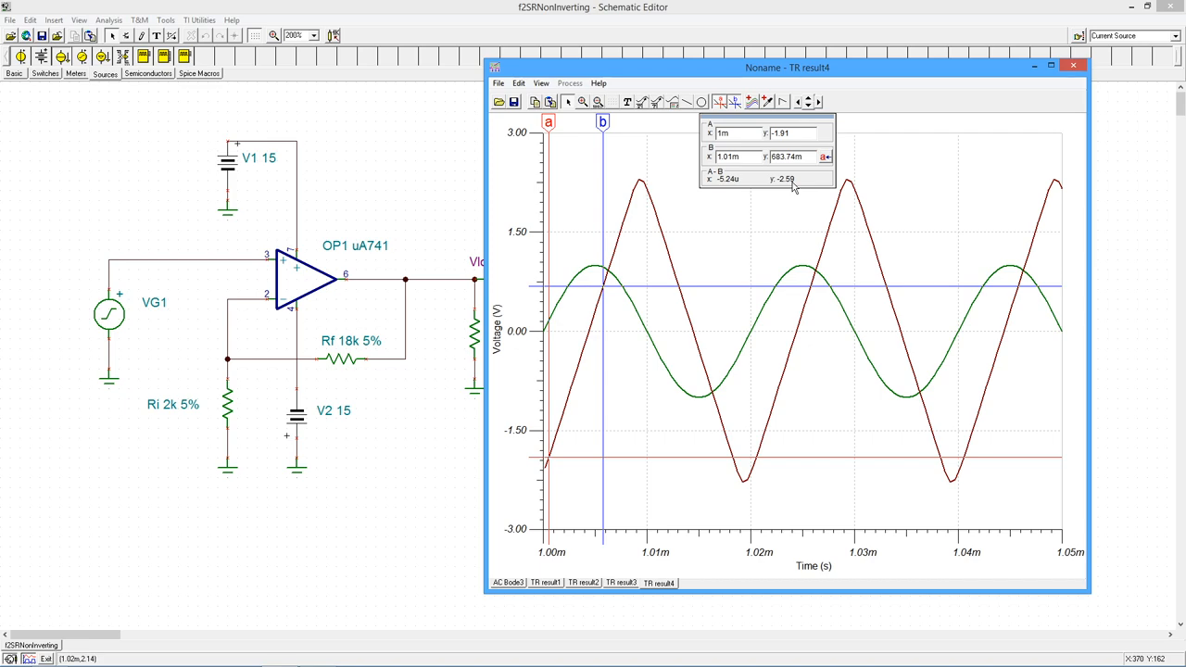
{"action": "mouse_move", "coordinate": [740, 219]}
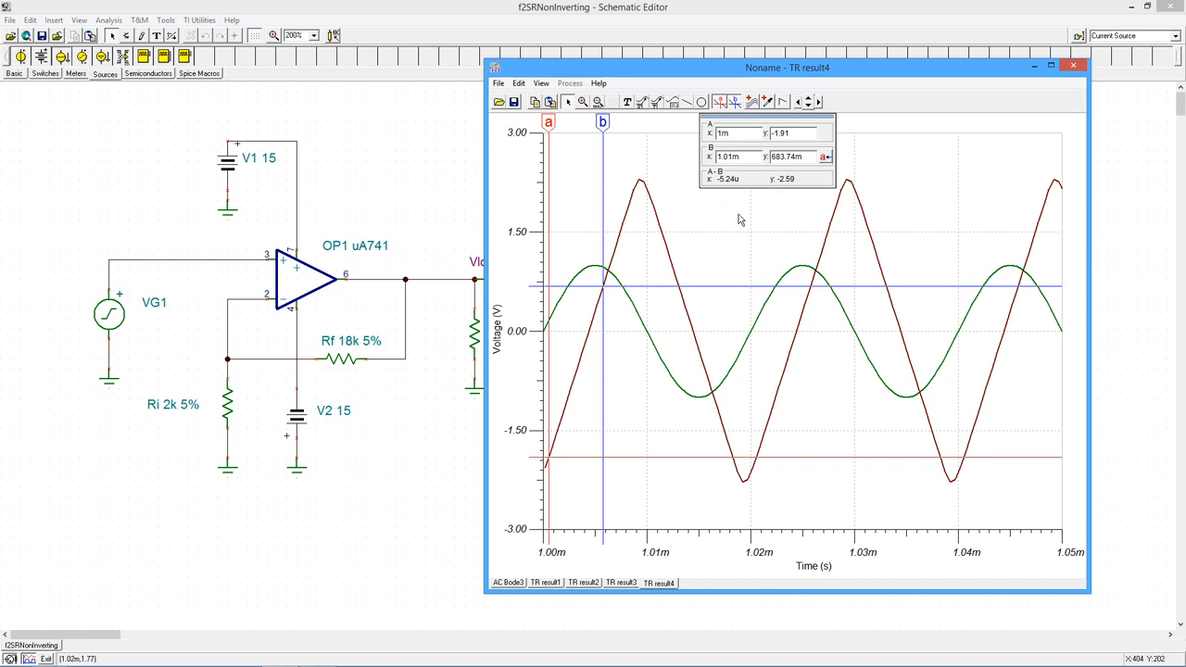
{"action": "mouse_move", "coordinate": [722, 192]}
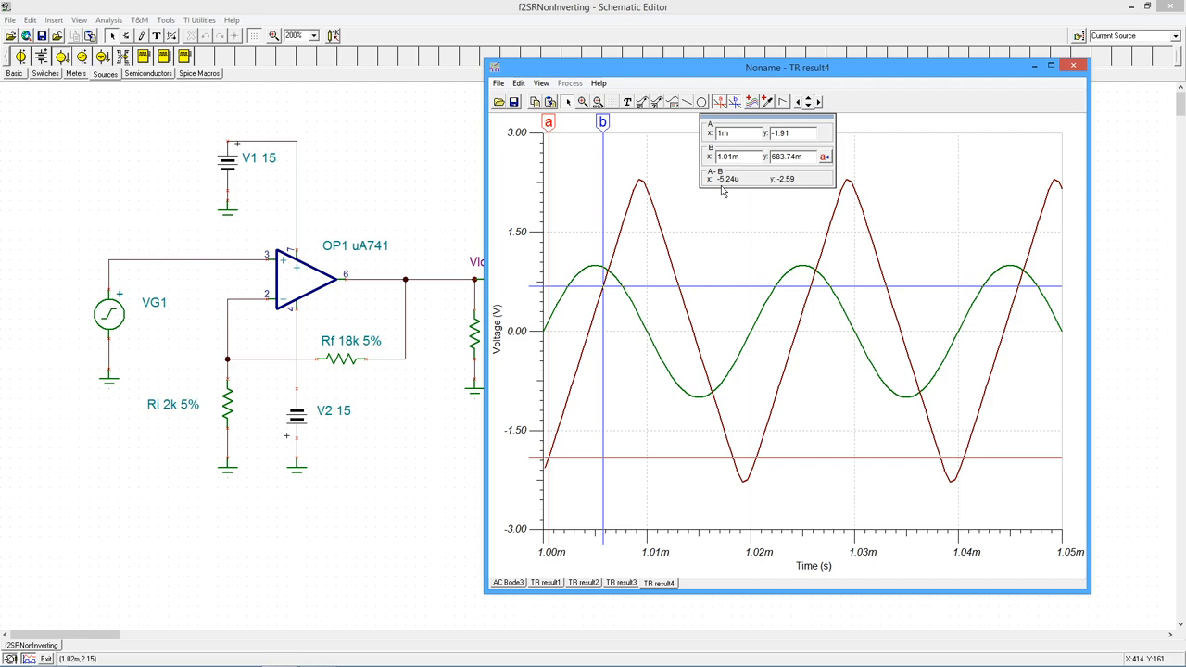
{"action": "mouse_move", "coordinate": [854, 119]}
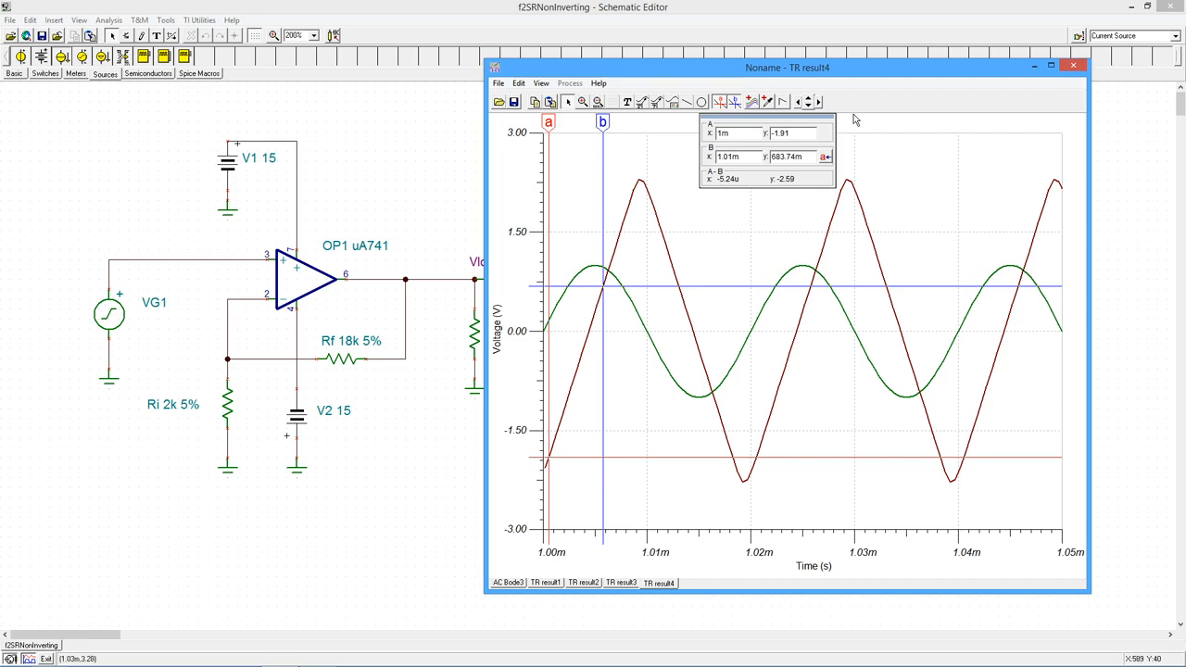